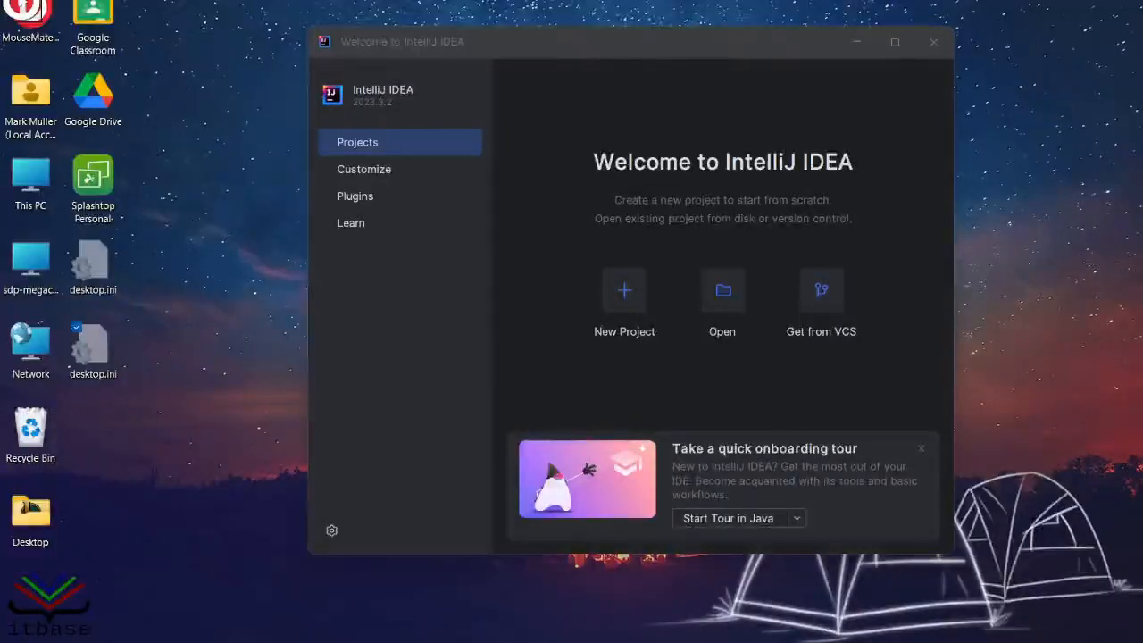
mouse_move(1114, 279)
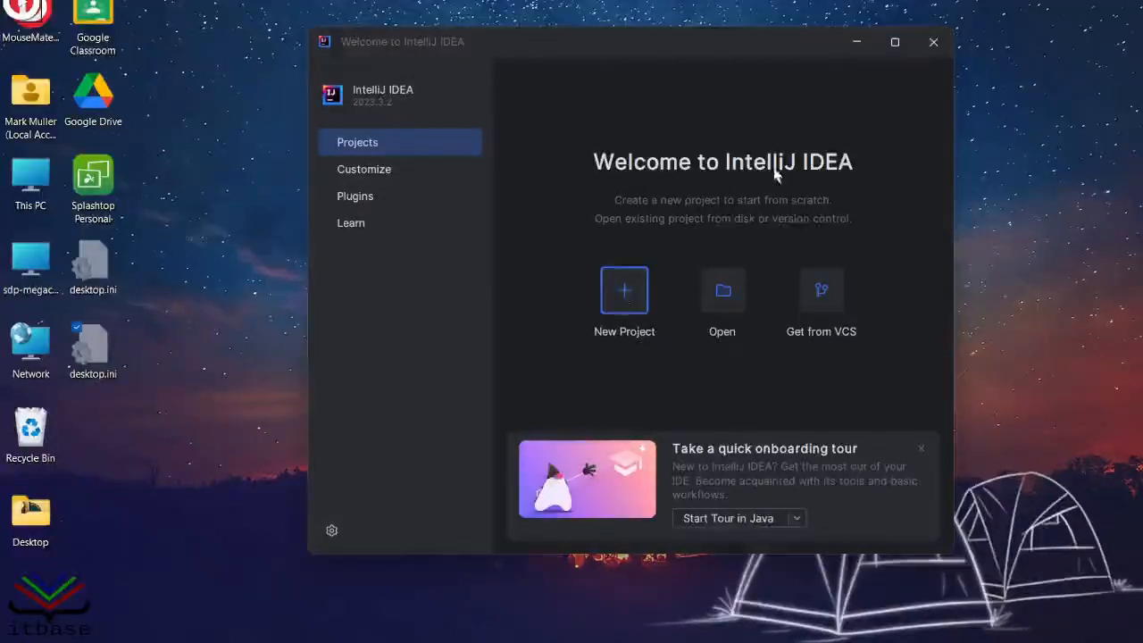
Start a new project and begin naming it FileEg.
click(625, 290)
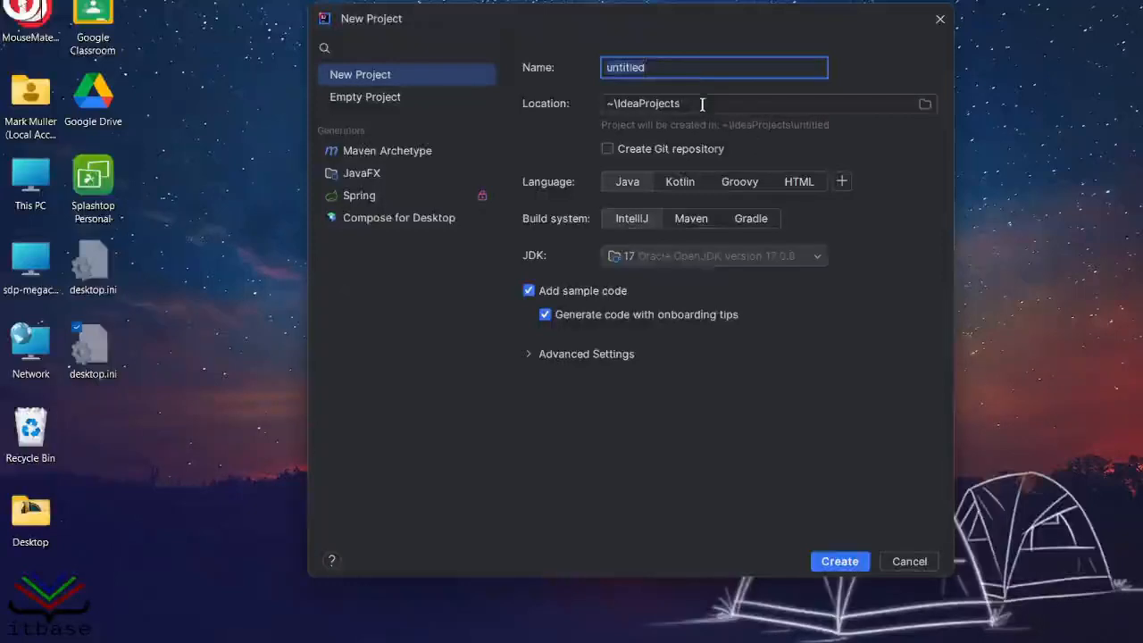
text(FileEg)
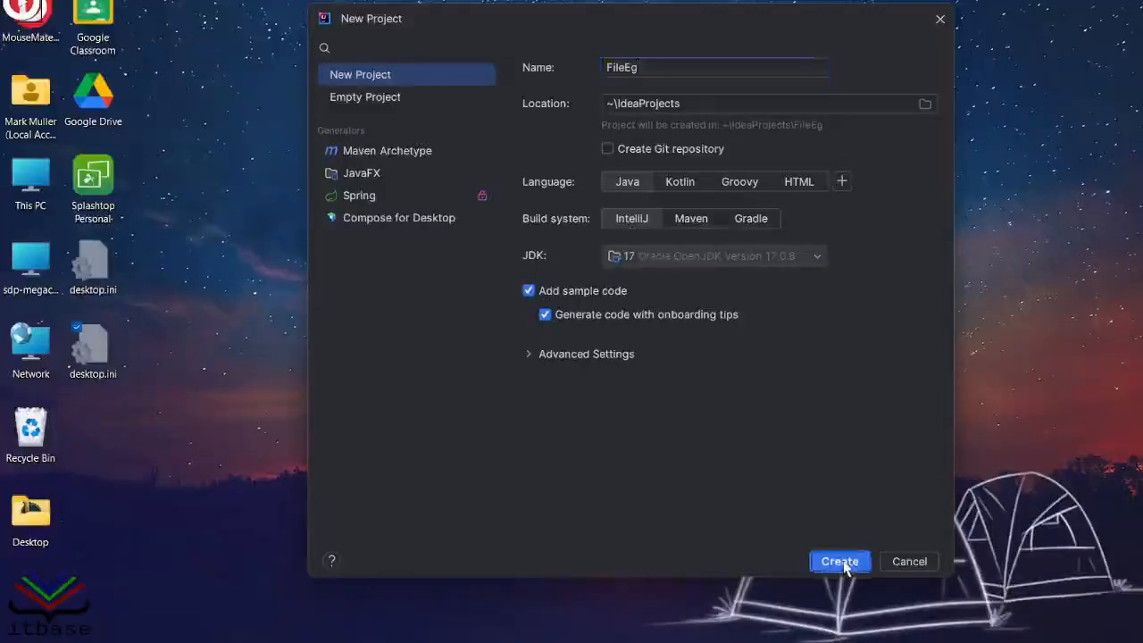
Create the FileEg project so Main.java opens.
click(840, 561)
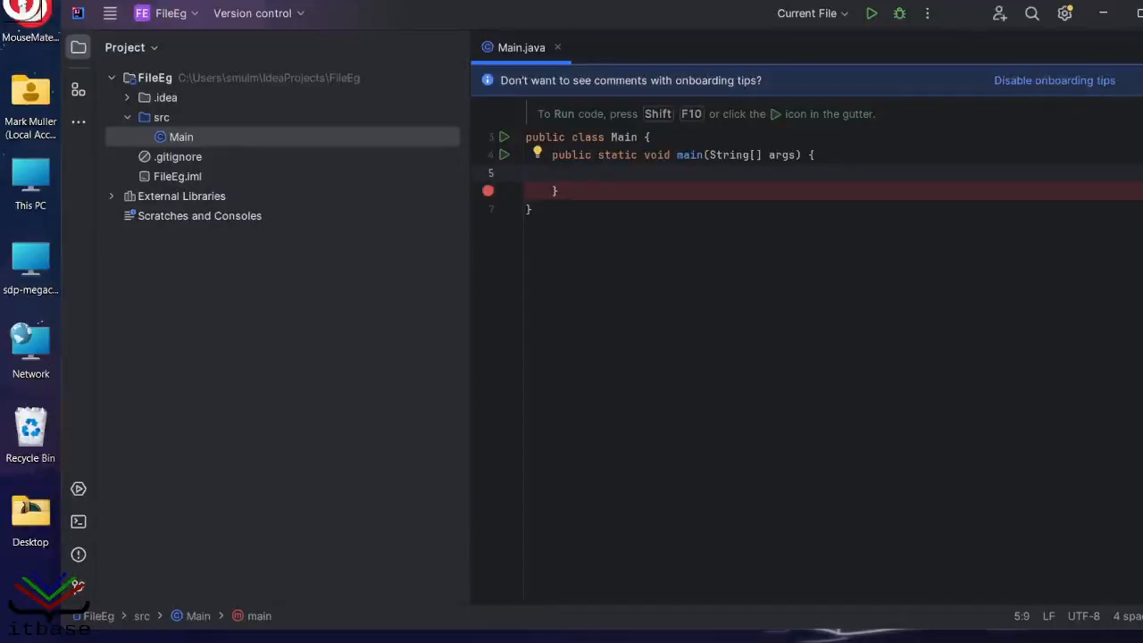
Write File file = new File("biodata.csv"); in main with the java.io.File import.
text(F)
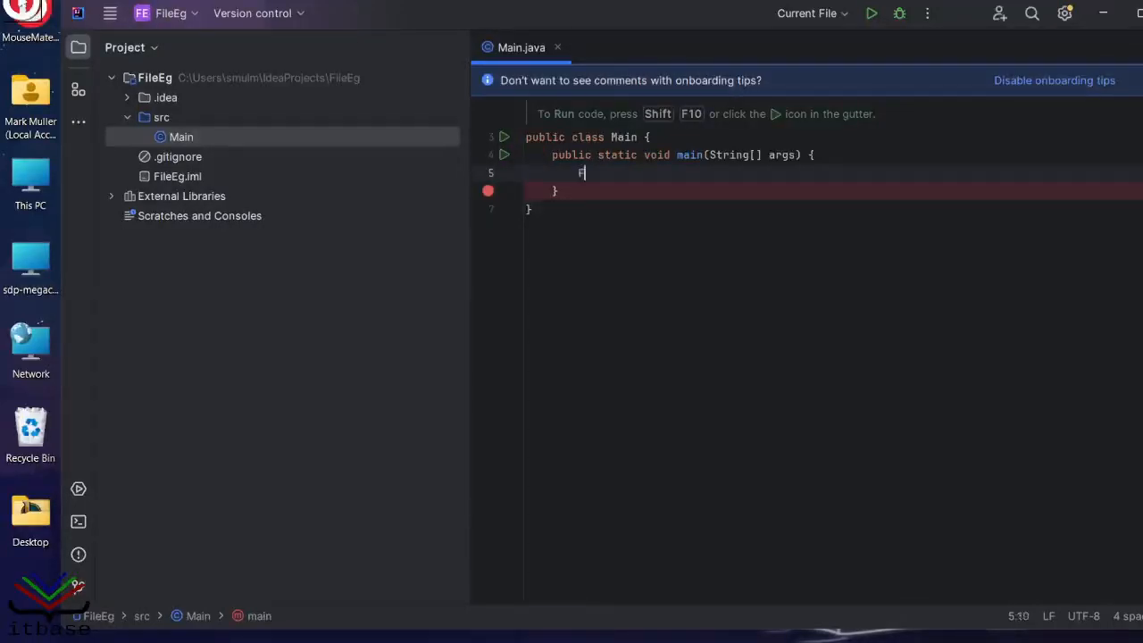
text(ile file =)
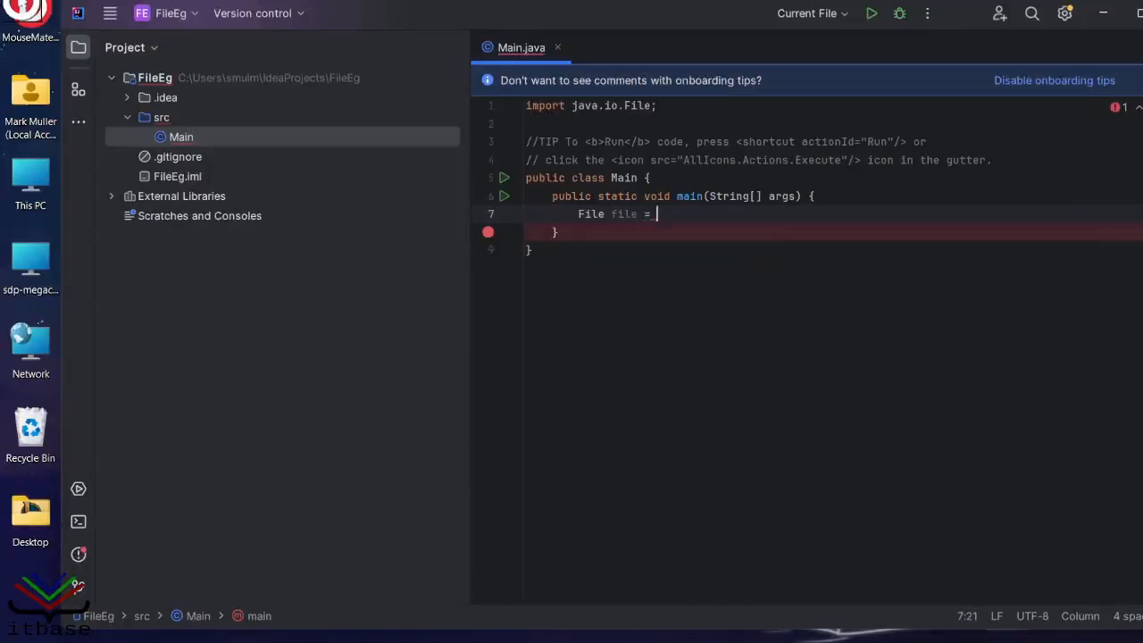
text(new File(")
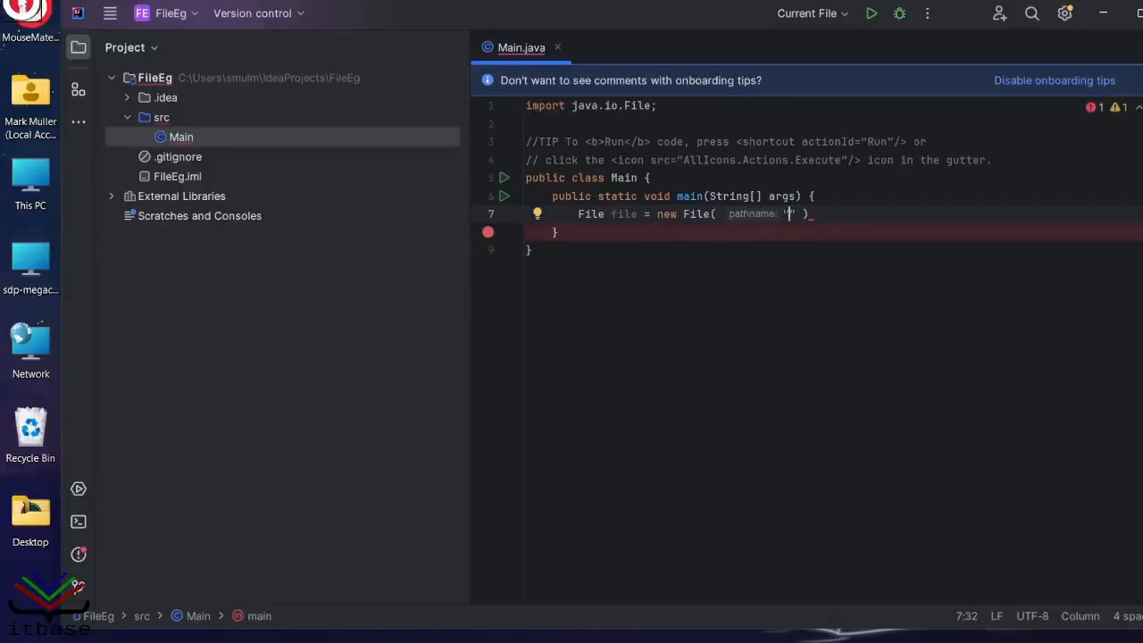
text(biodata.)
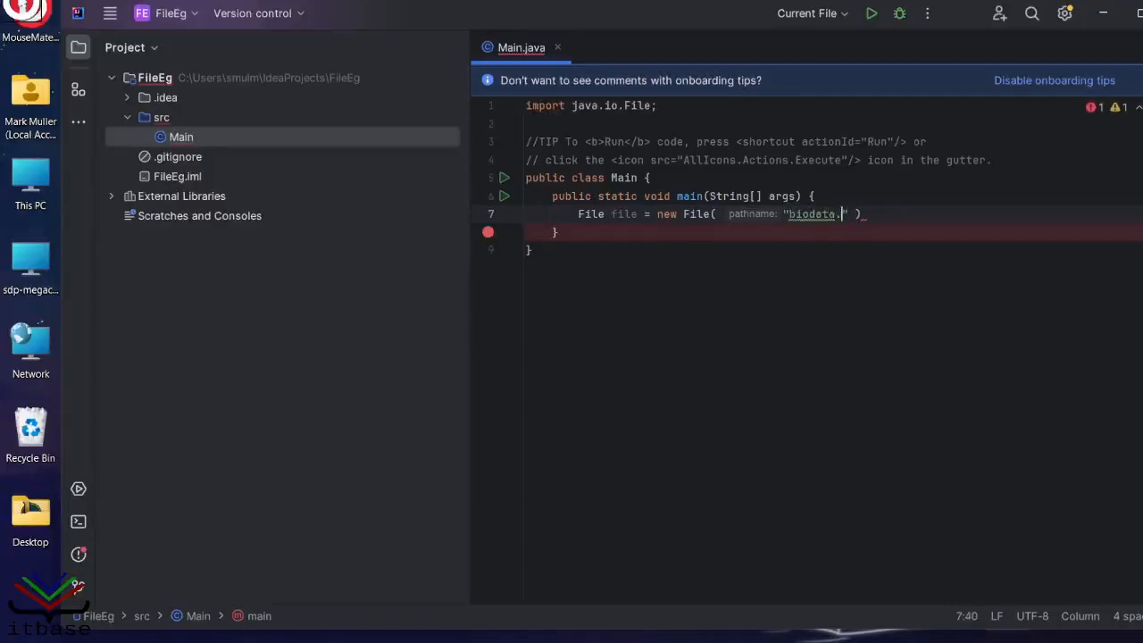
text(csv)
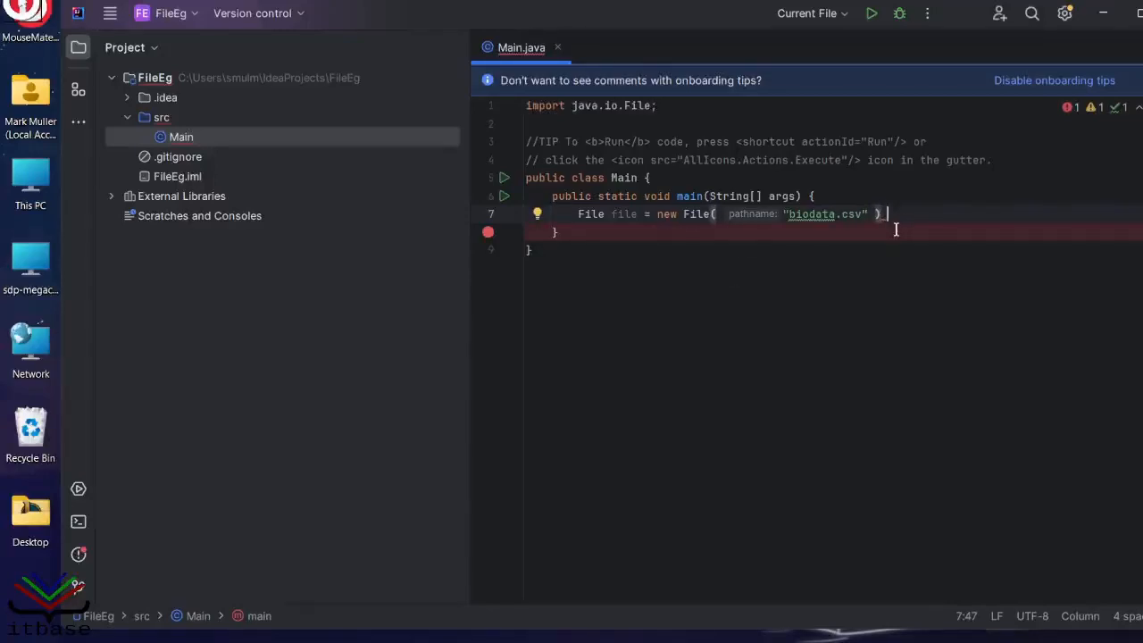
text(;)
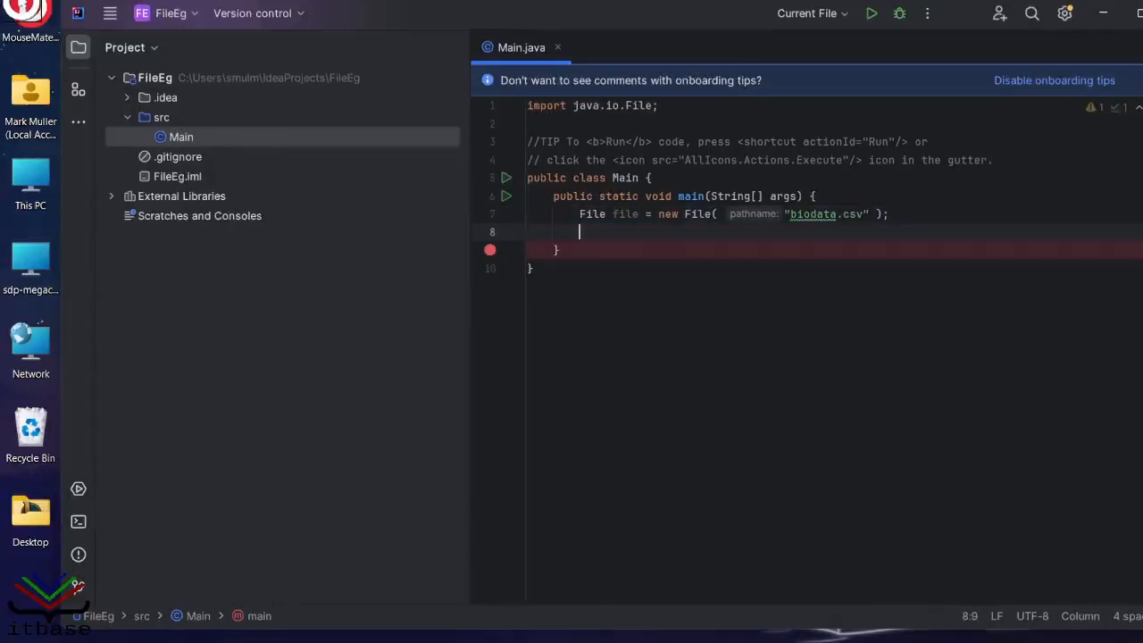
Add Scanner scanner = new Scanner(System.in) on a new line below the File declaration.
key(enter)
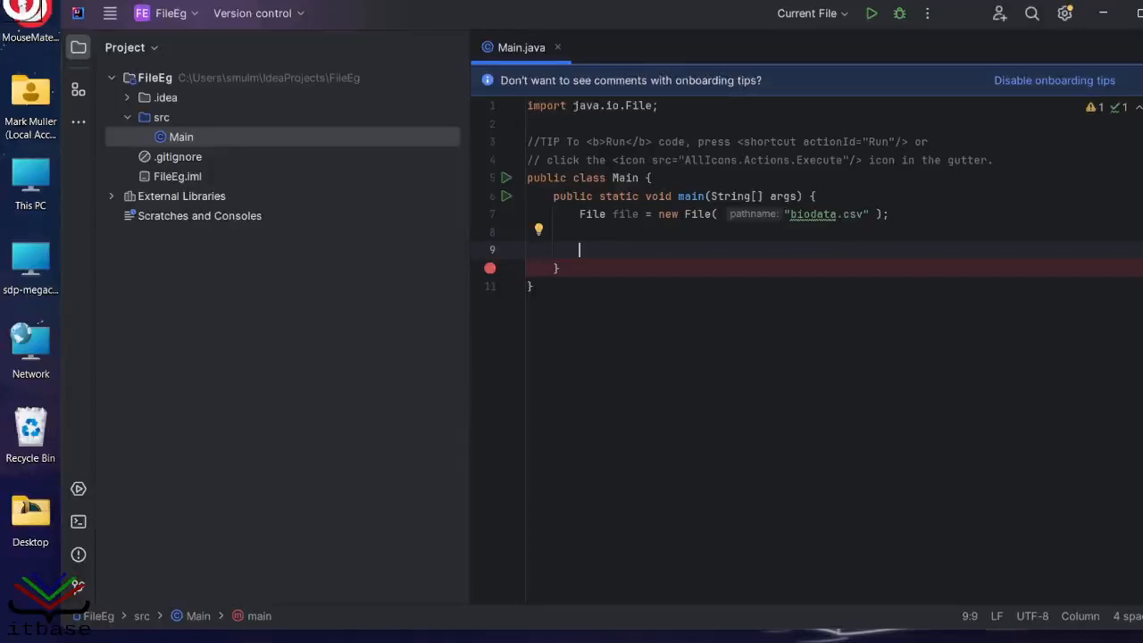
text(Scanner)
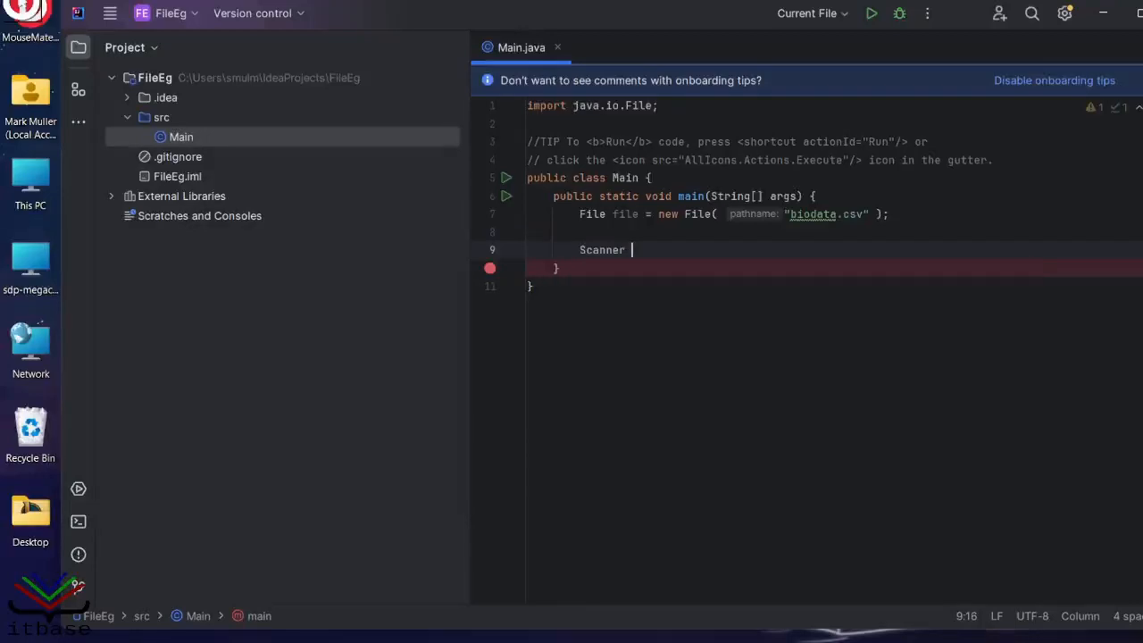
text(scanner)
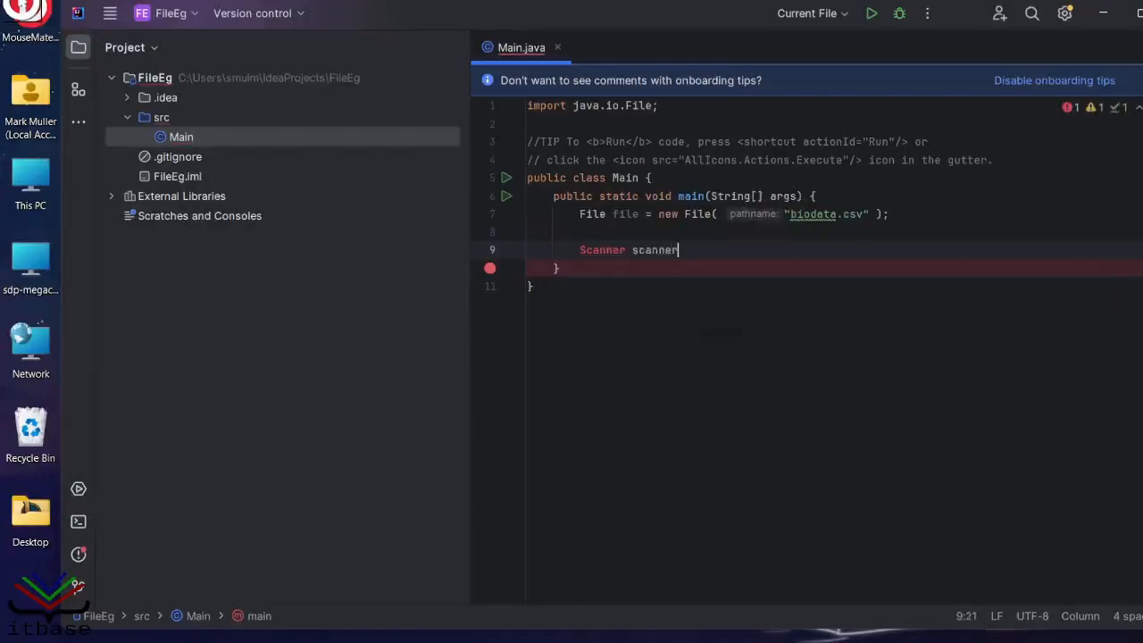
text(= new)
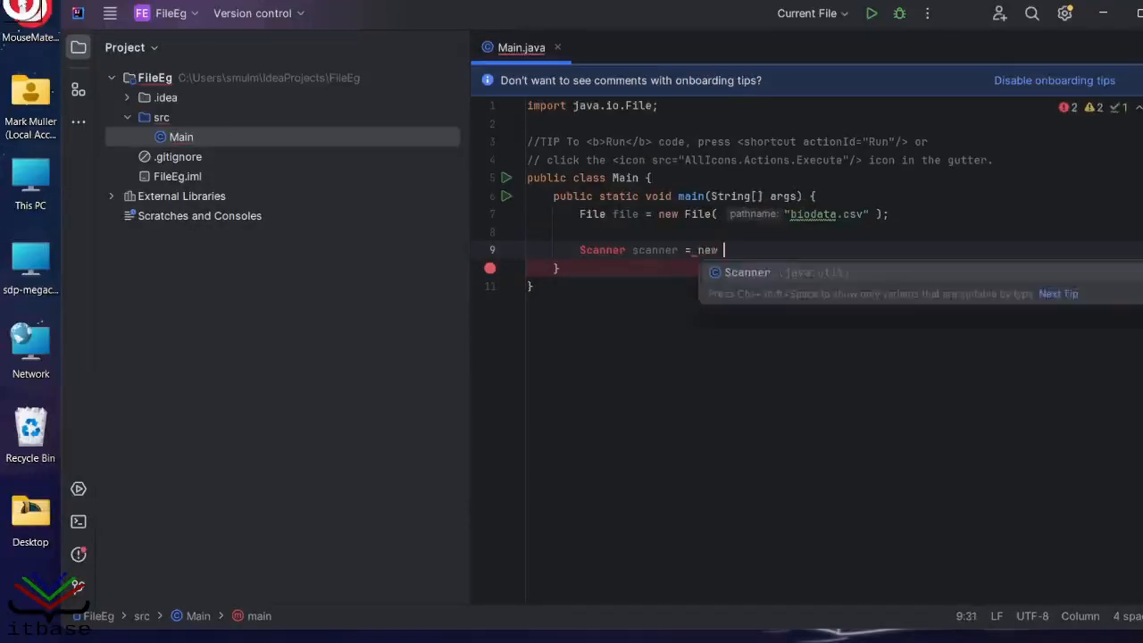
text(Scanner)
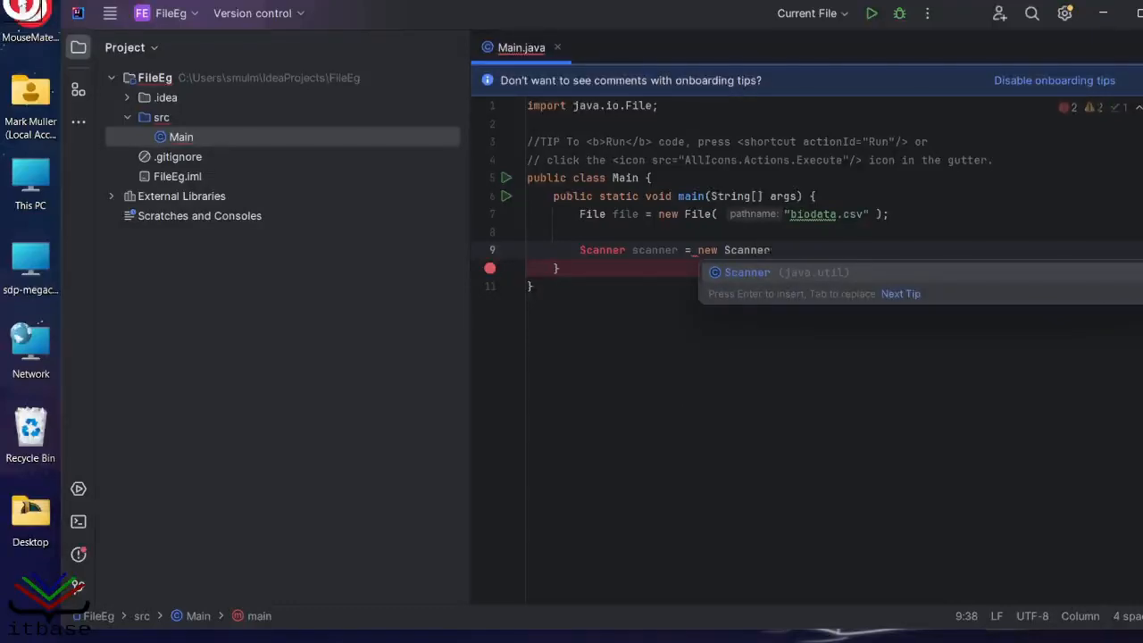
key(Enter)
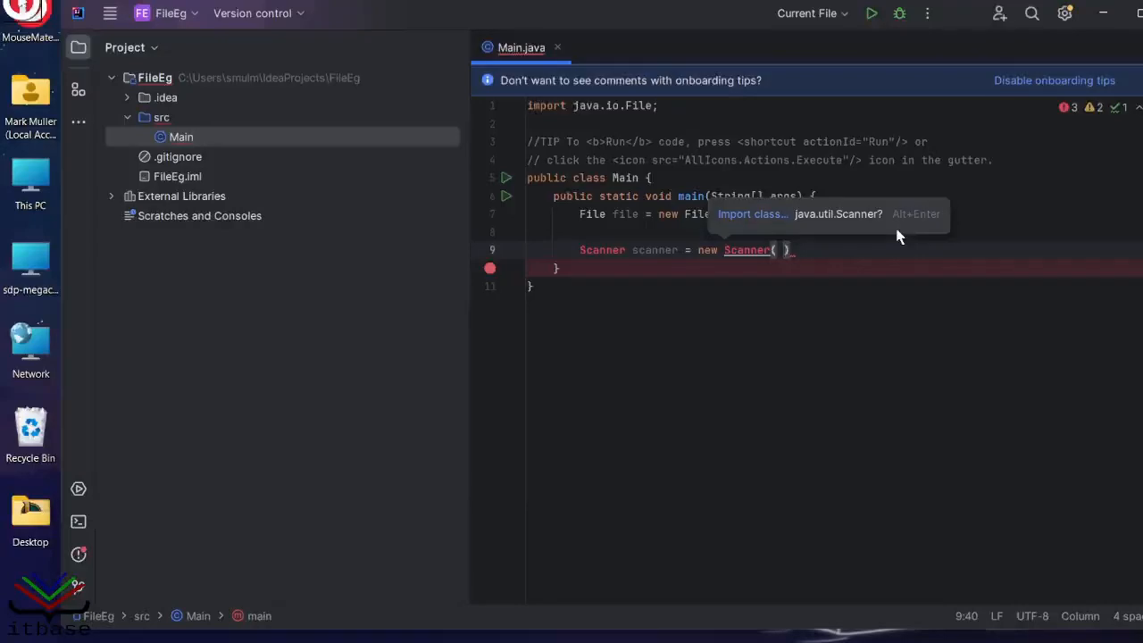
text(System.in)
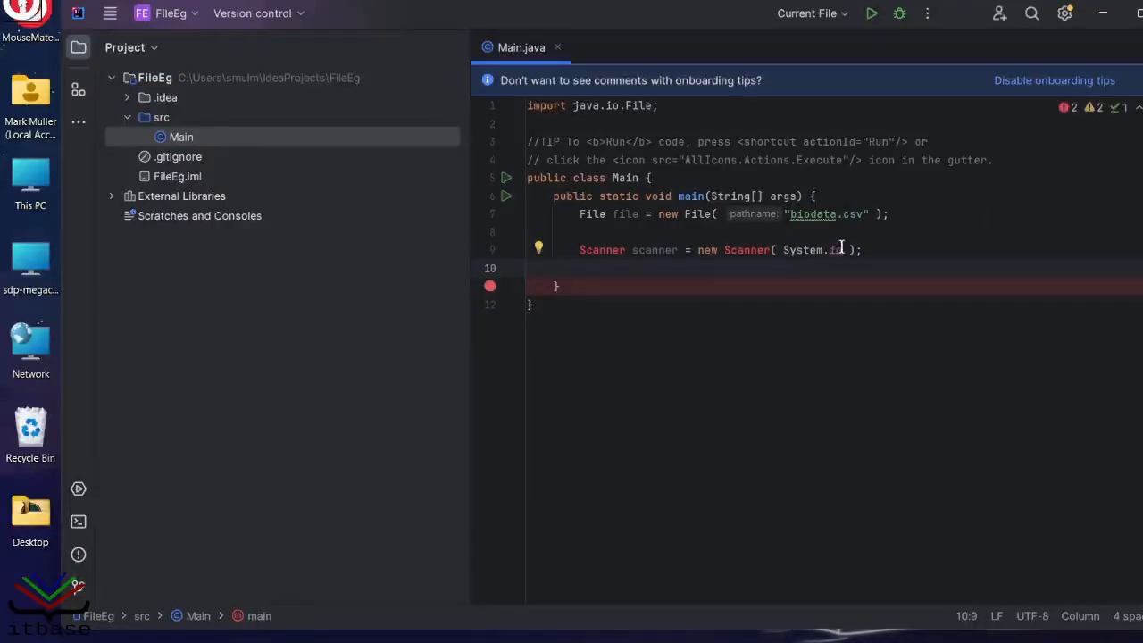
mouse_move(747, 250)
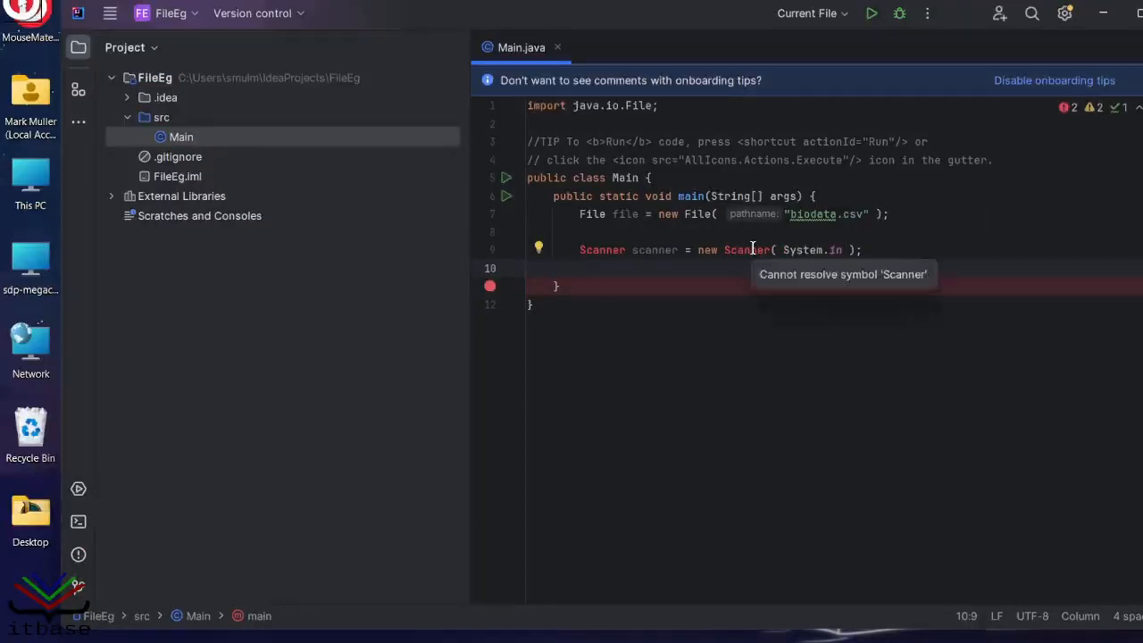
mouse_move(801, 250)
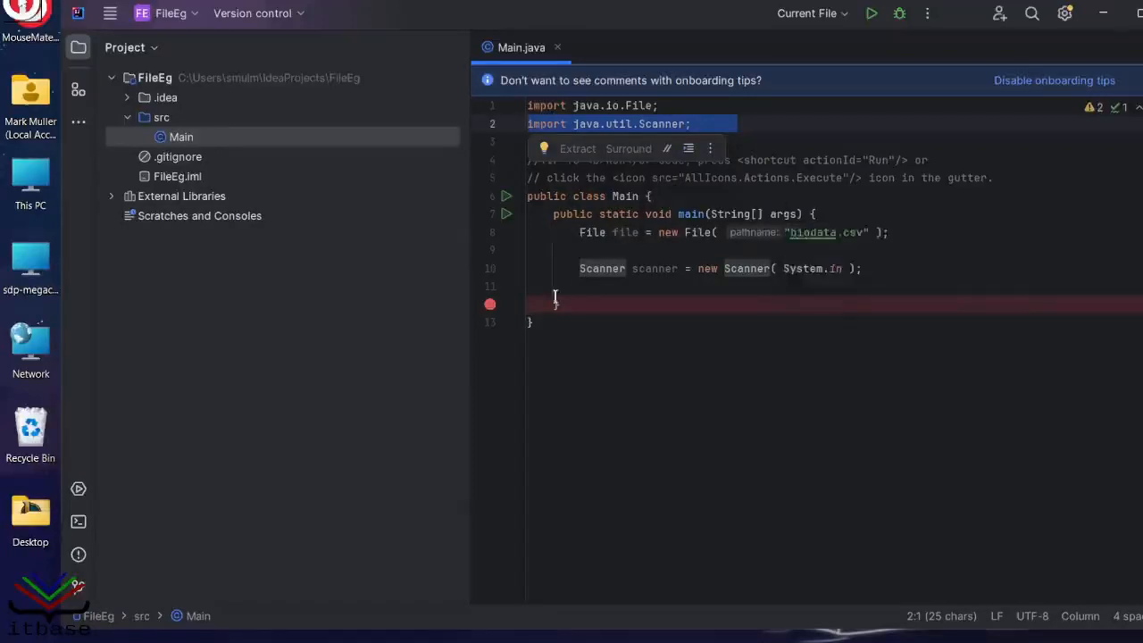
Return to the editor and select the word System in the Scanner line.
click(888, 268)
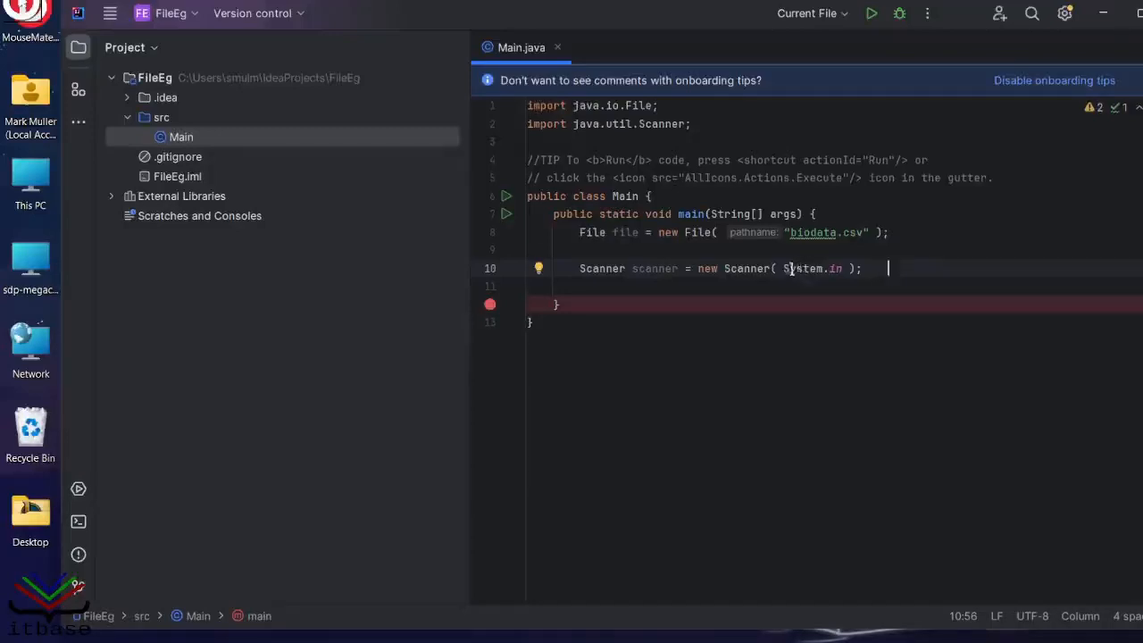
double_click(812, 268)
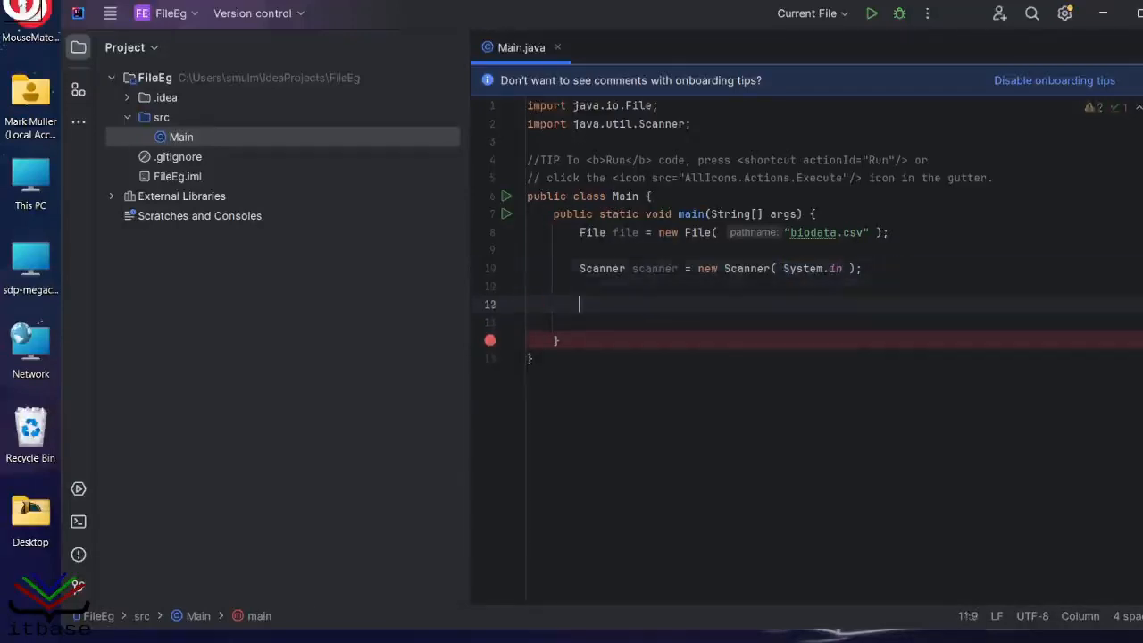
Read one line into String input via scanner.nextLine().
text(String)
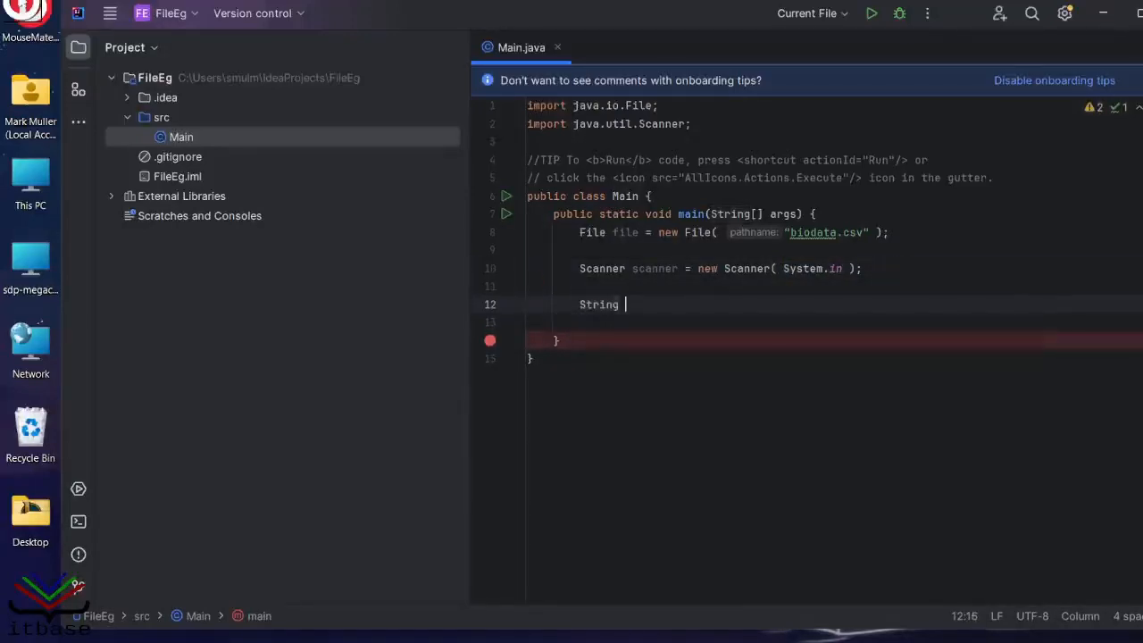
text(inp)
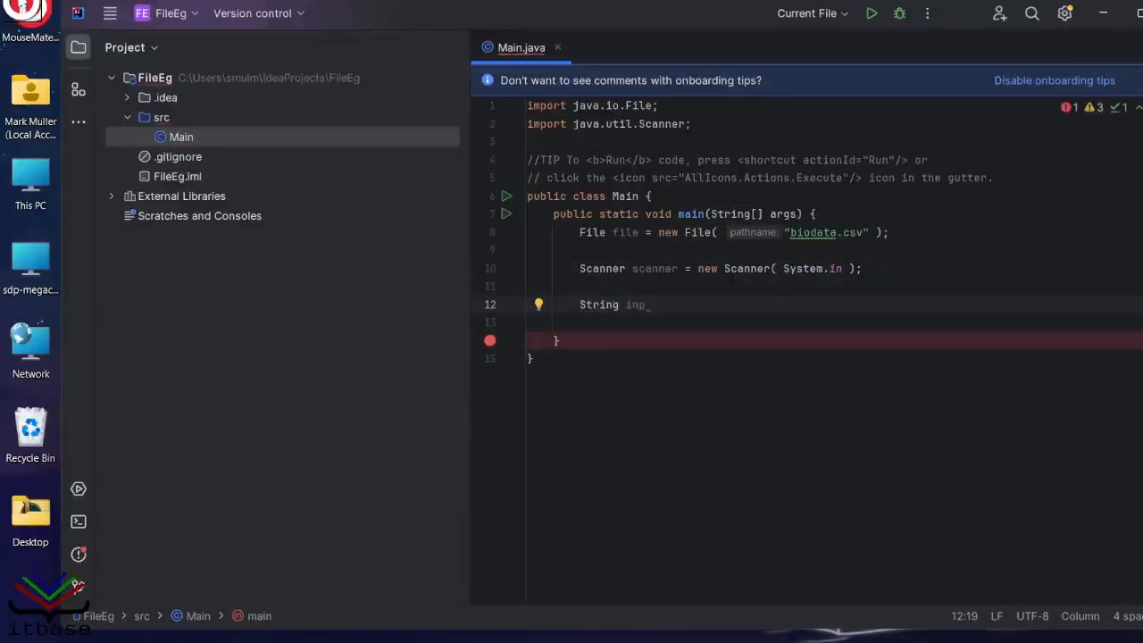
text(ut)
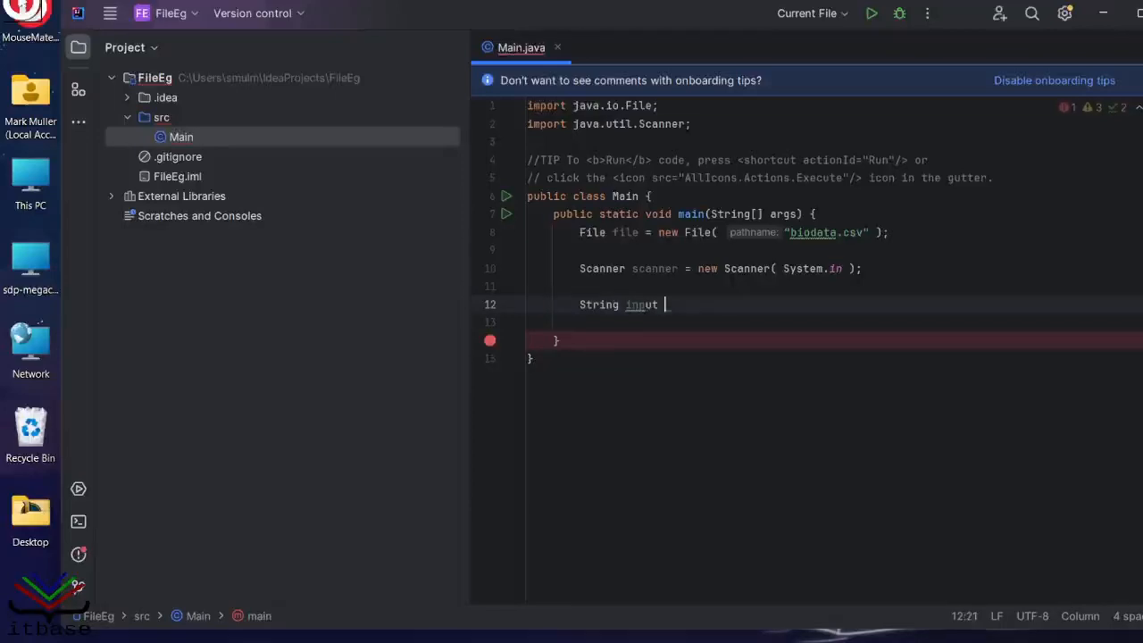
text(=)
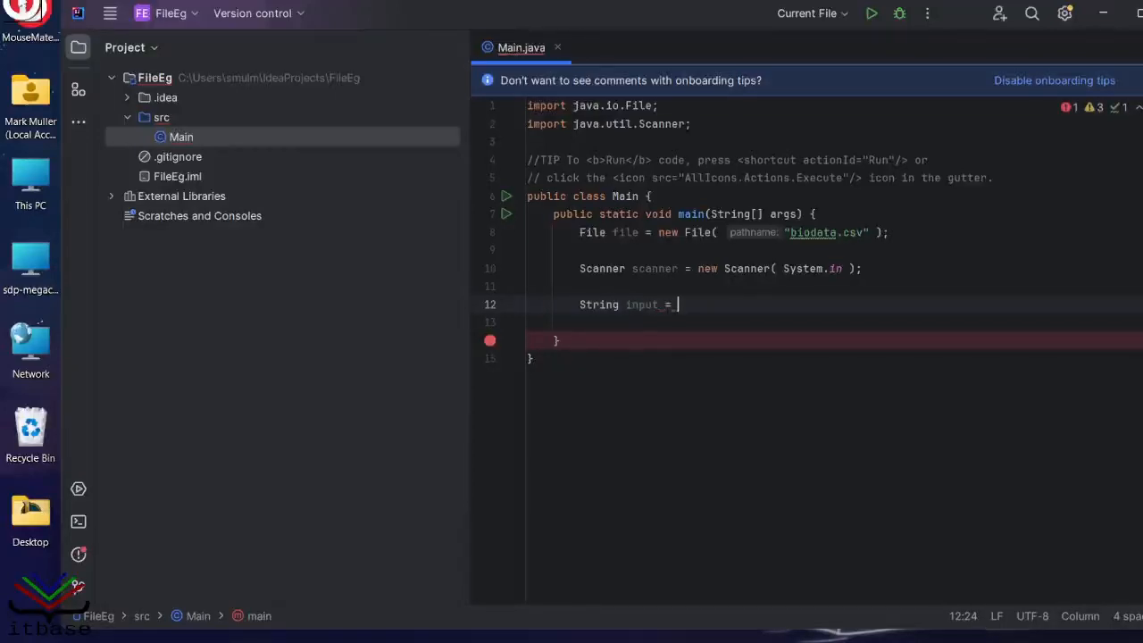
text(scanner.nextLine();)
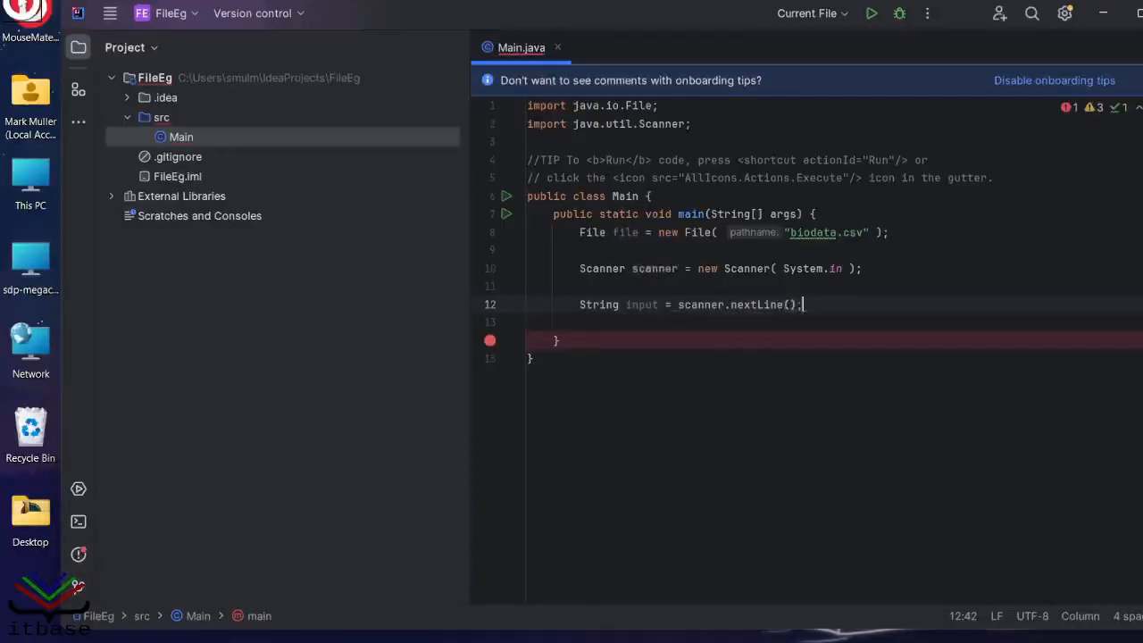
key(Enter)
text(file)
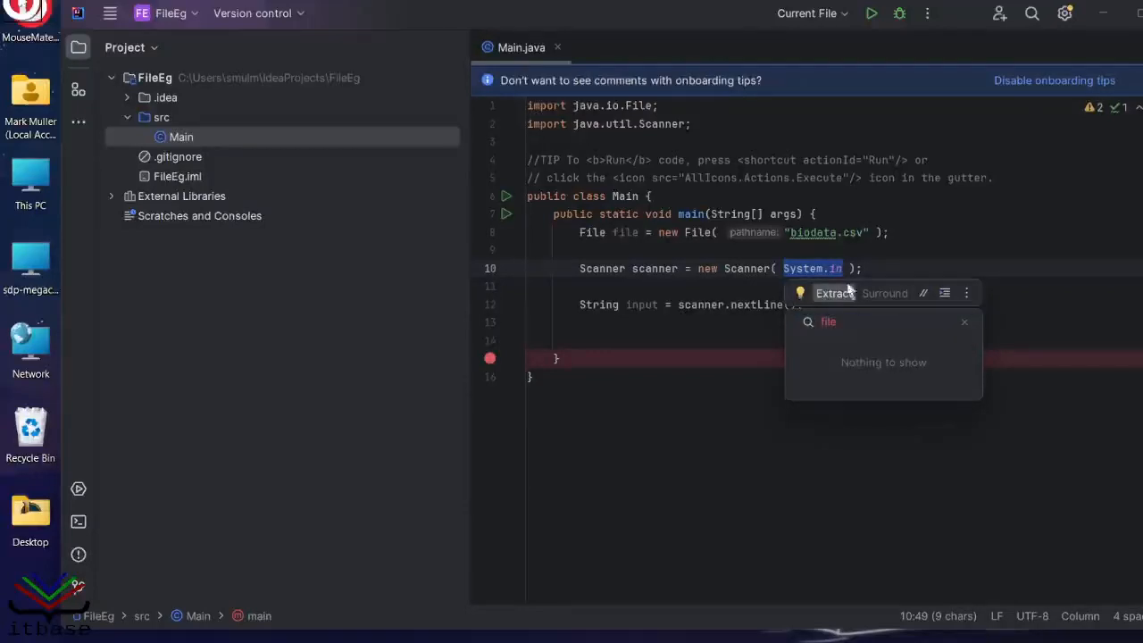
Replace System.in with file so the Scanner reads from biodata.csv.
key(Escape)
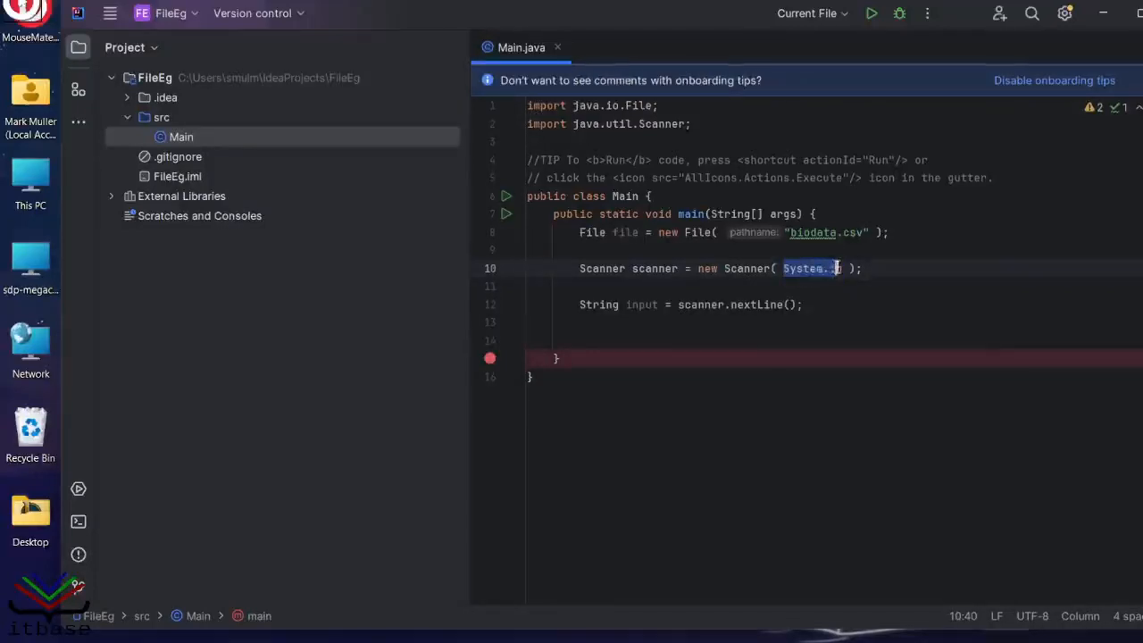
text(file)
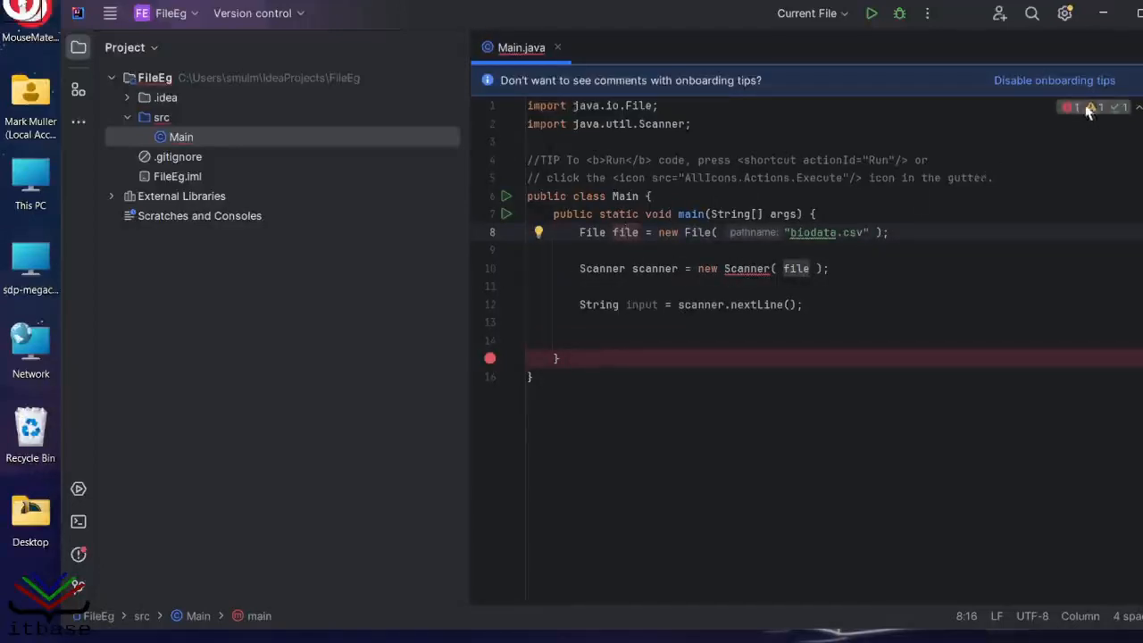
mouse_move(1088, 107)
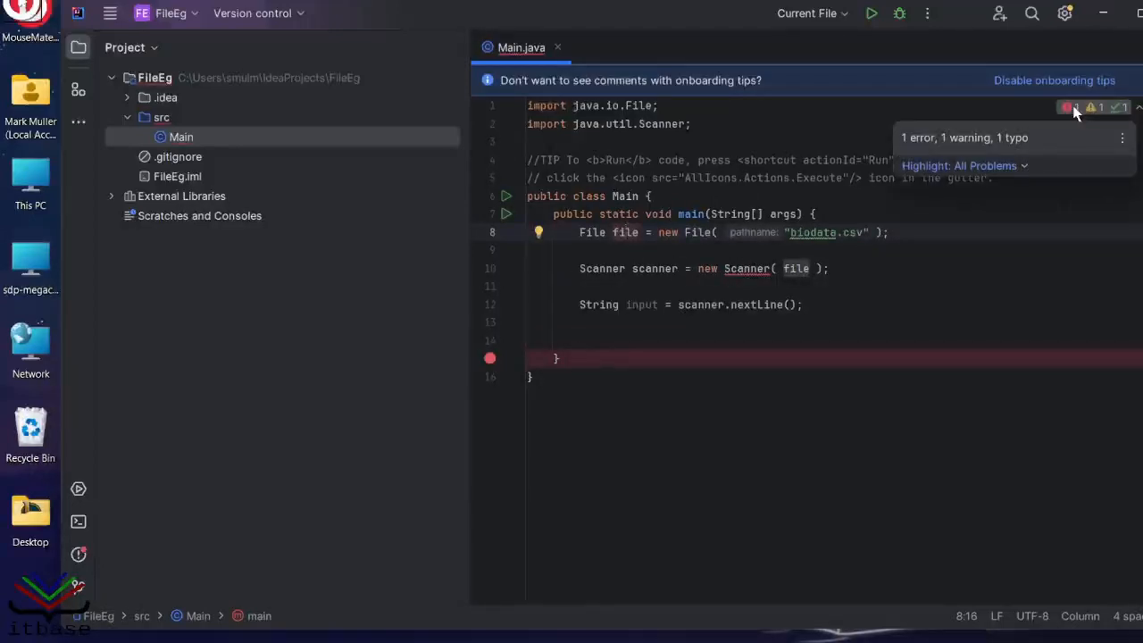
Show the Problems list reporting the unhandled FileNotFoundException.
click(1068, 107)
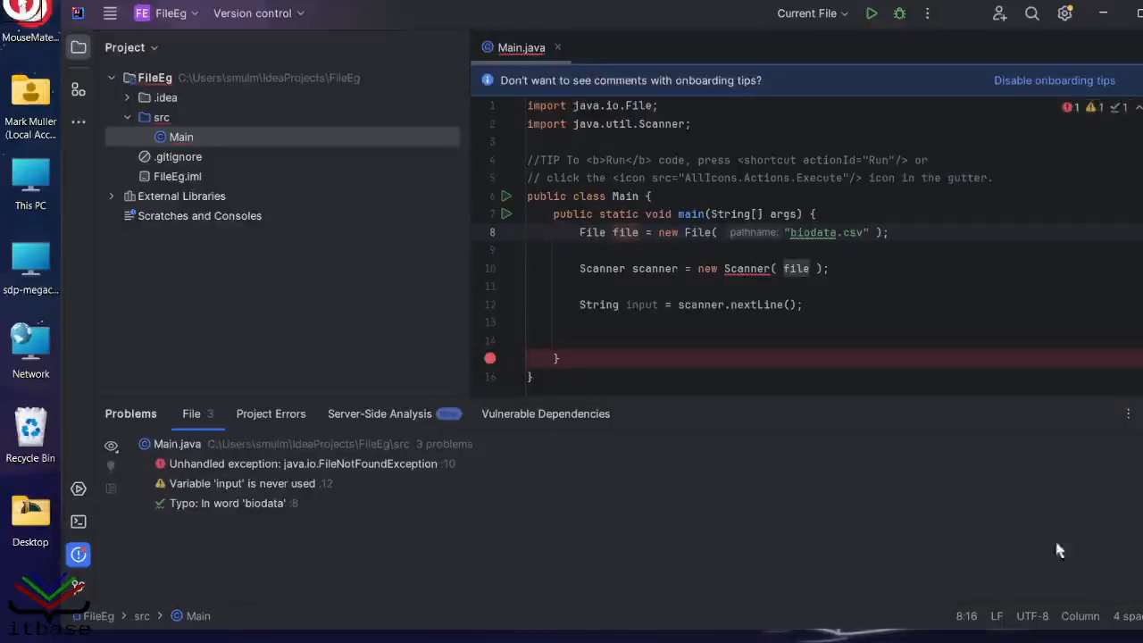
mouse_move(350, 472)
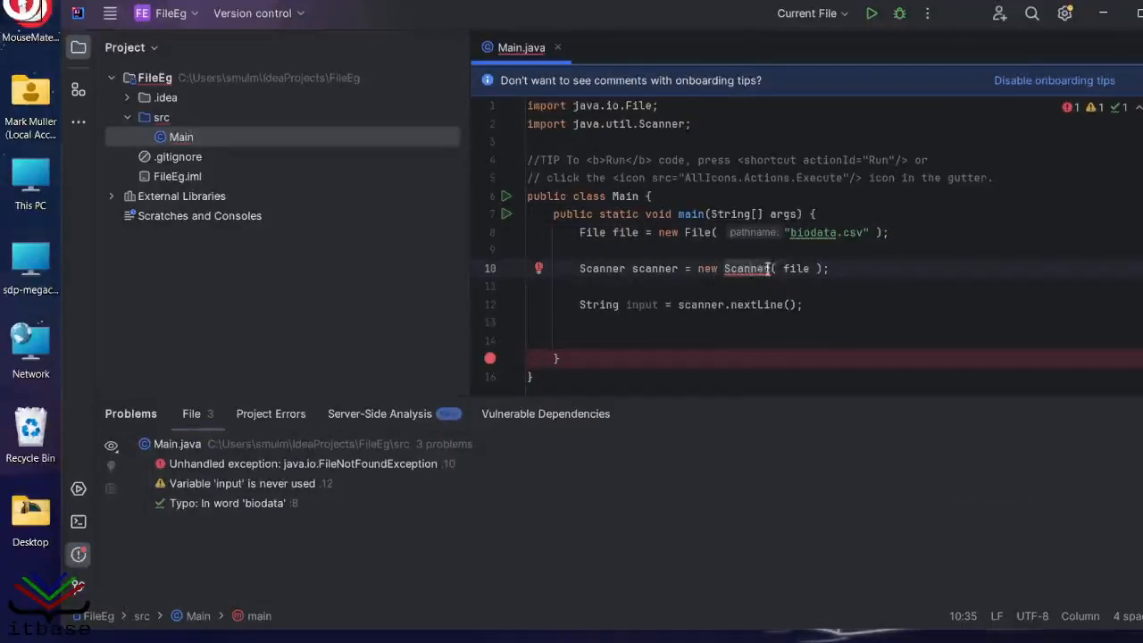
mouse_move(747, 268)
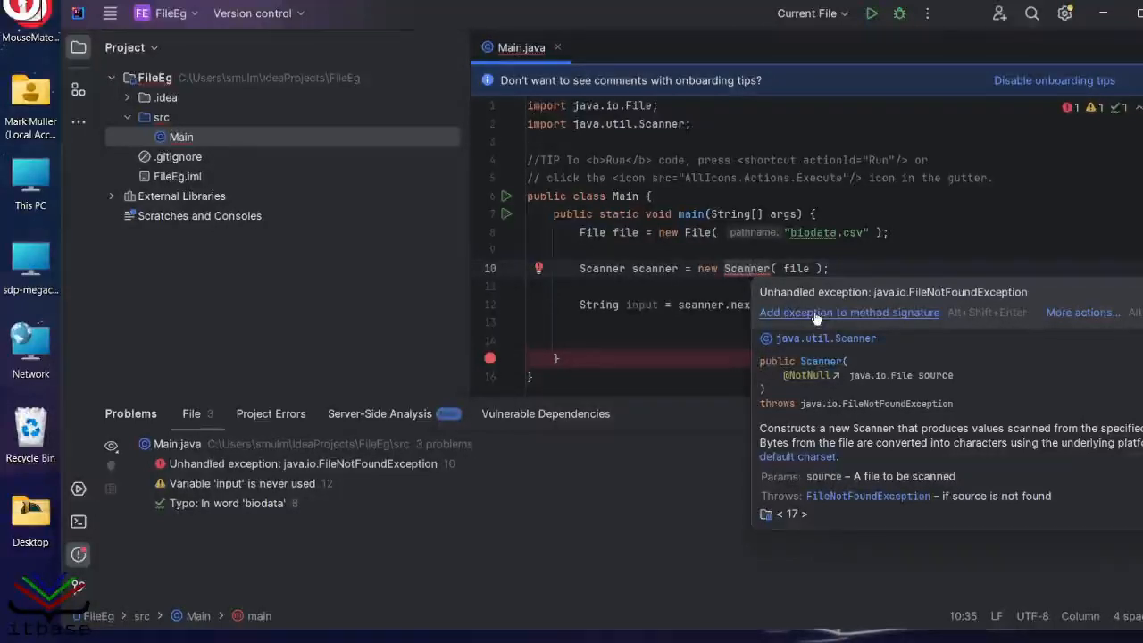
mouse_move(884, 493)
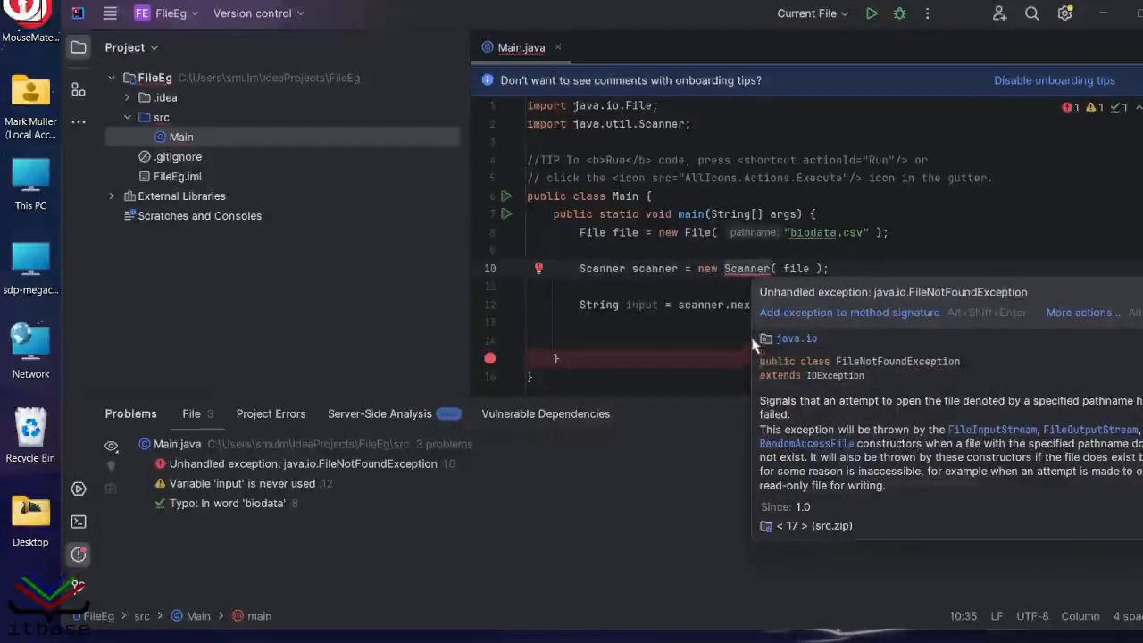
mouse_move(732, 339)
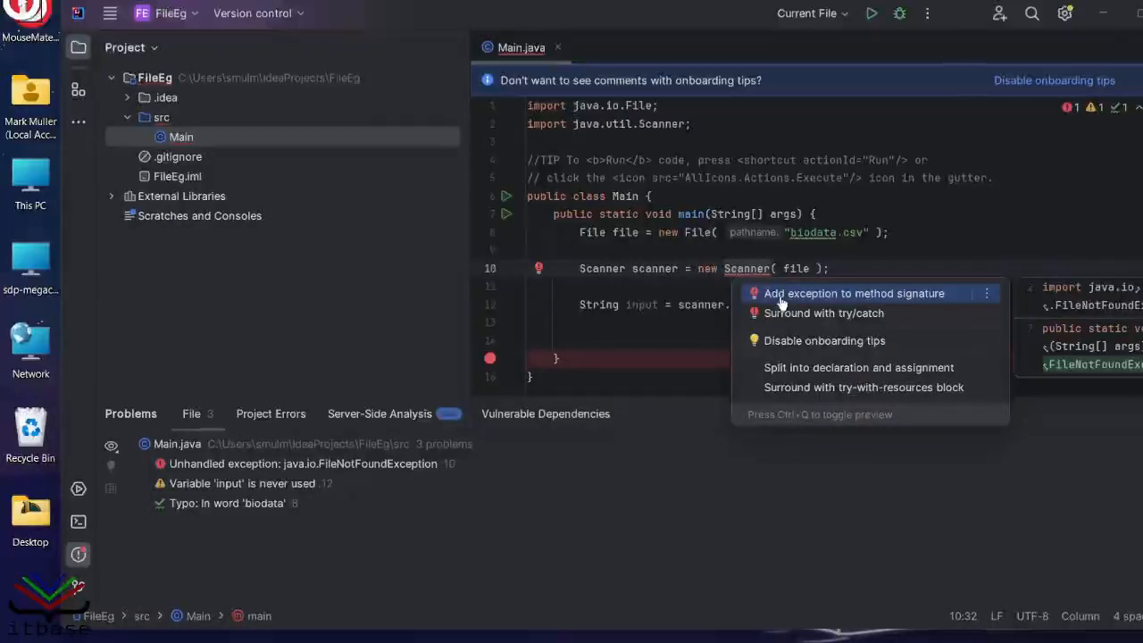
mouse_move(836, 301)
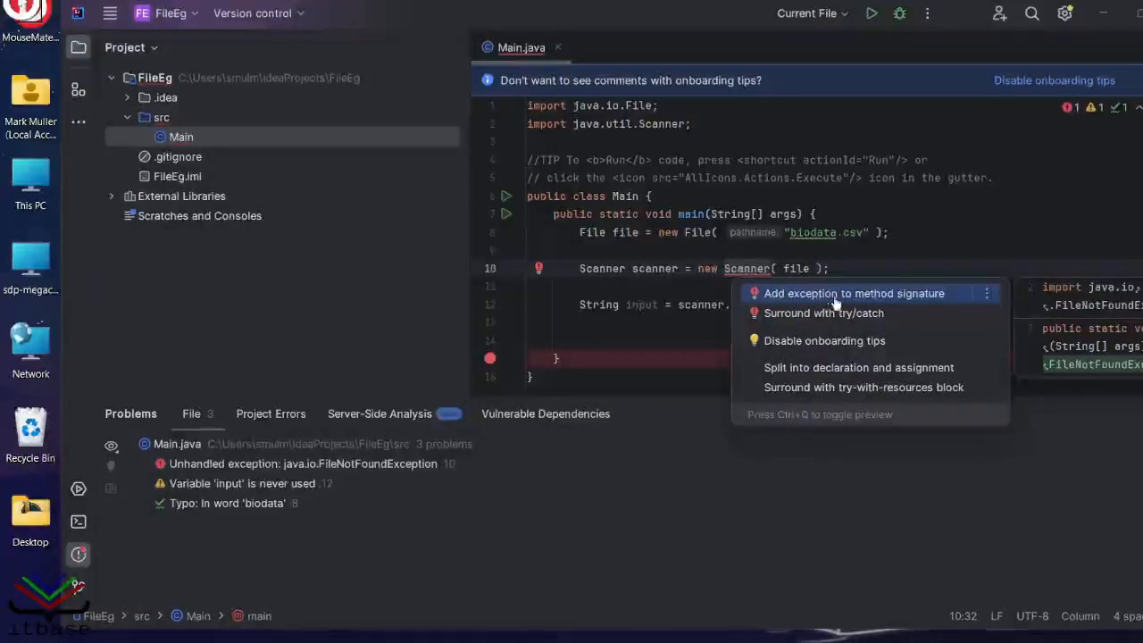
Add throws FileNotFoundException to main's signature via the intention action.
click(854, 293)
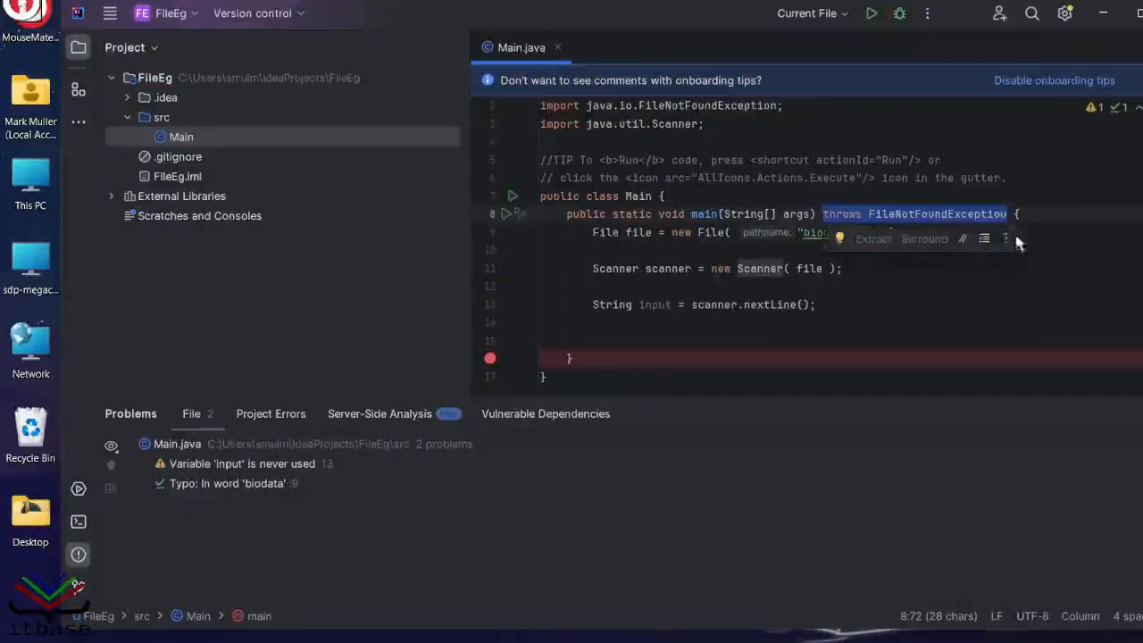
mouse_move(993, 290)
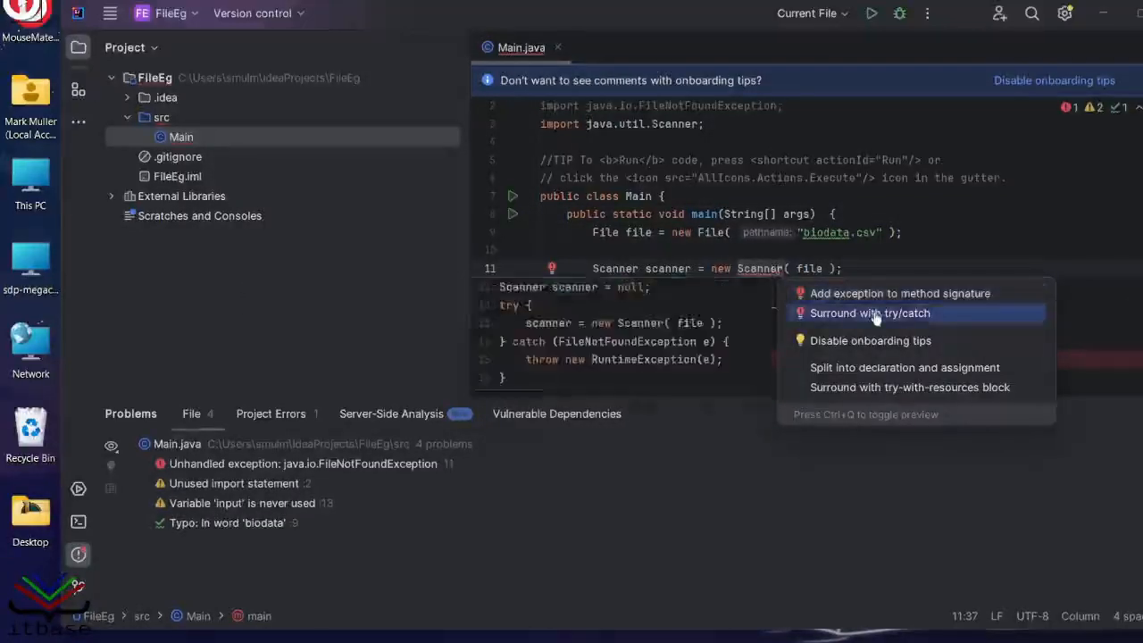
Surround the Scanner creation with a try/catch for FileNotFoundException.
click(870, 313)
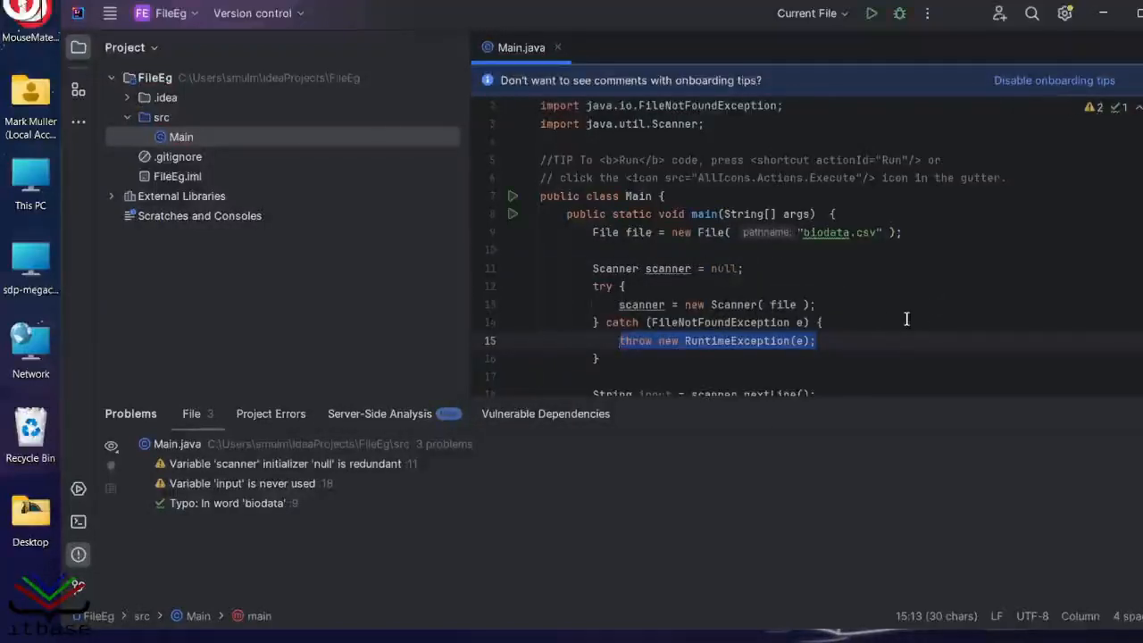
mouse_move(793, 254)
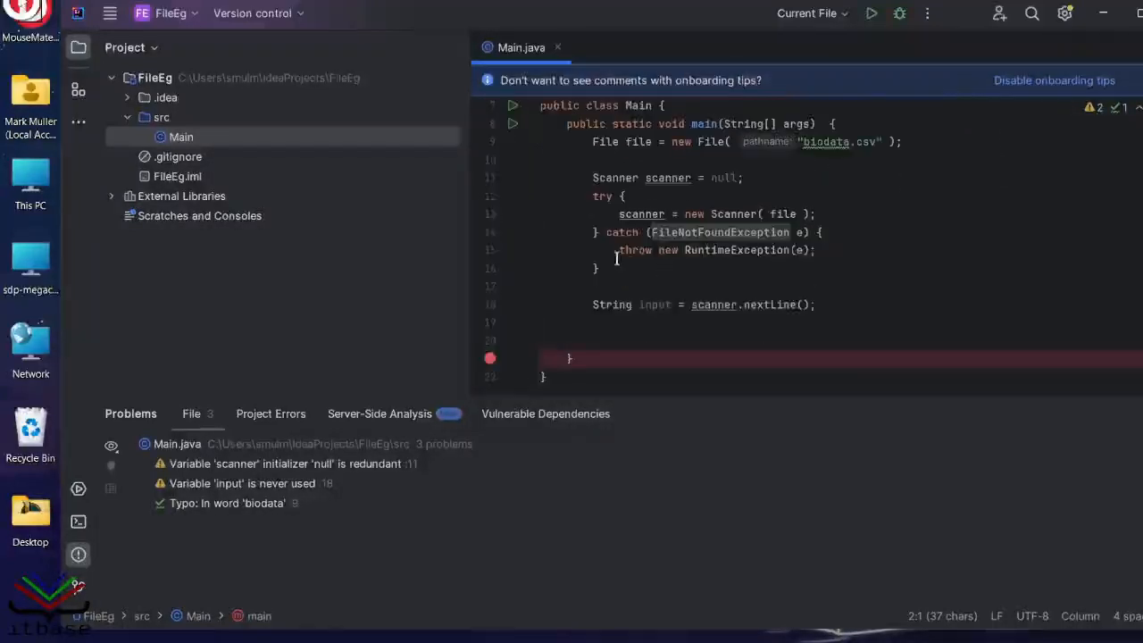
Replace the rethrow in the catch block with System.out.println("The file could not be found").
triple_click(715, 250)
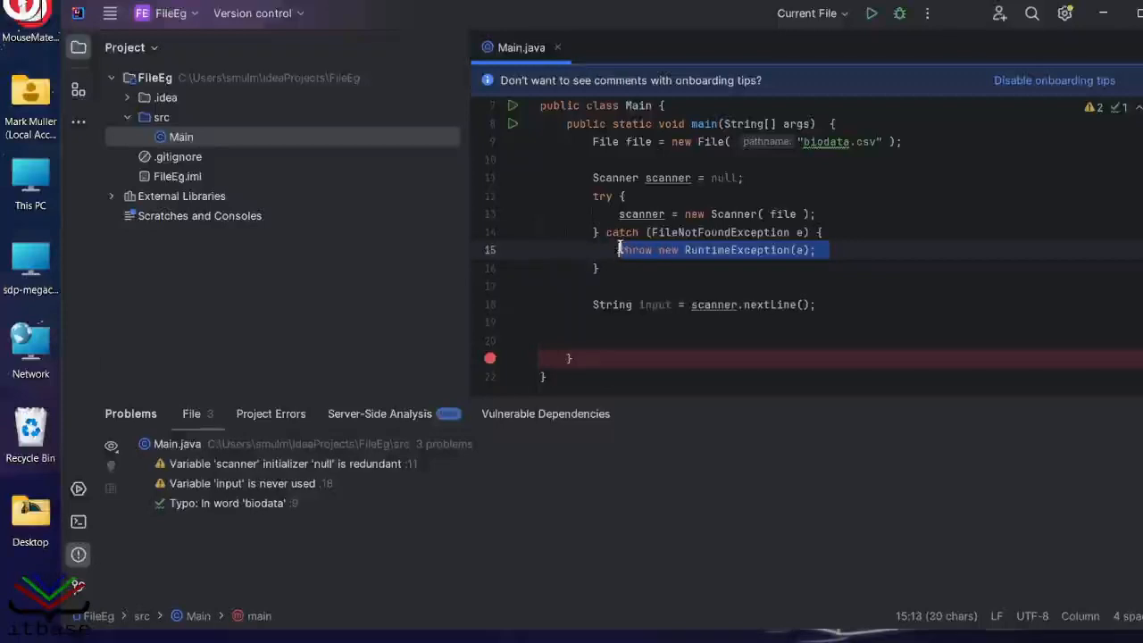
text(s)
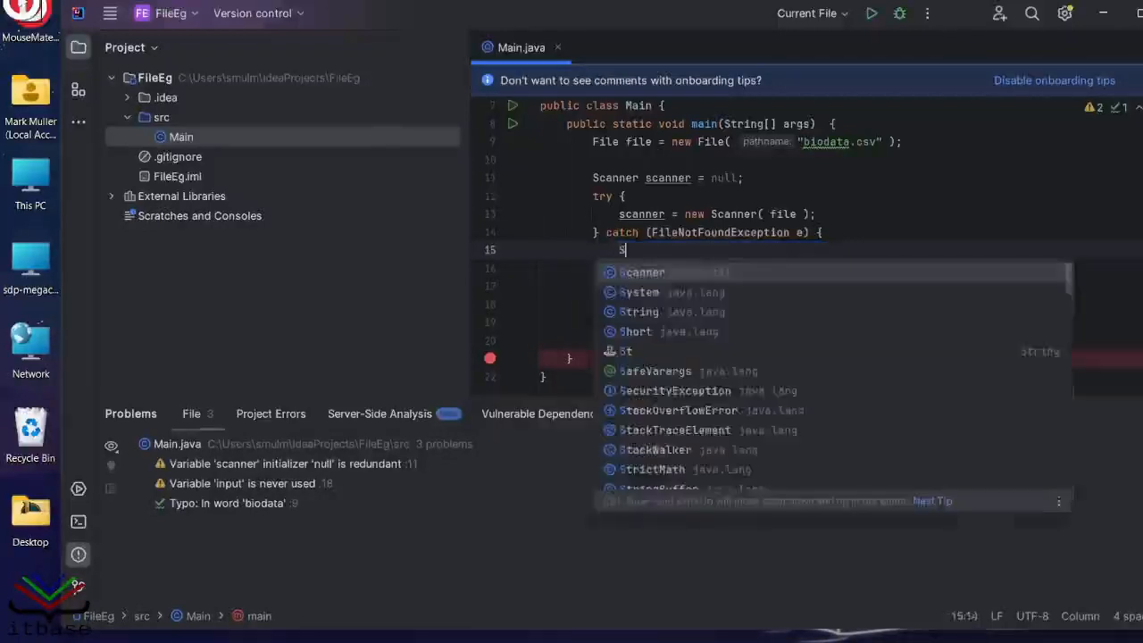
text(ystem.ou)
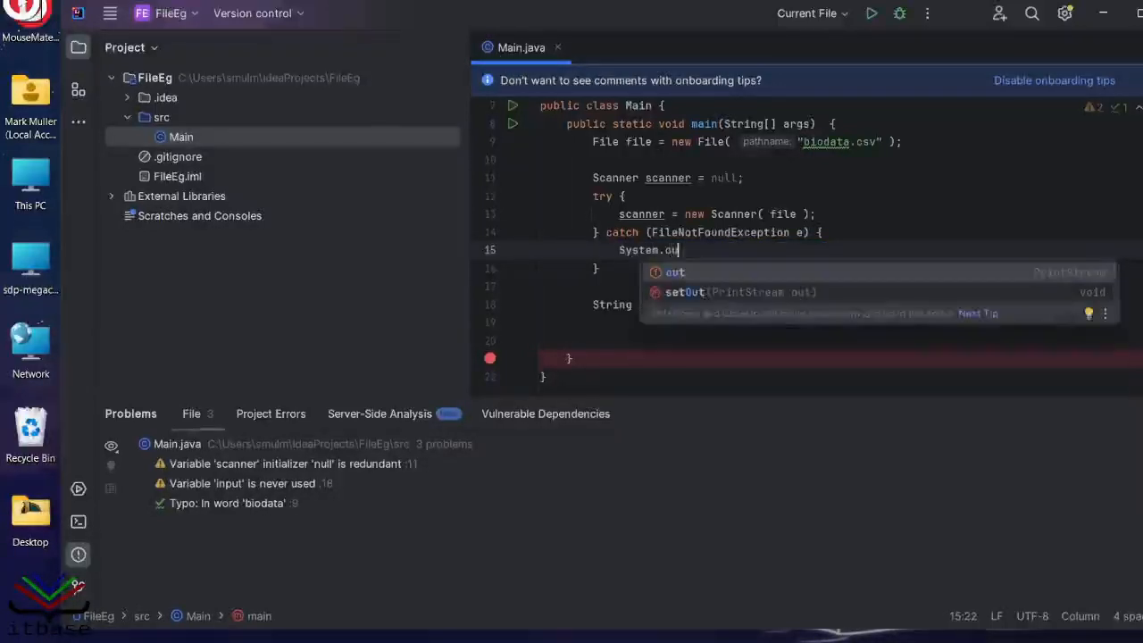
text(.println()
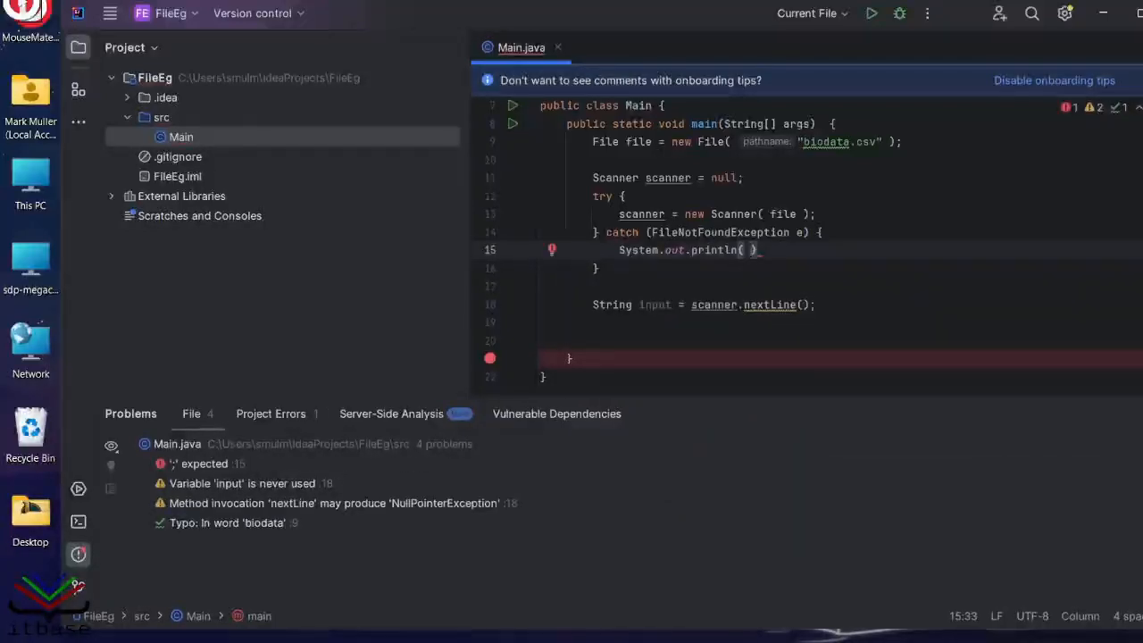
text("")
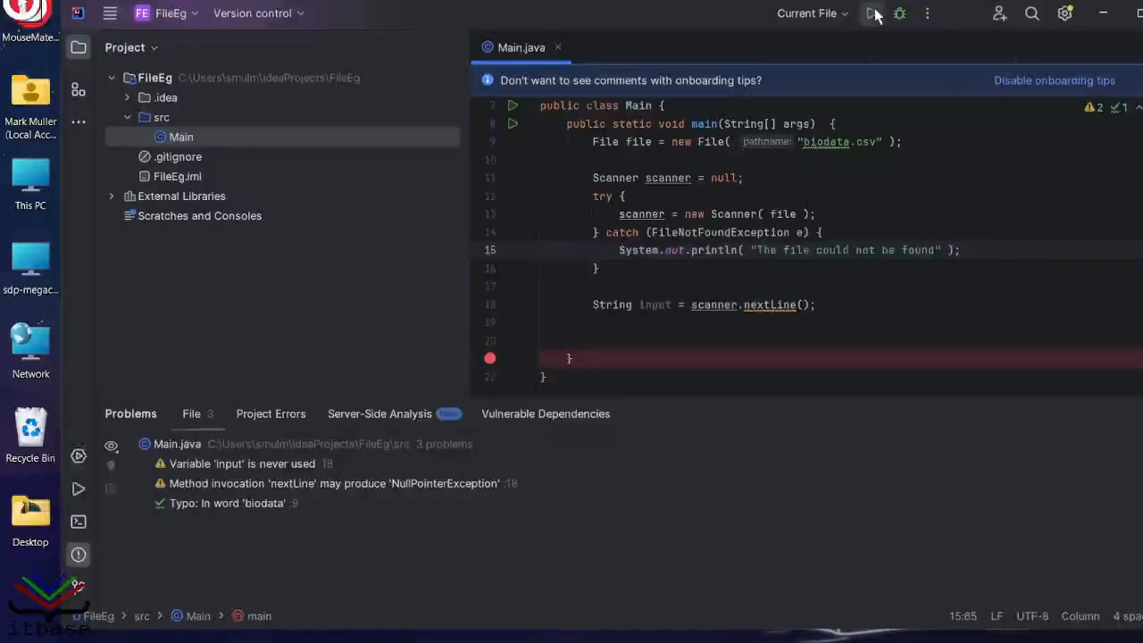
Run Main to see the not-found message followed by a NullPointerException.
click(872, 14)
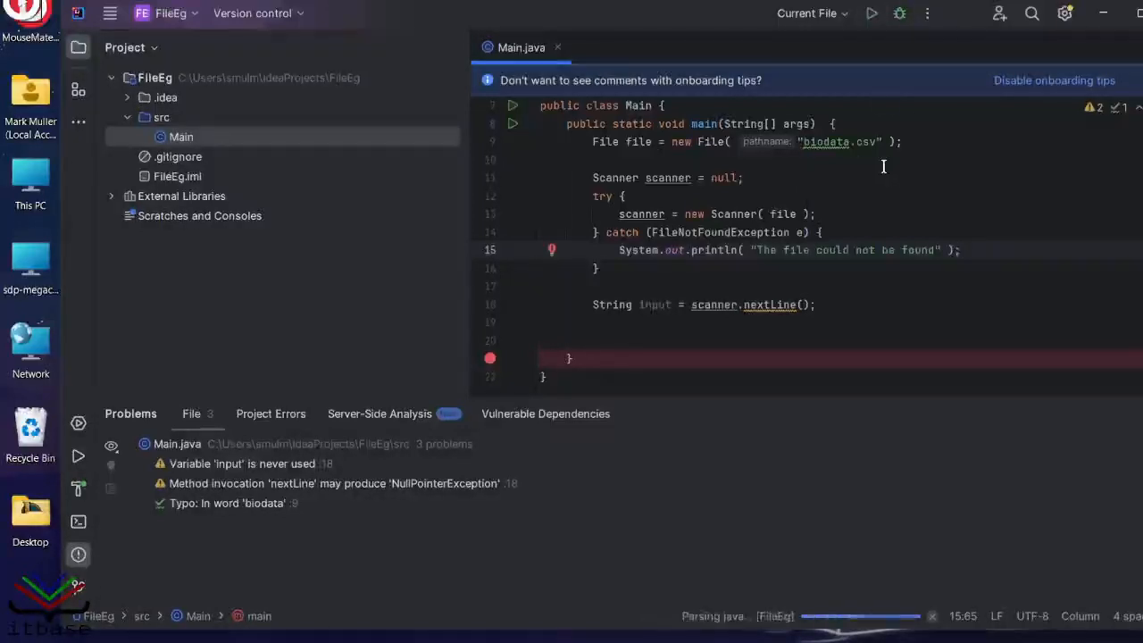
click(872, 12)
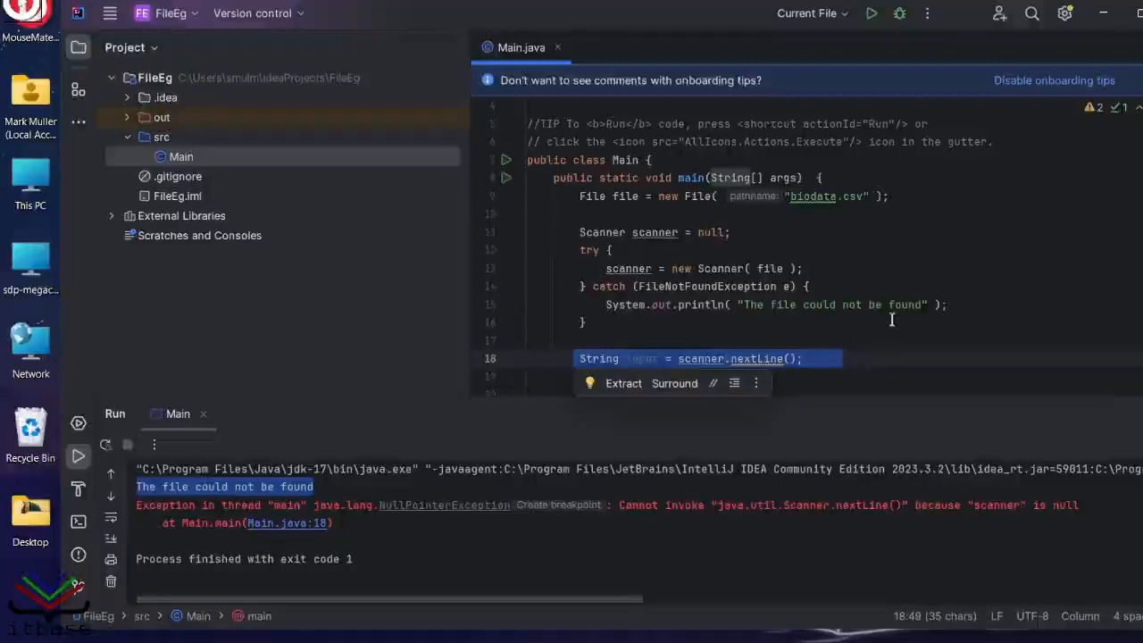
mouse_move(901, 267)
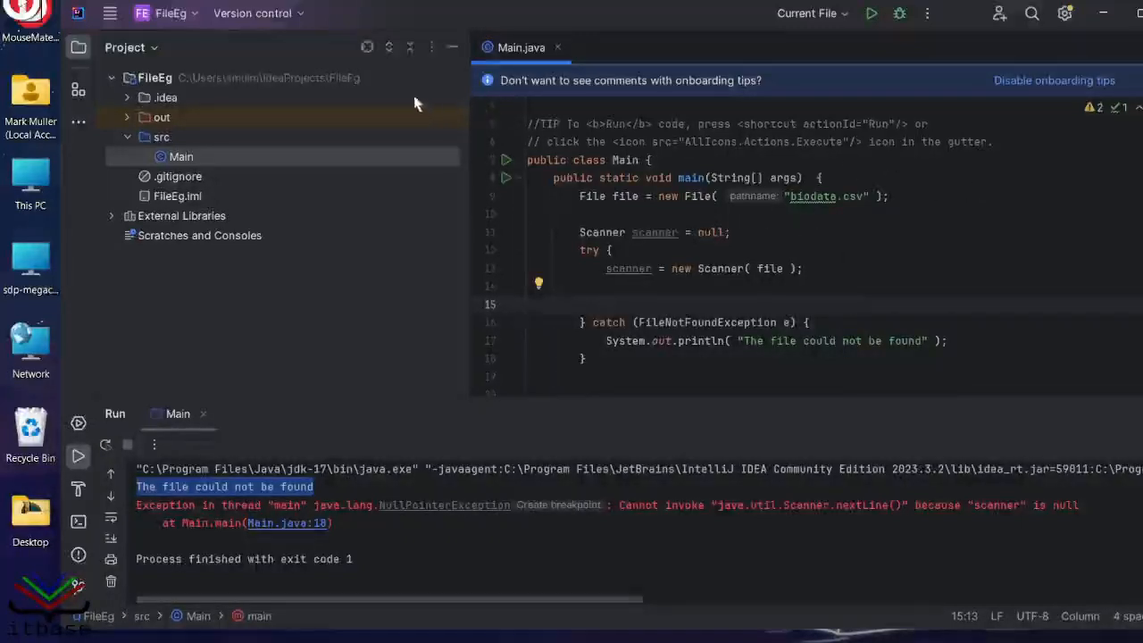
Create a new empty file biodata.csv at the FileEg project root via New > File.
click(154, 79)
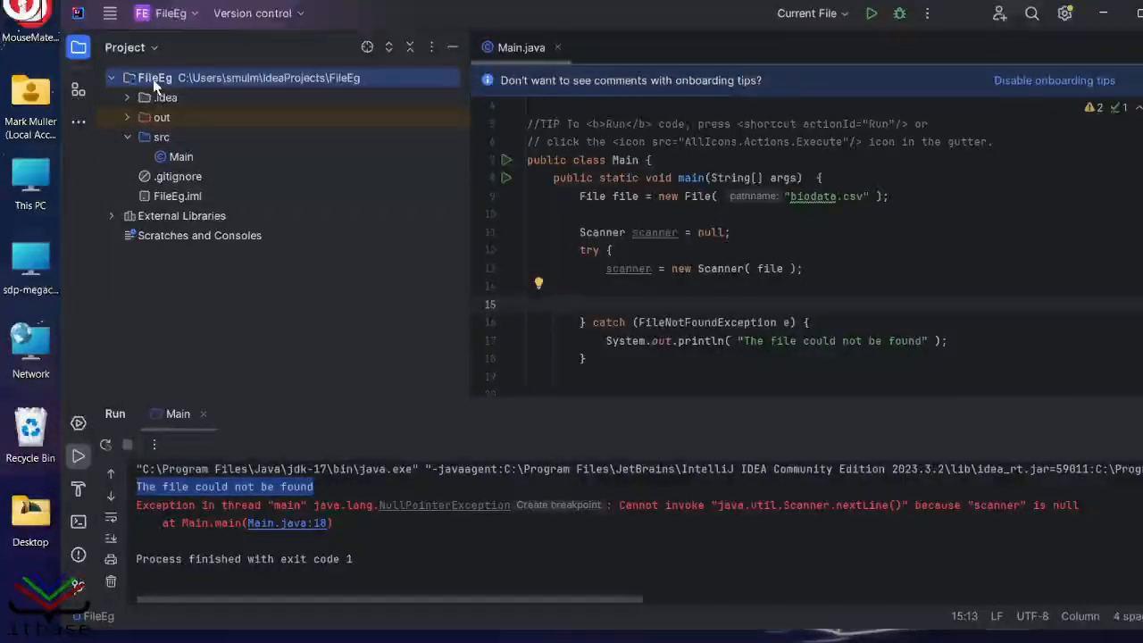
right_click(154, 79)
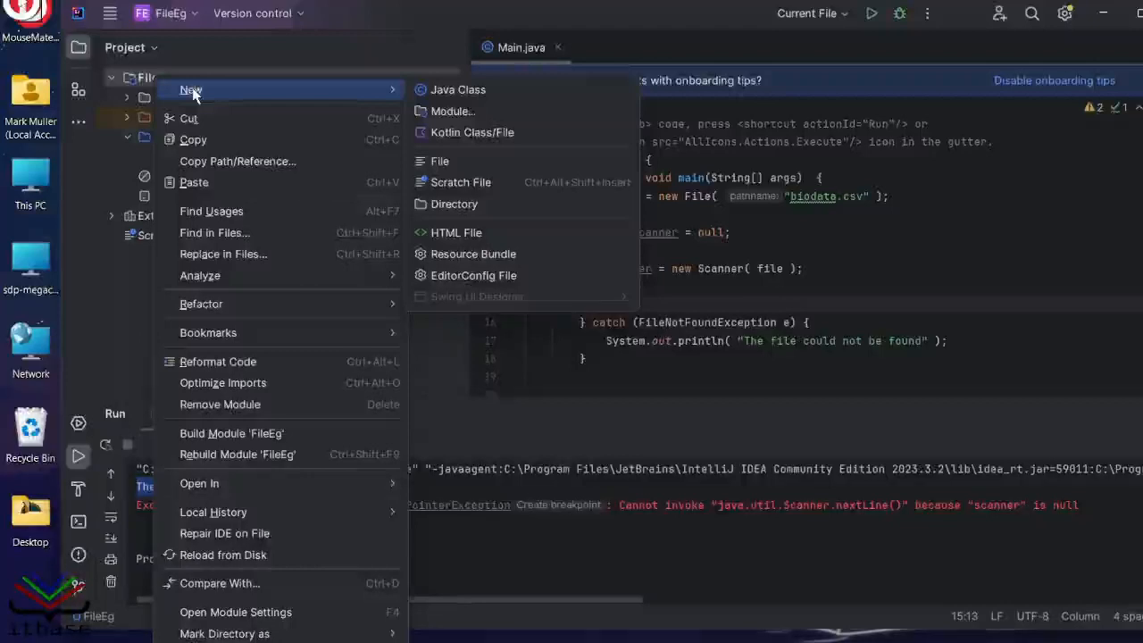
click(439, 161)
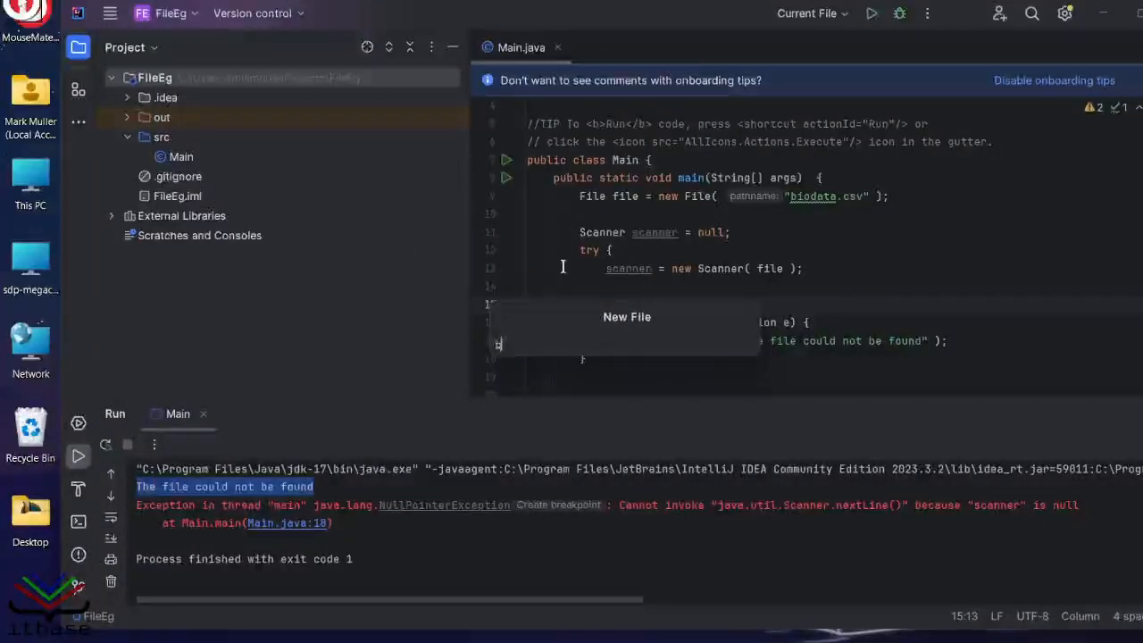
text(biodata)
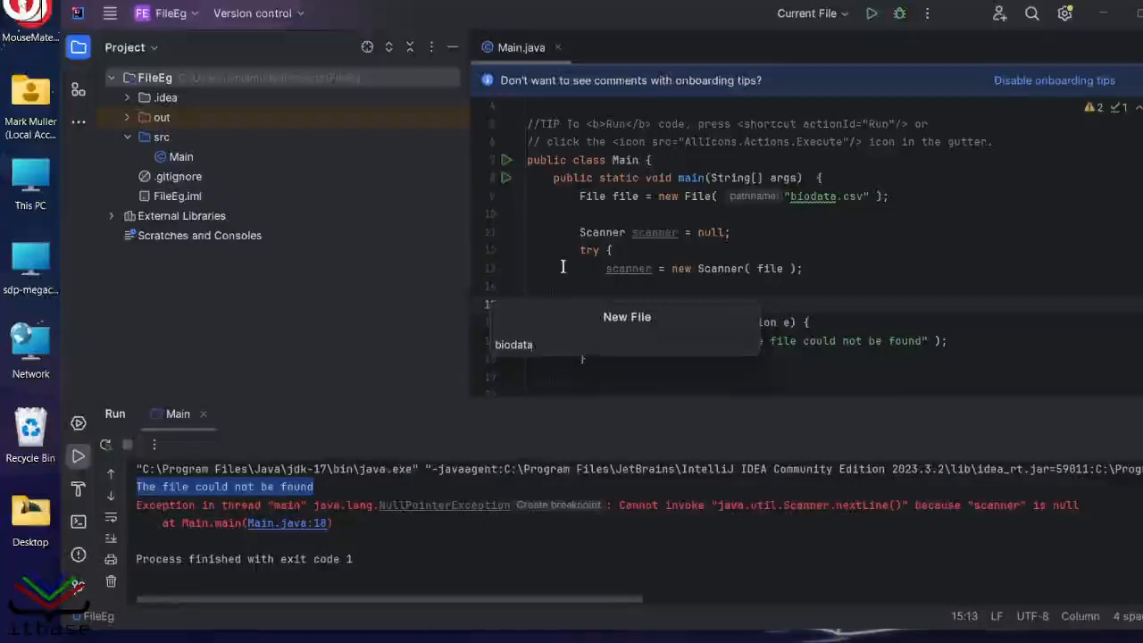
text(.csv)
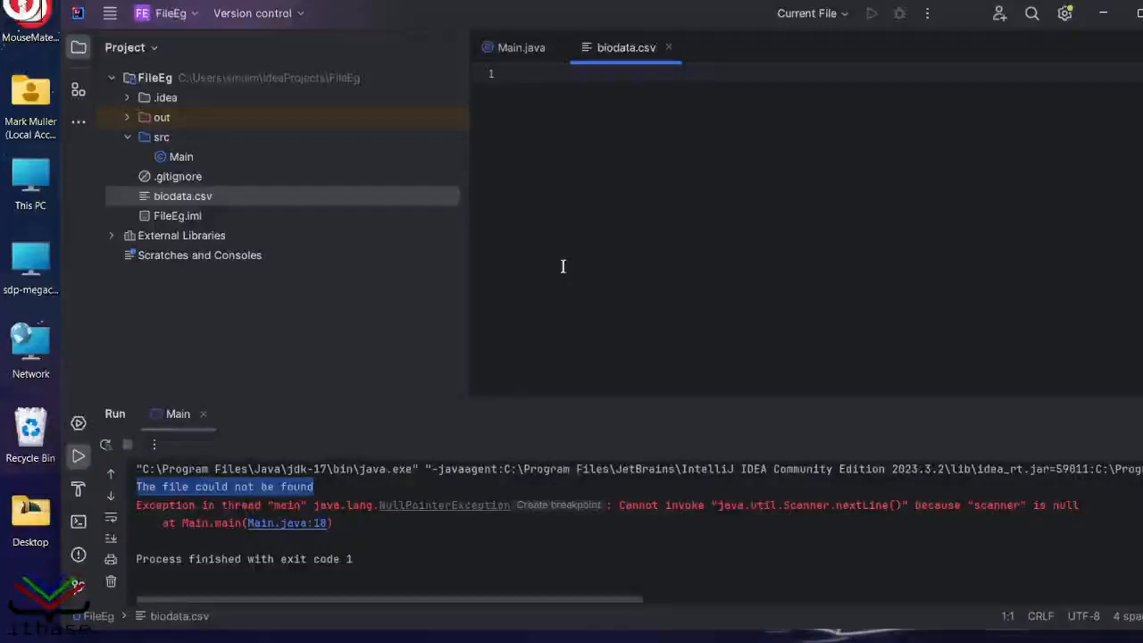
text(Joe Soap)
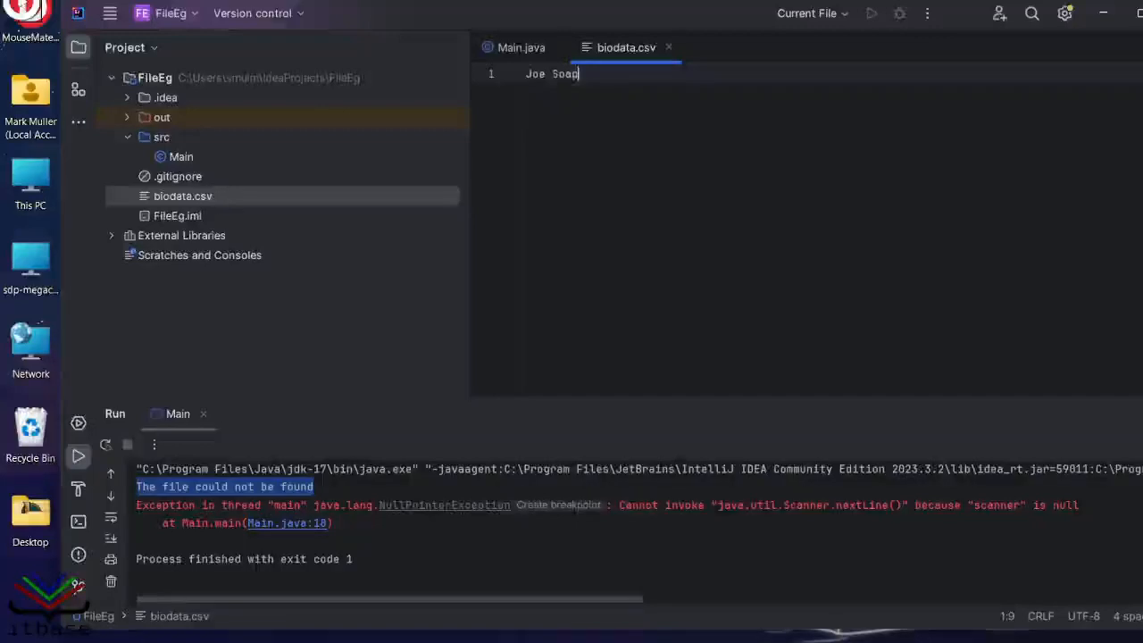
text(,)
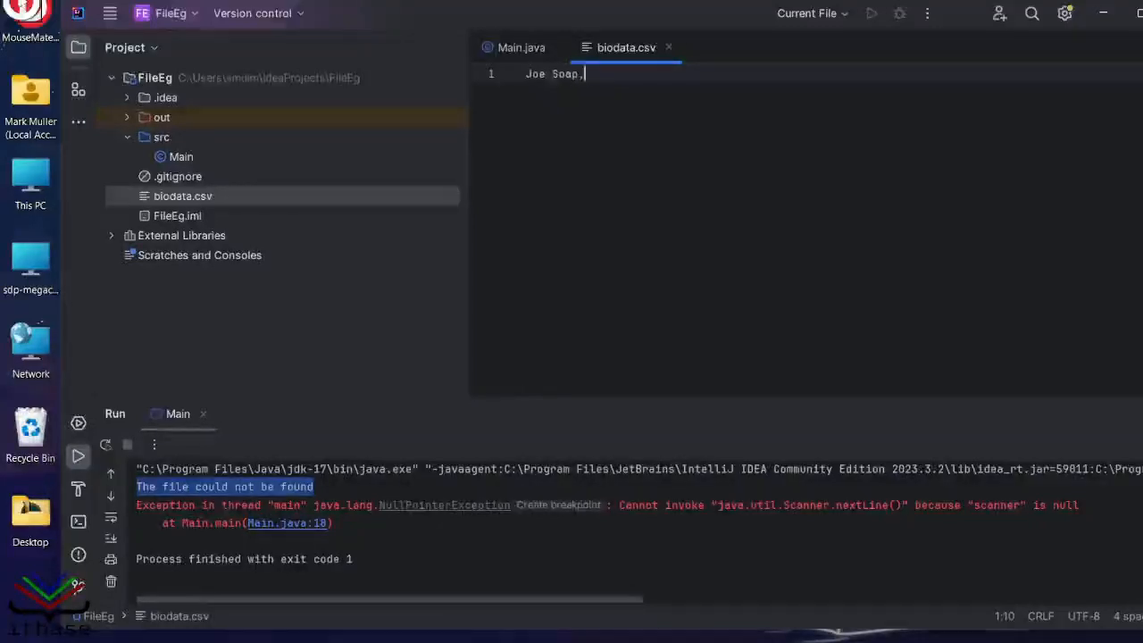
text(751221)
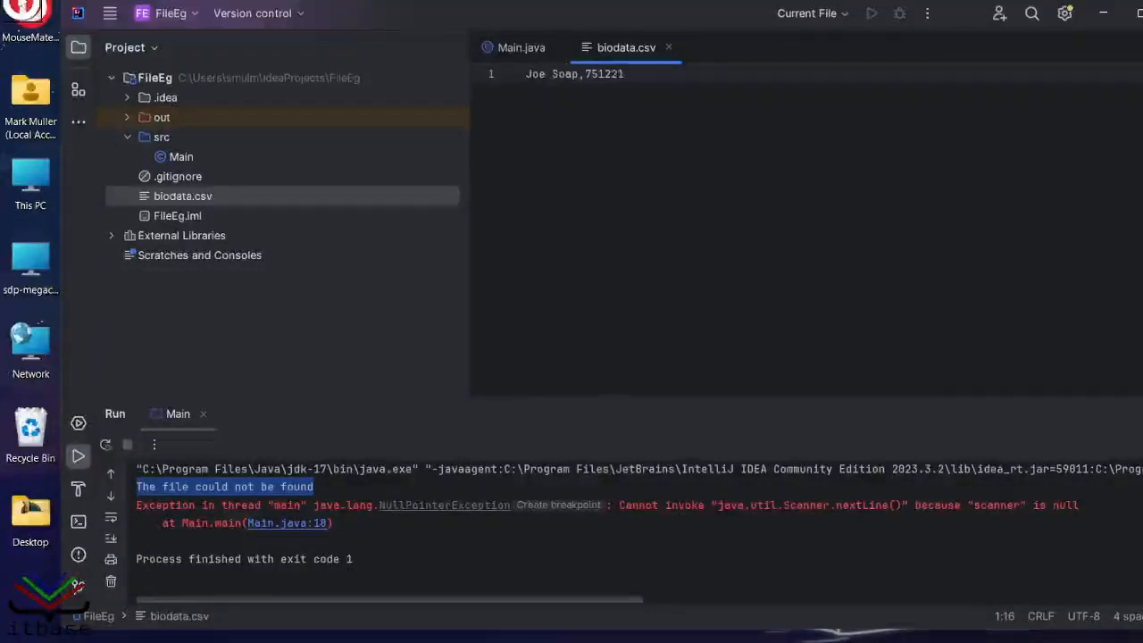
text(5843)
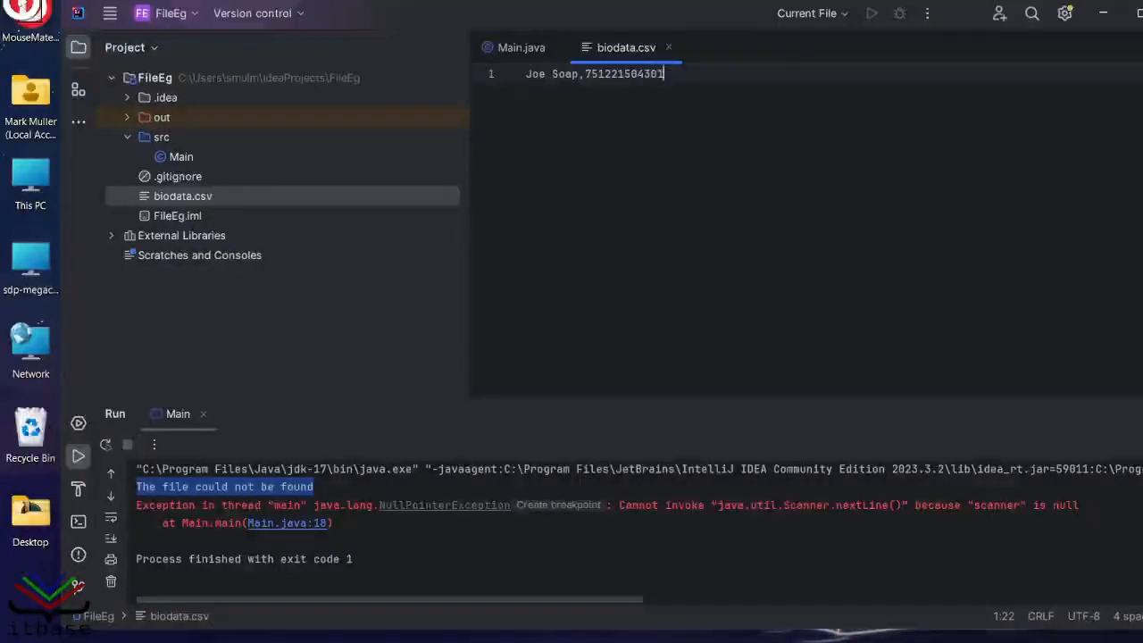
text(8)
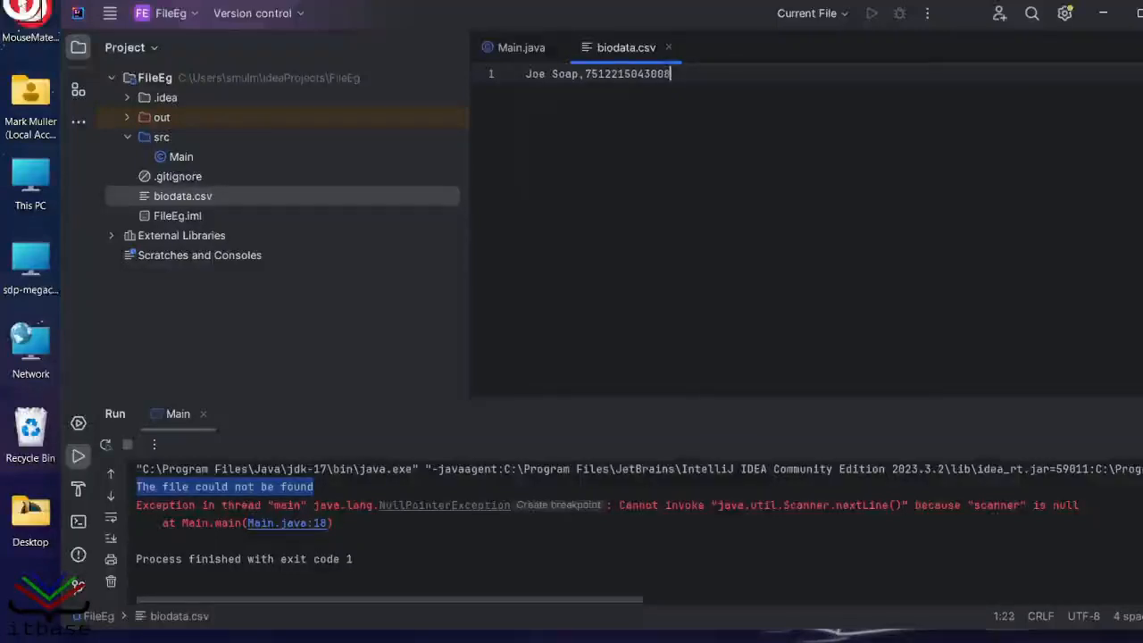
text(,)
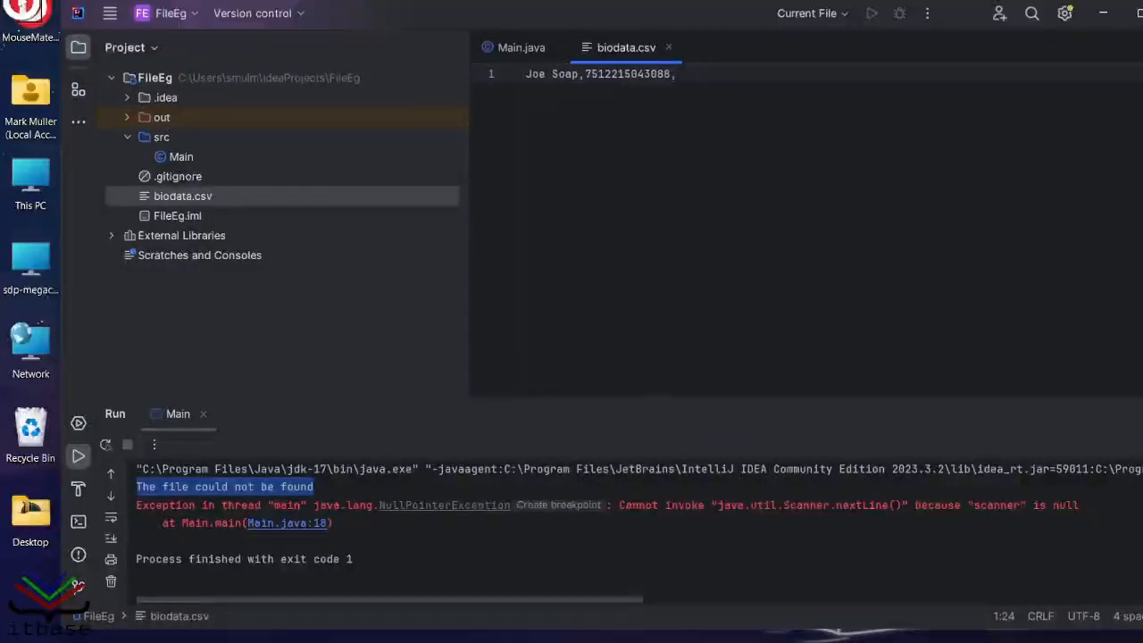
text(1975/)
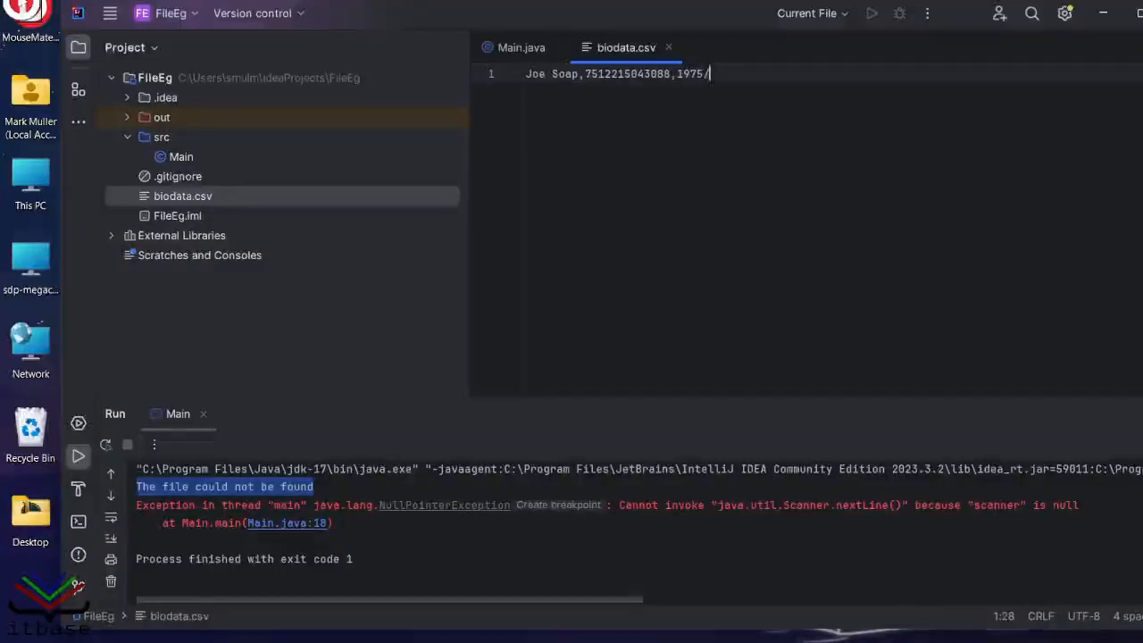
text(12/)
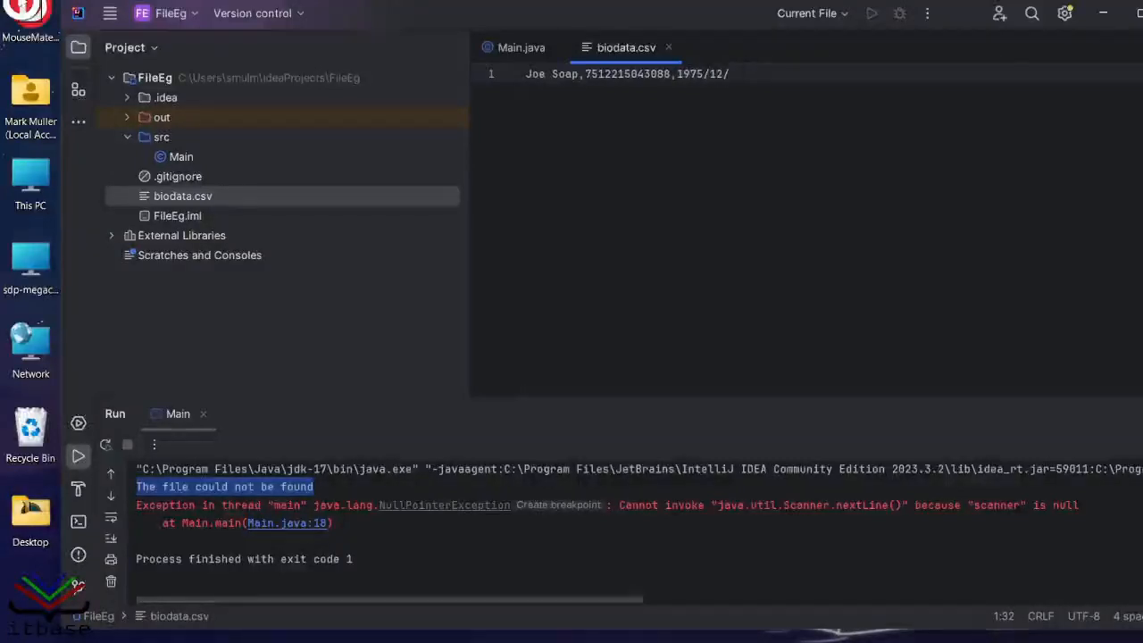
text(21)
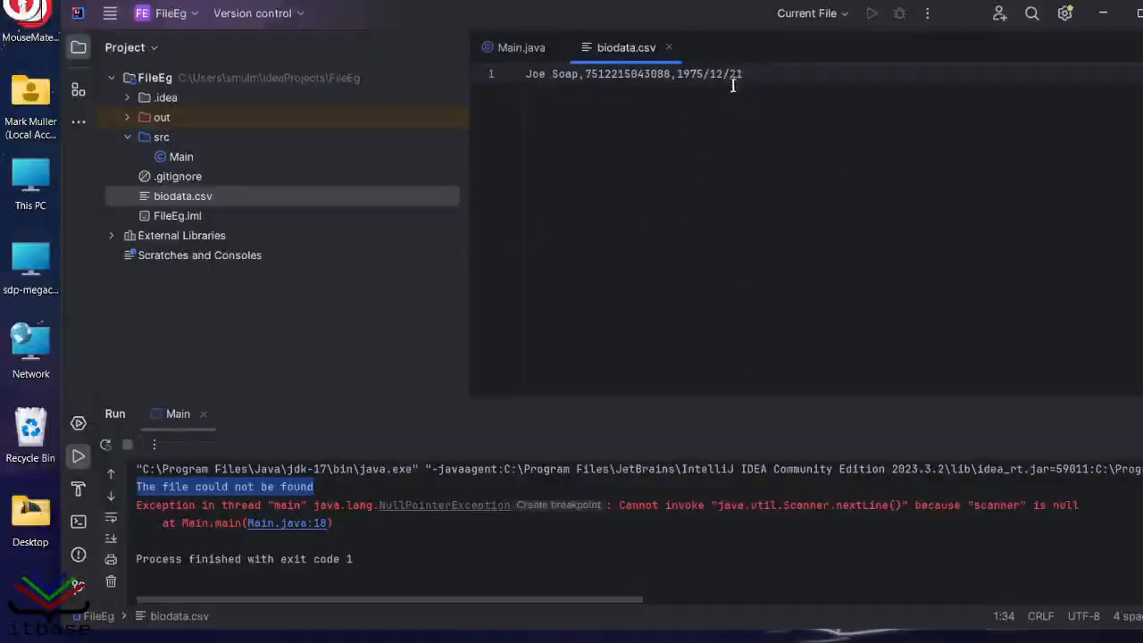
click(522, 46)
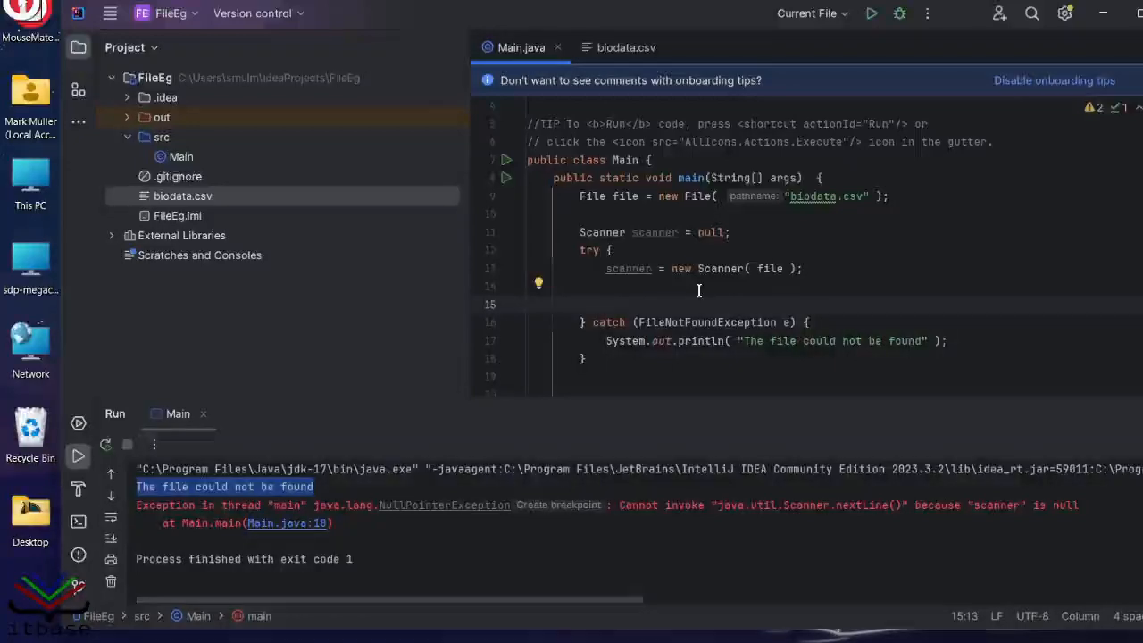
Add String line = scanner.nextLine(); inside the try block.
text(s)
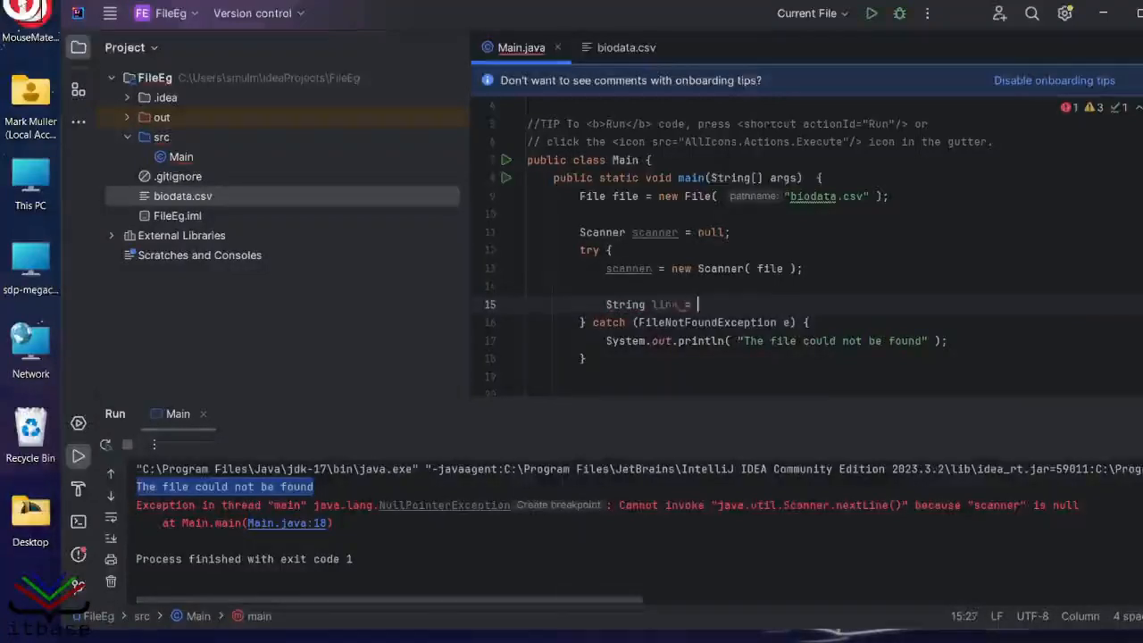
text(scanner)
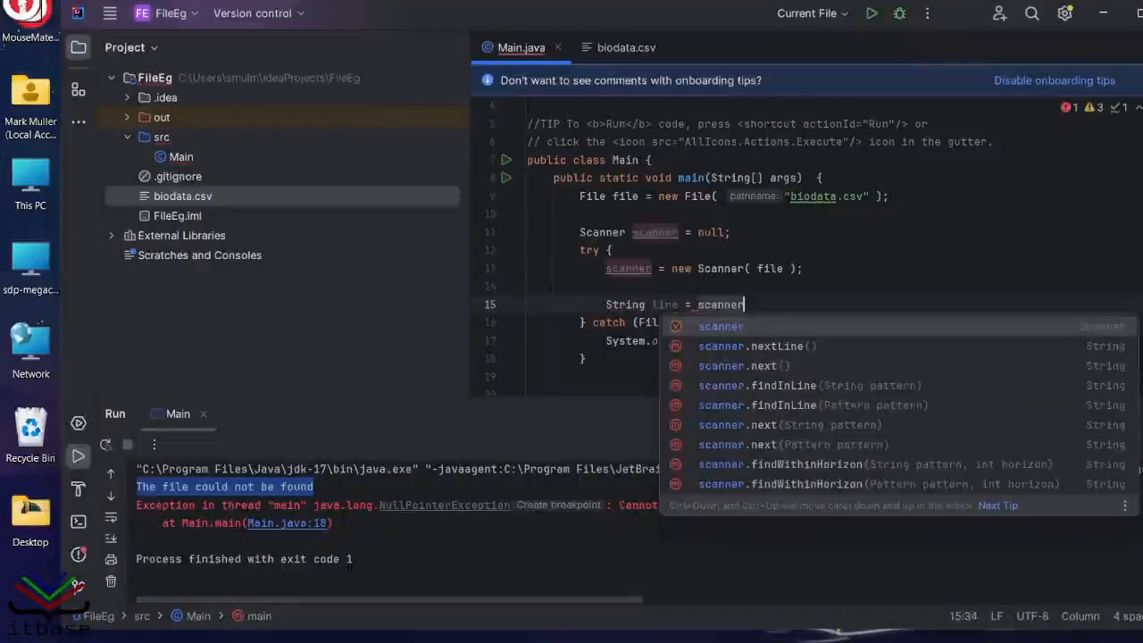
text(.nextLine)
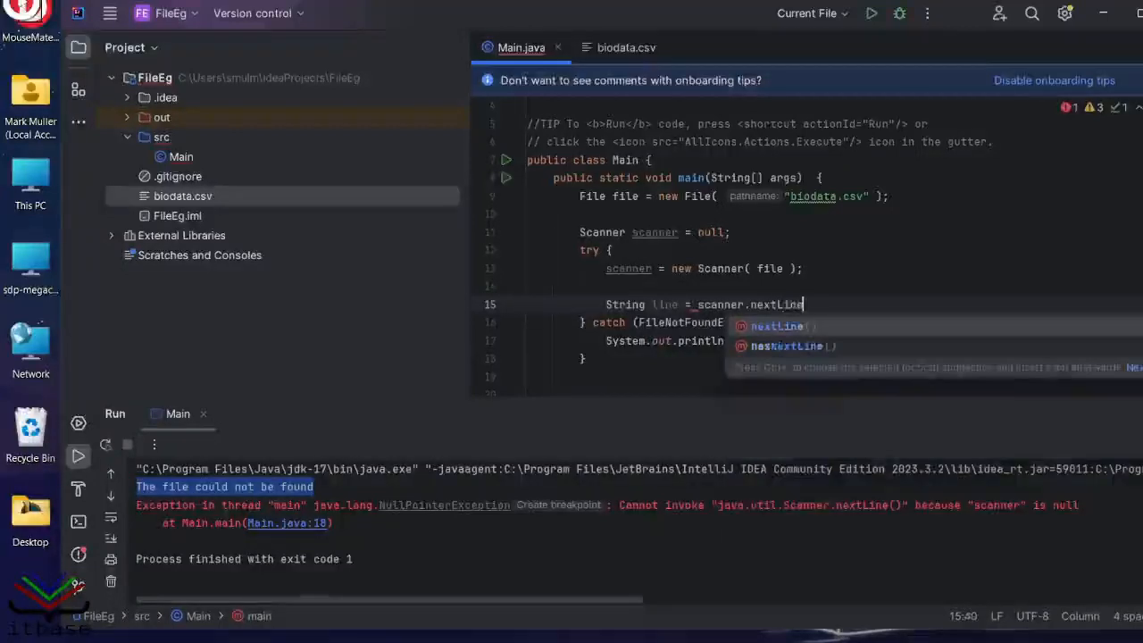
key(Enter)
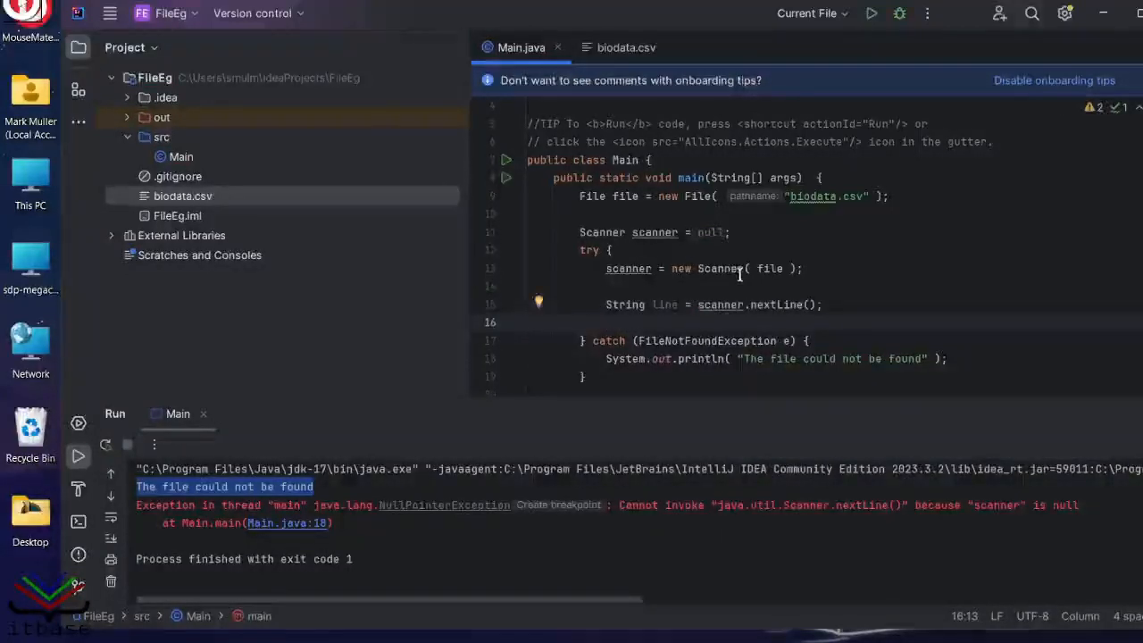
Add System.out.println("Line read: " + line); below it.
text(System.out.pri)
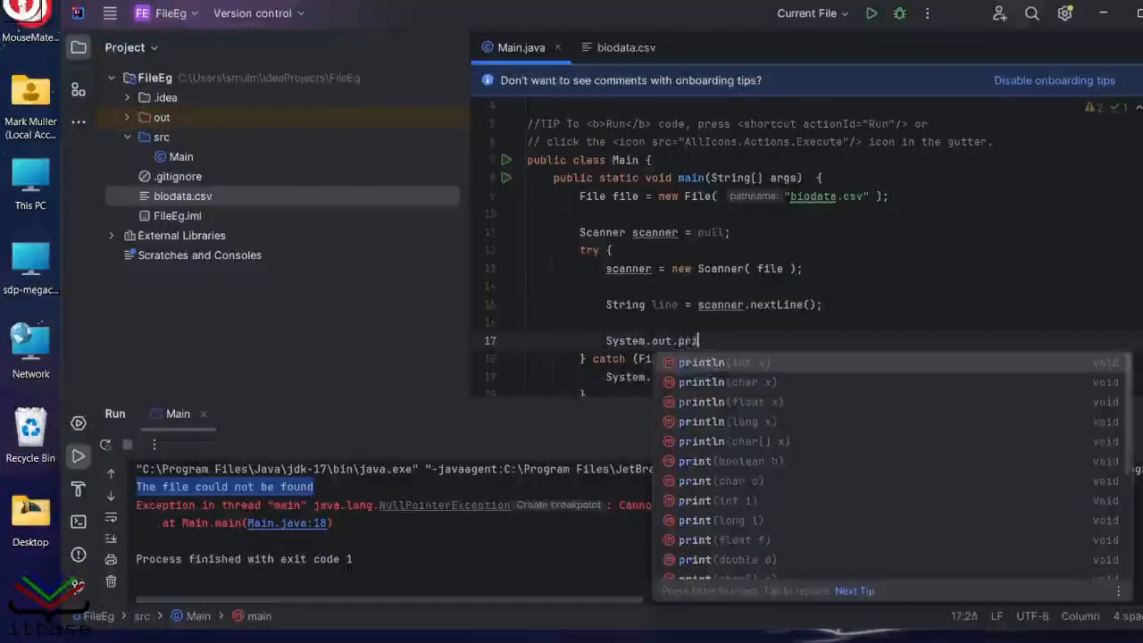
text(ln();)
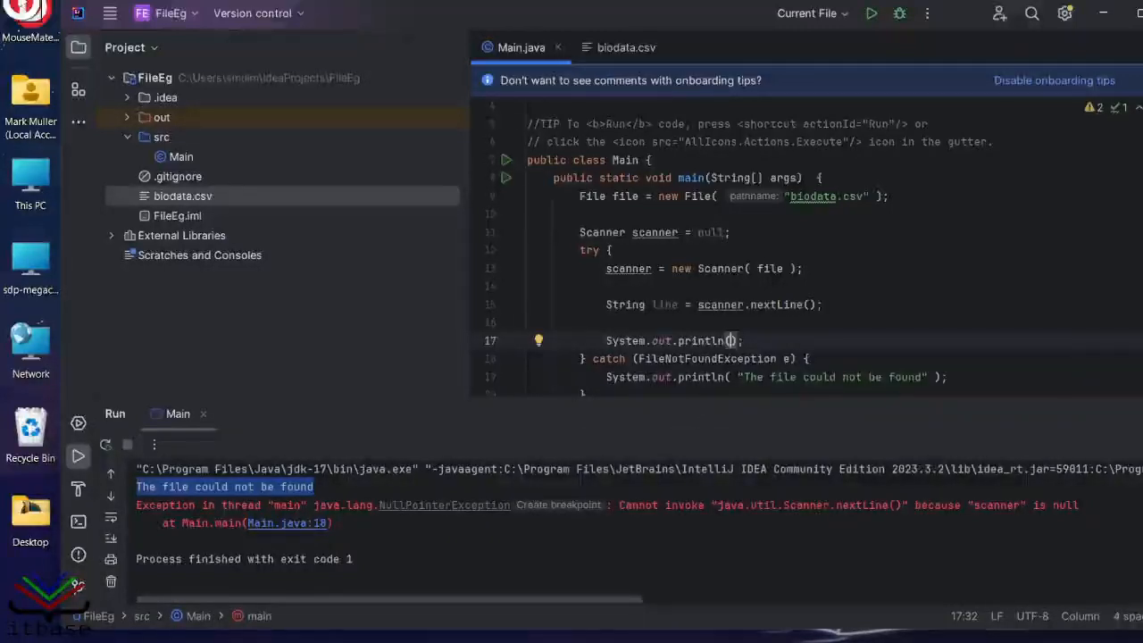
text(line)
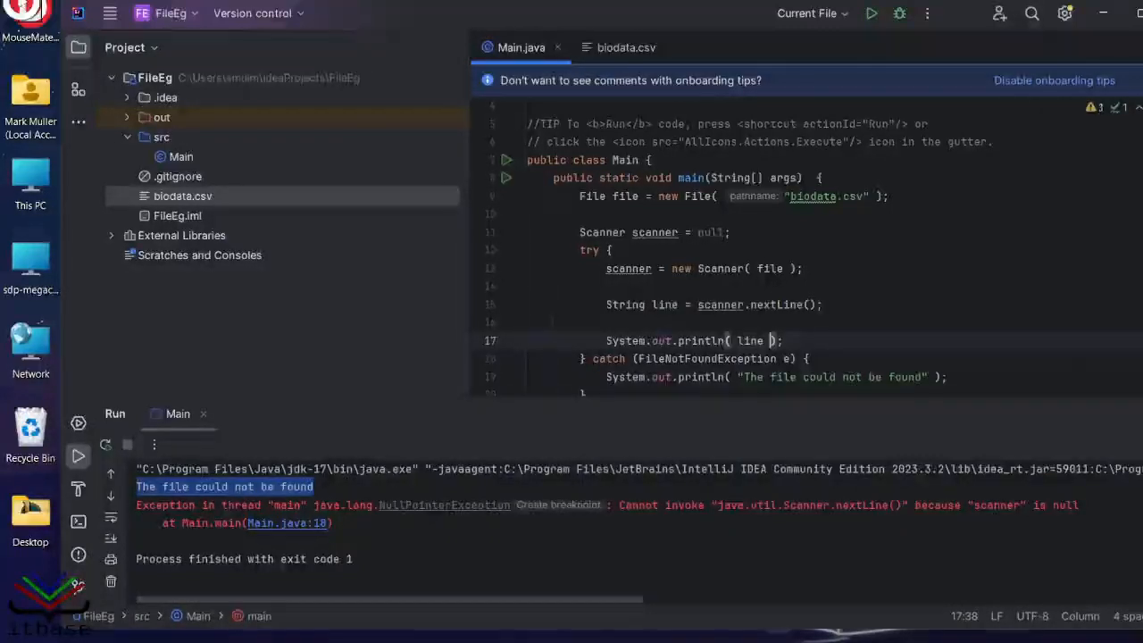
click(747, 339)
text("Line read: "+)
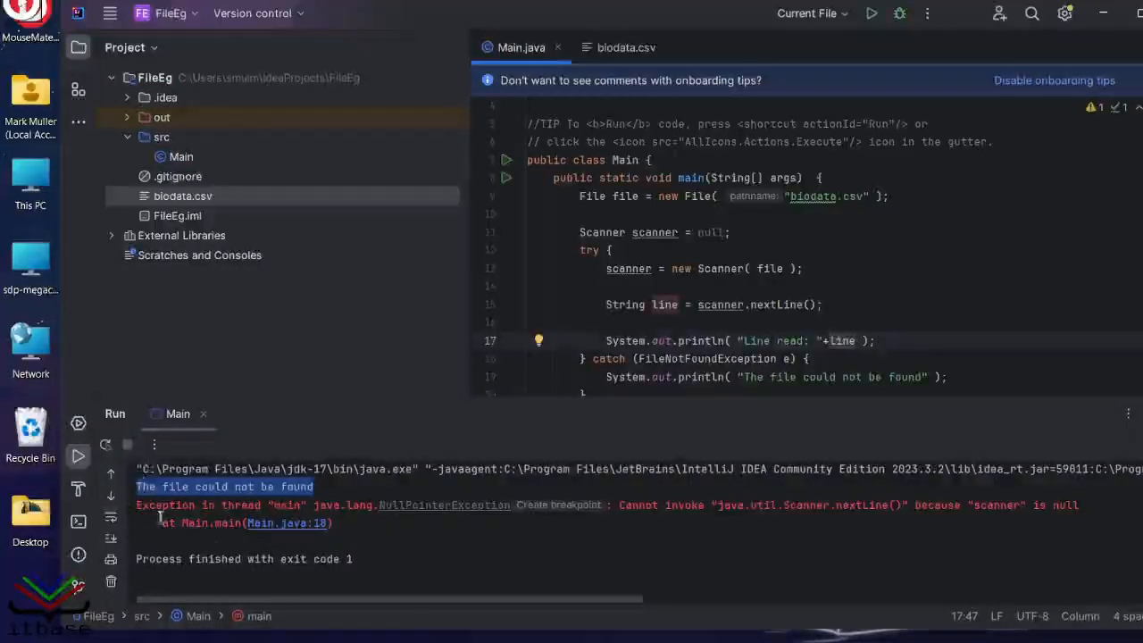
mouse_move(872, 14)
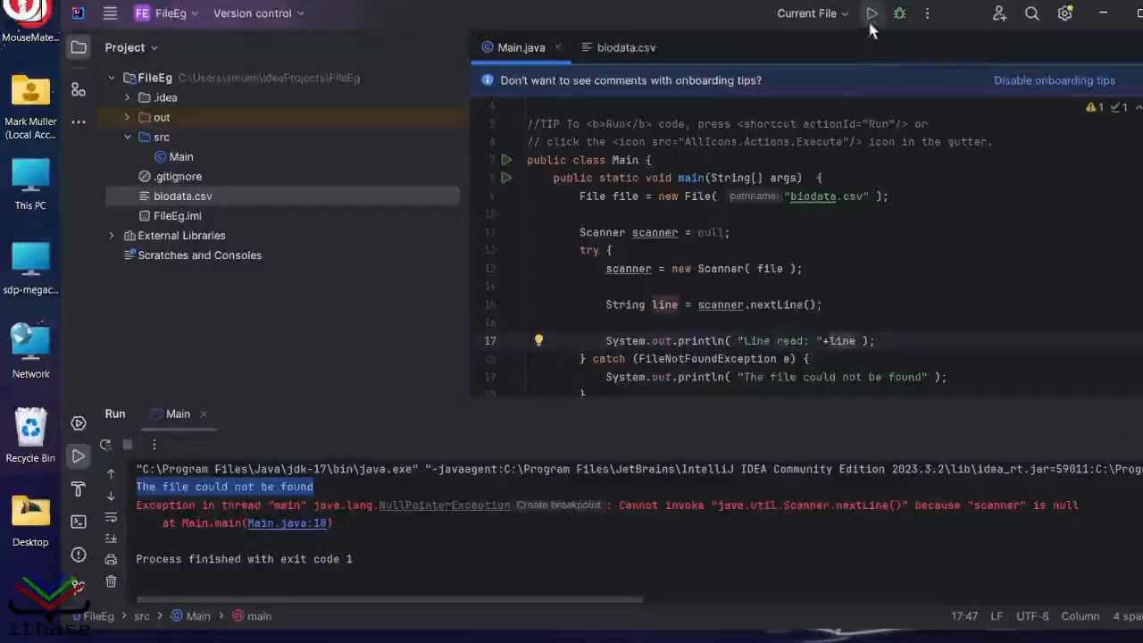
Run Main to print the CSV line read, then add a blank line above the println.
click(872, 14)
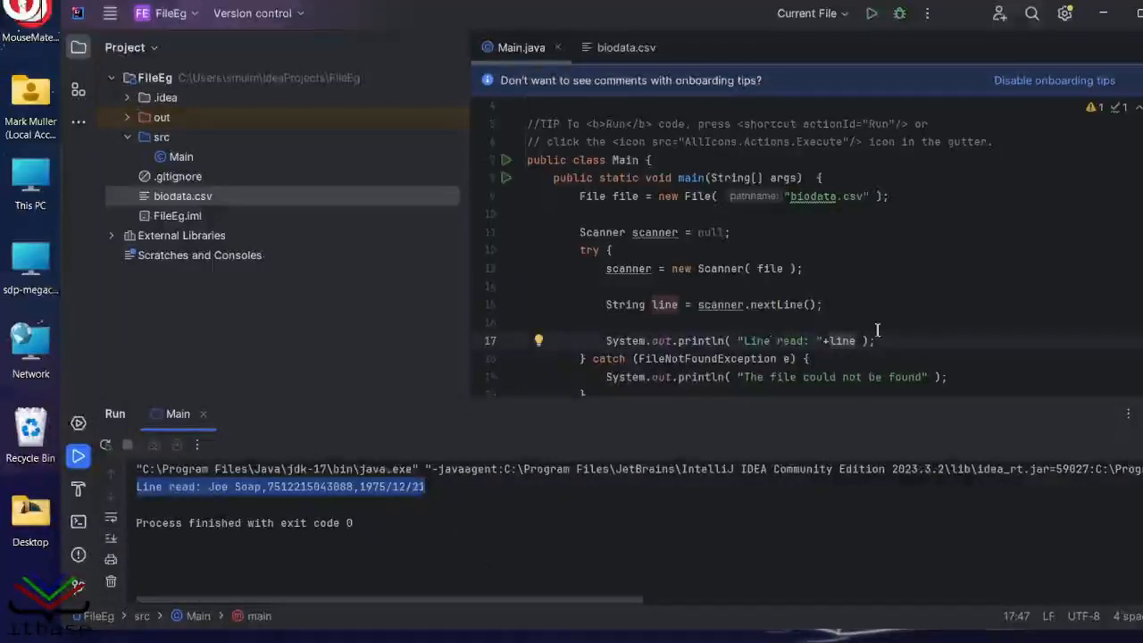
key(enter)
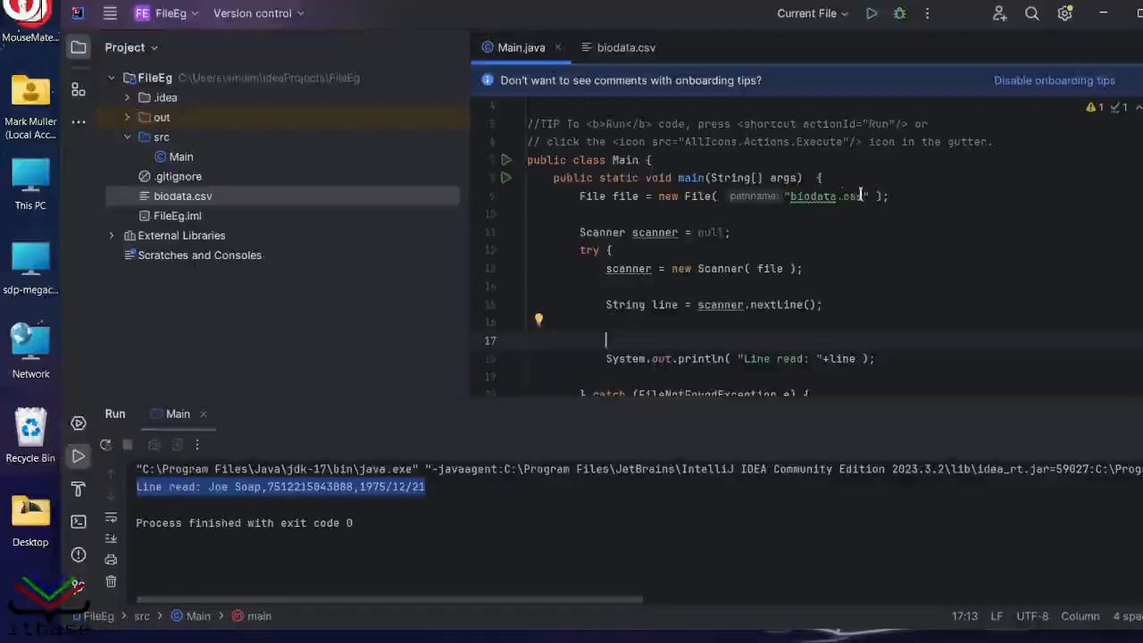
double_click(822, 195)
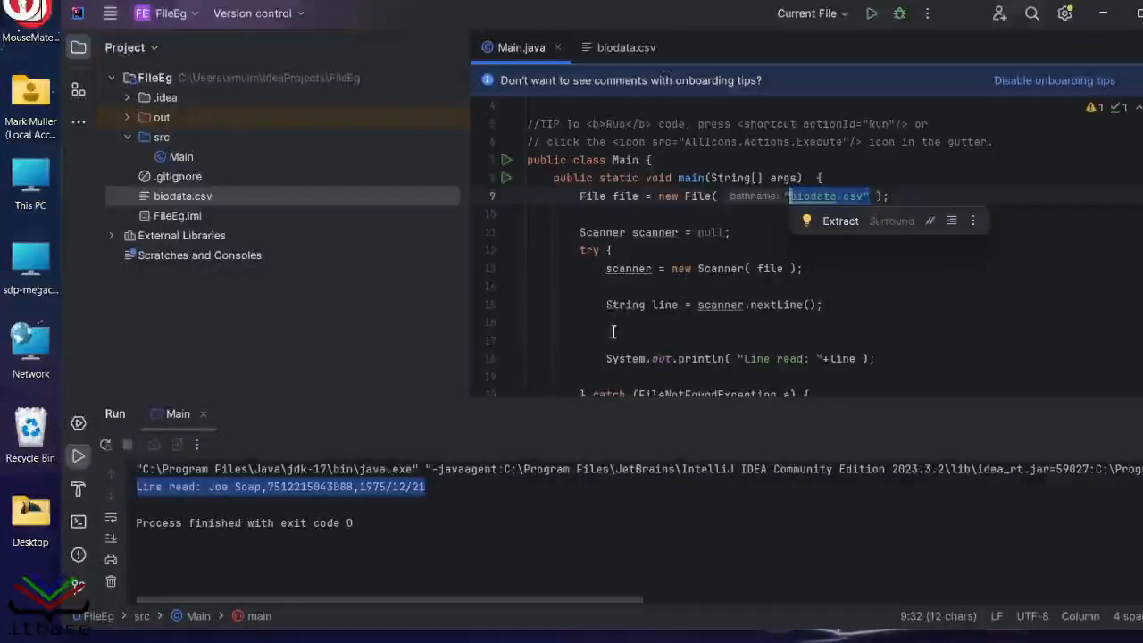
click(811, 339)
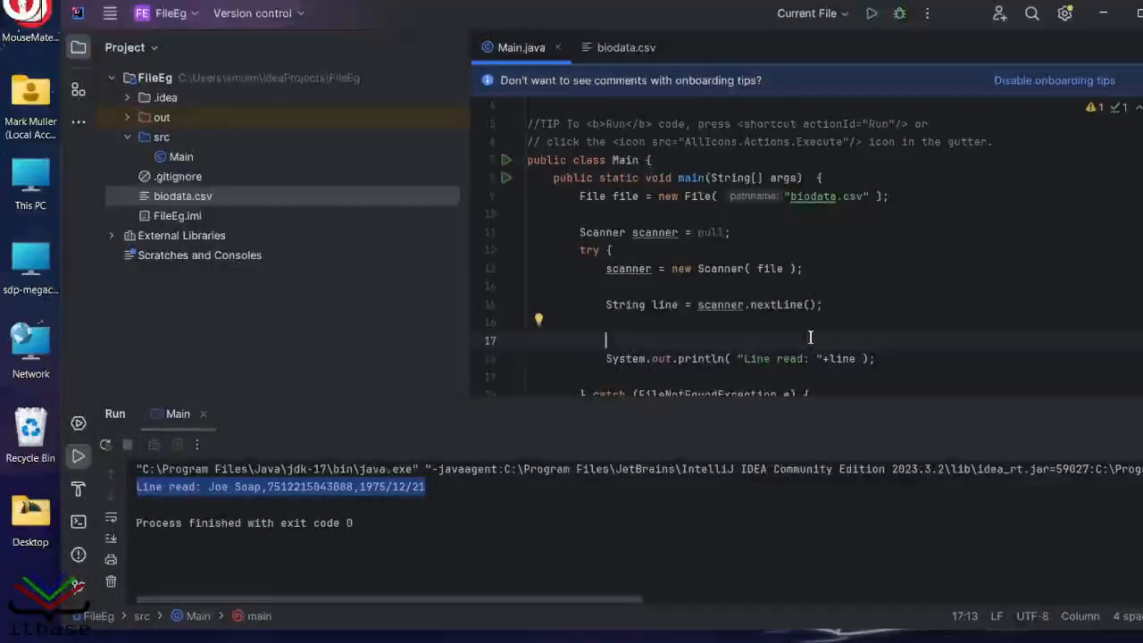
Declare Scanner lineScanner = new Scanner(line); below the nextLine() statement.
text(Scanner)
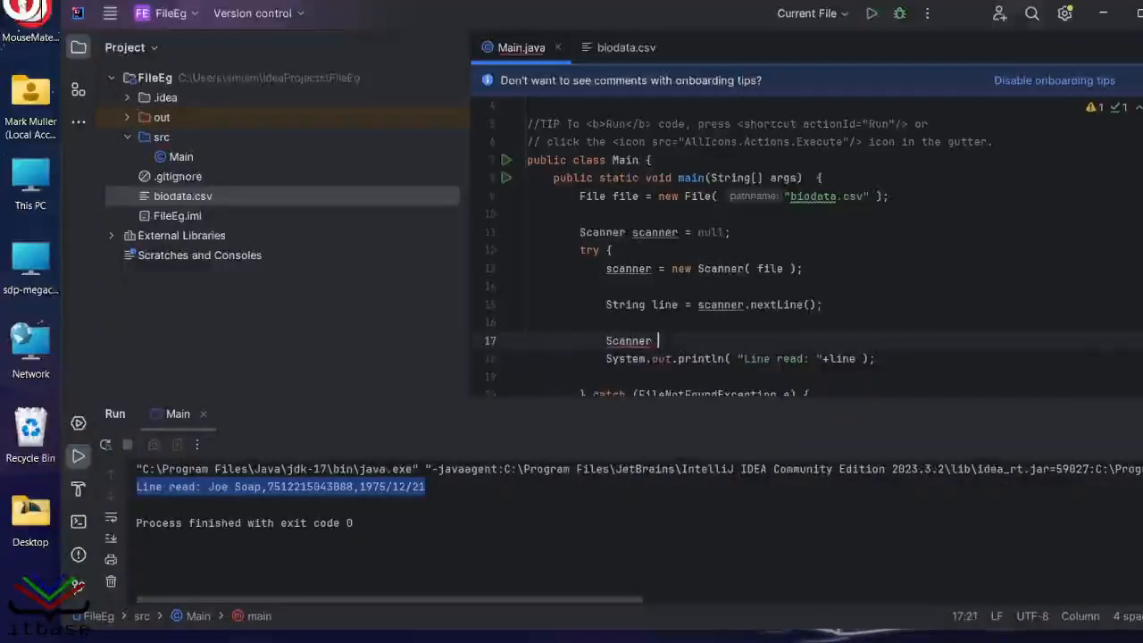
text(lineScanner = Scanner()
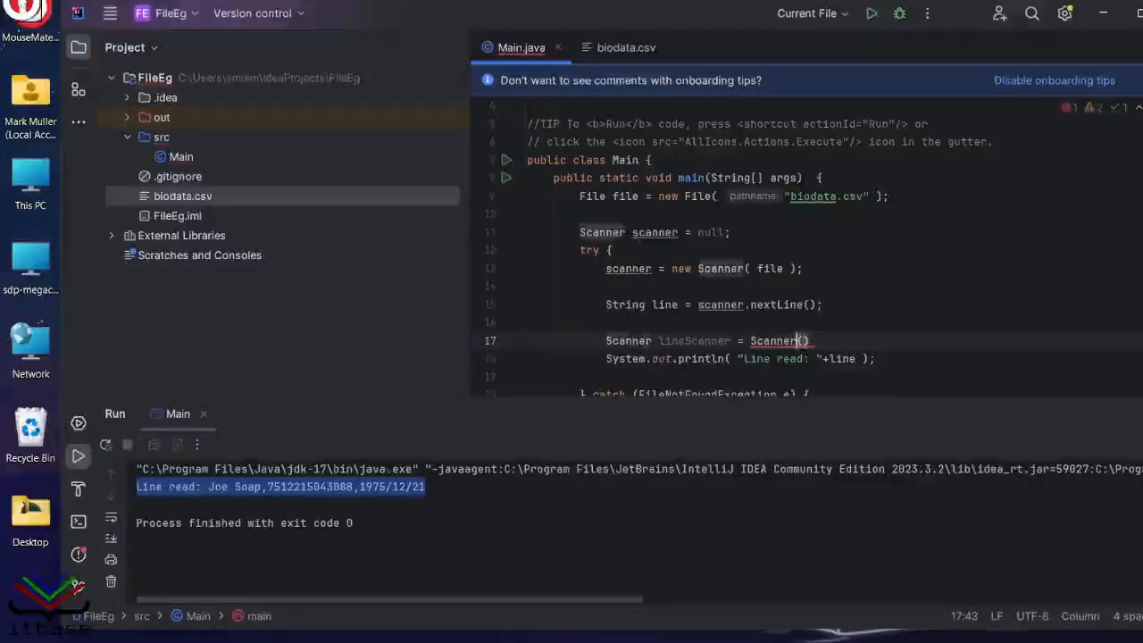
text(new)
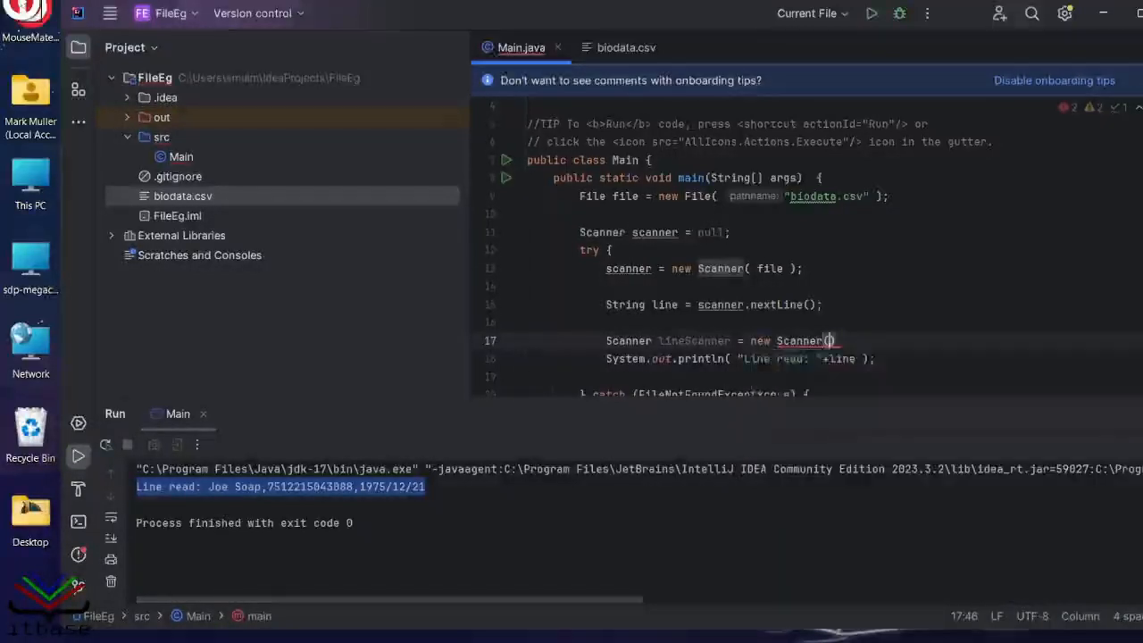
text(line)
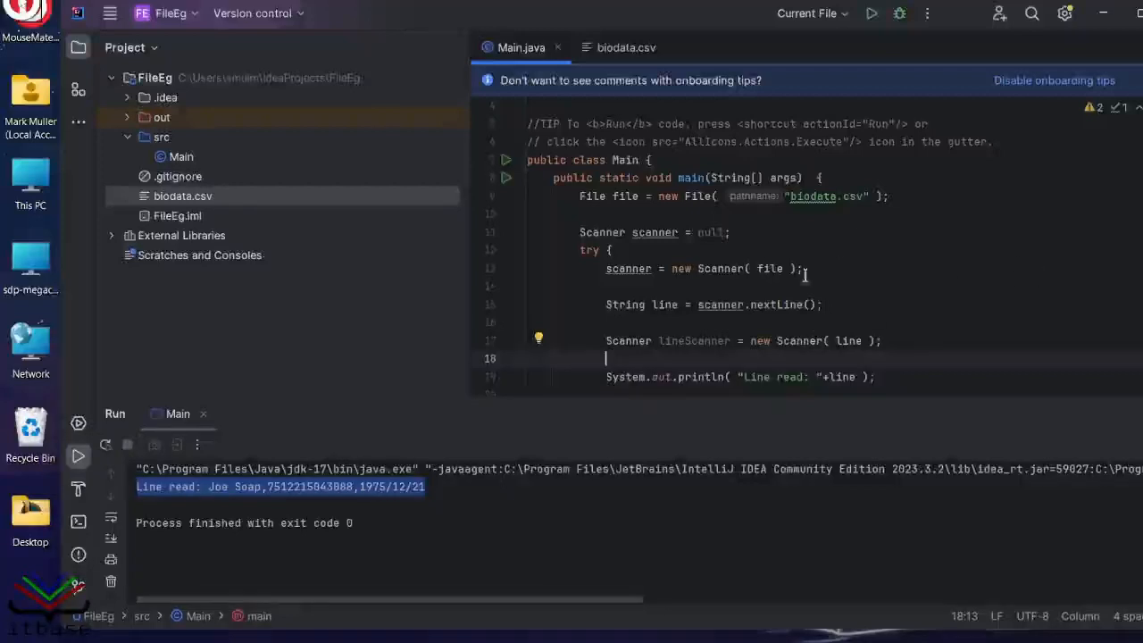
double_click(770, 268)
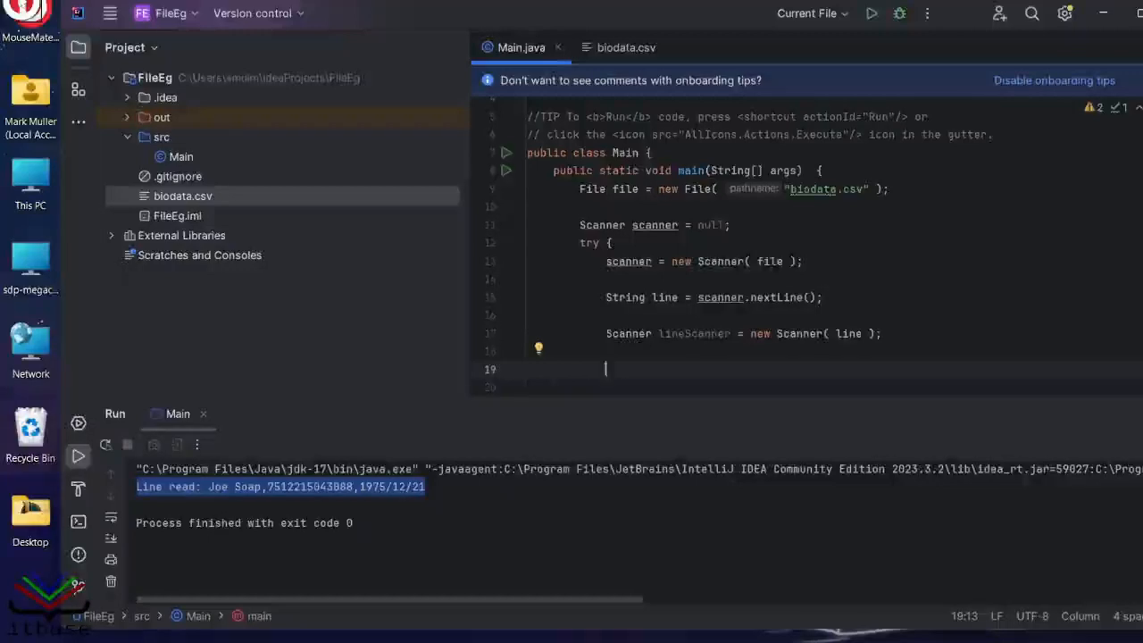
Declare String clientName = lineScanner.next();.
text(String)
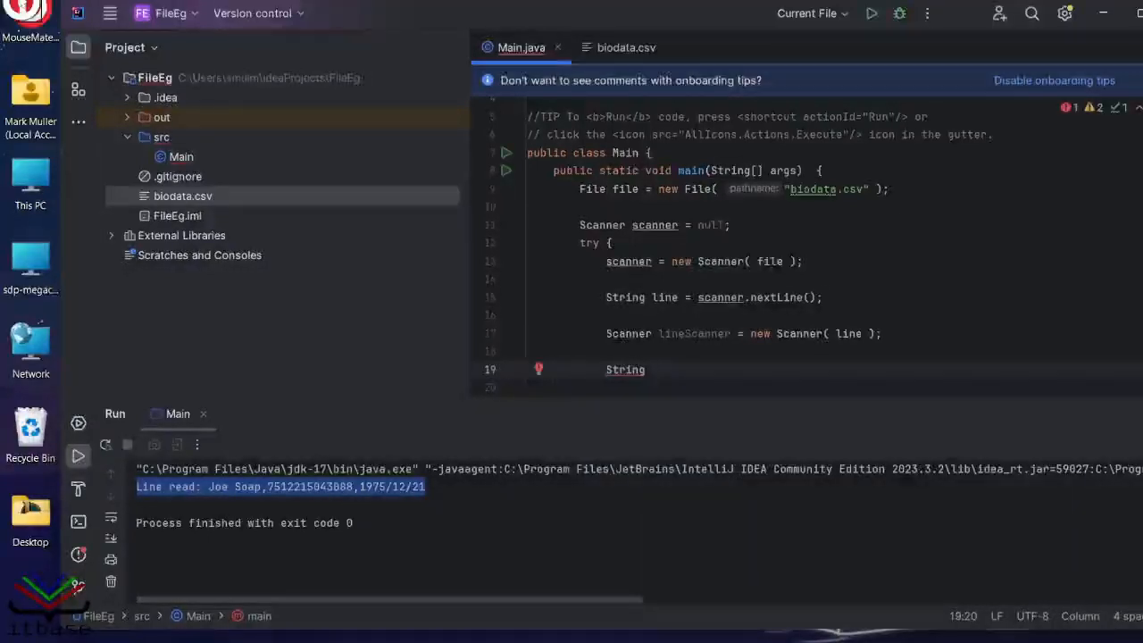
text(clientName =)
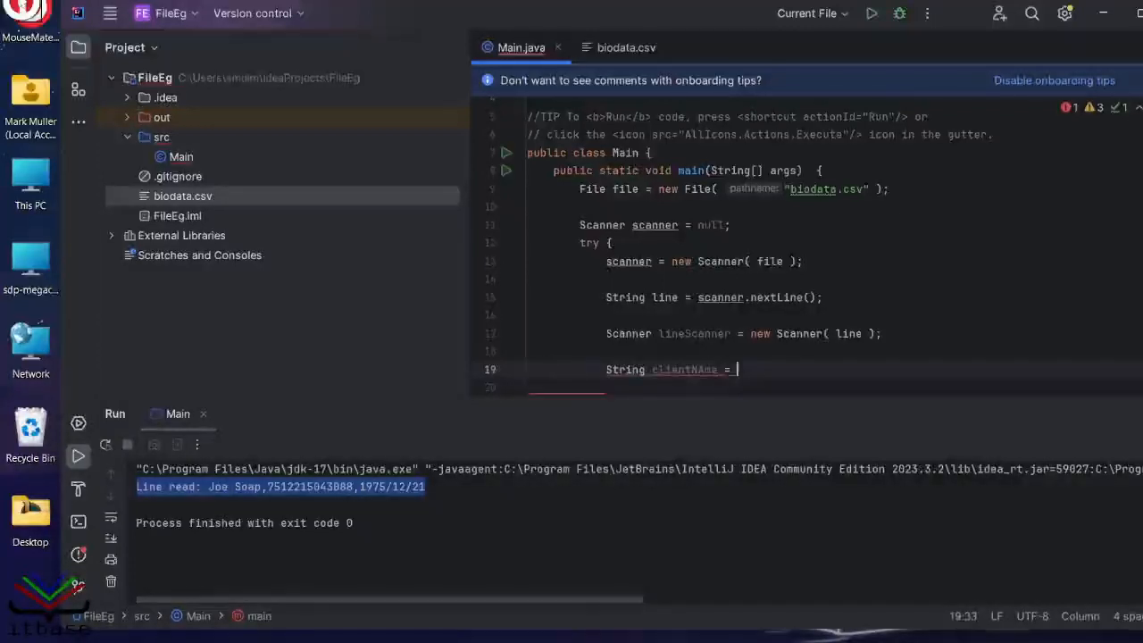
text(lineScanner.next();)
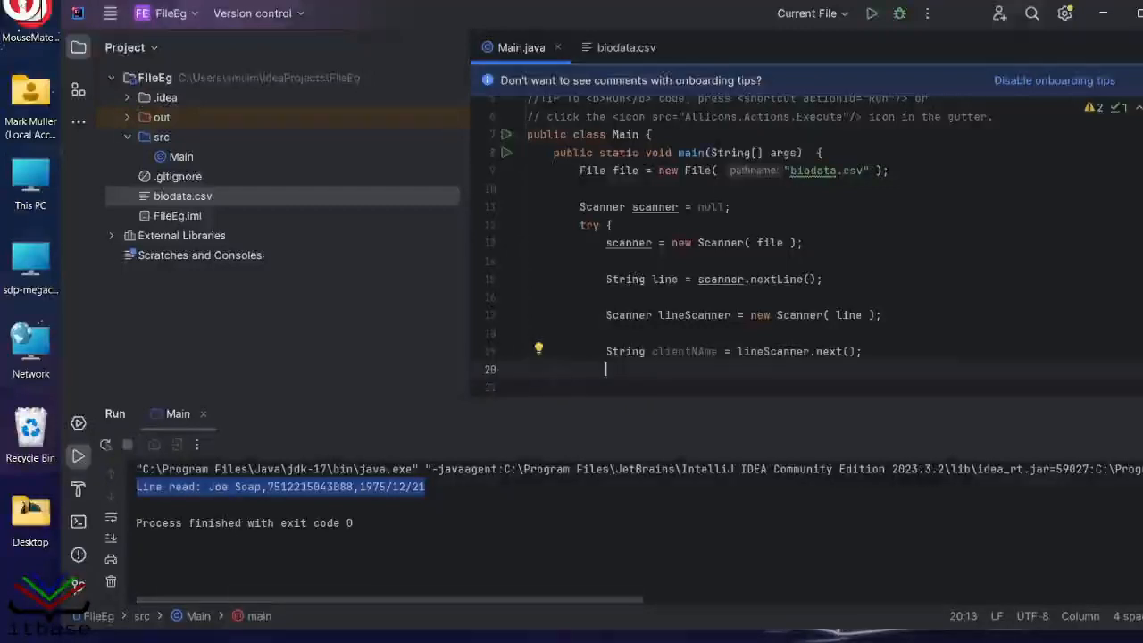
click(607, 351)
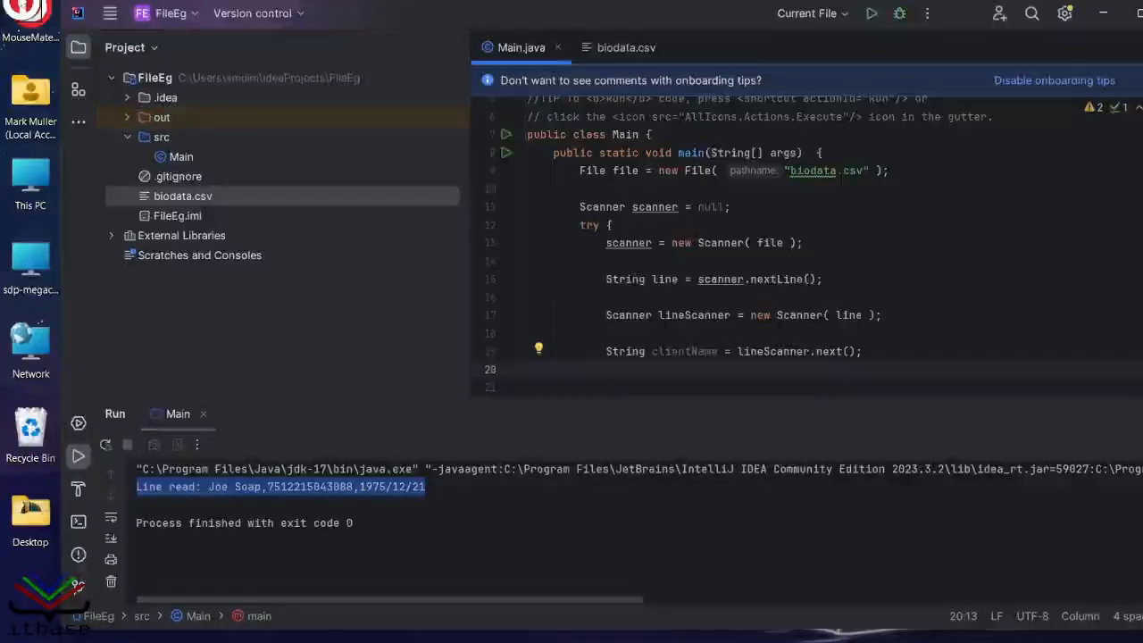
Declare String clientID and clientDoB, each read with lineScanner.next().
text(String)
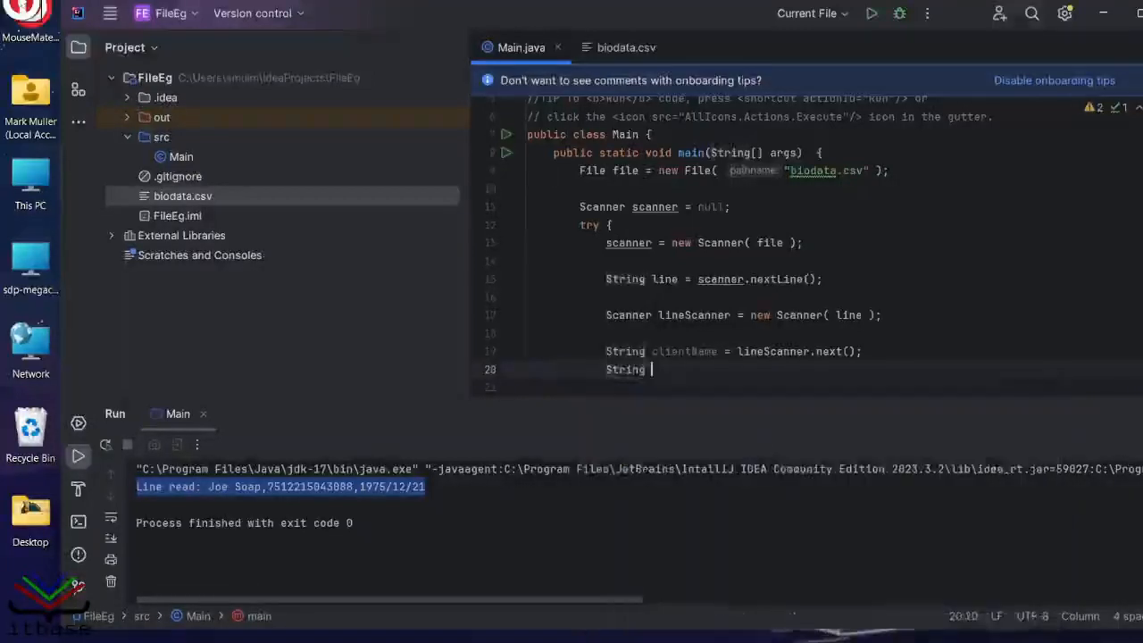
text(clientID =)
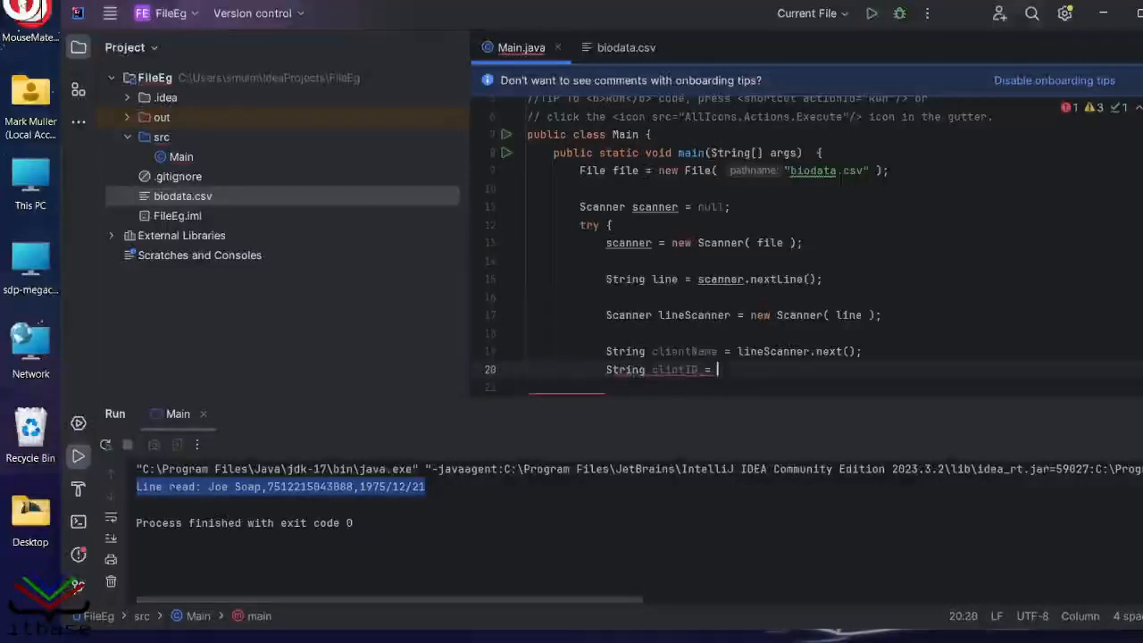
text(lineSc)
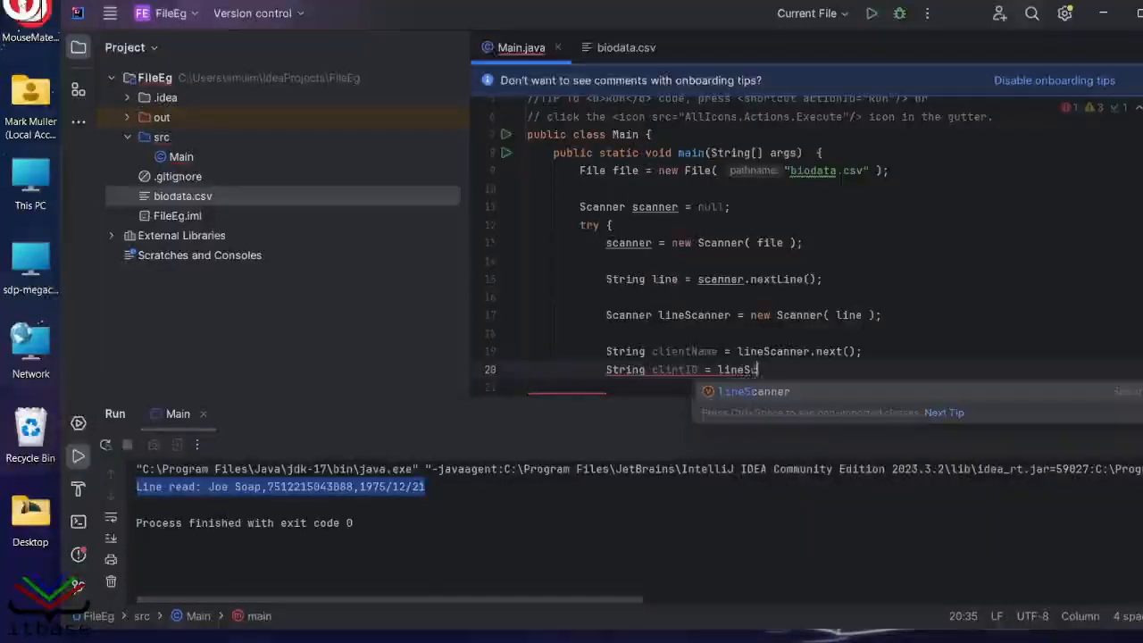
text(nner.next()
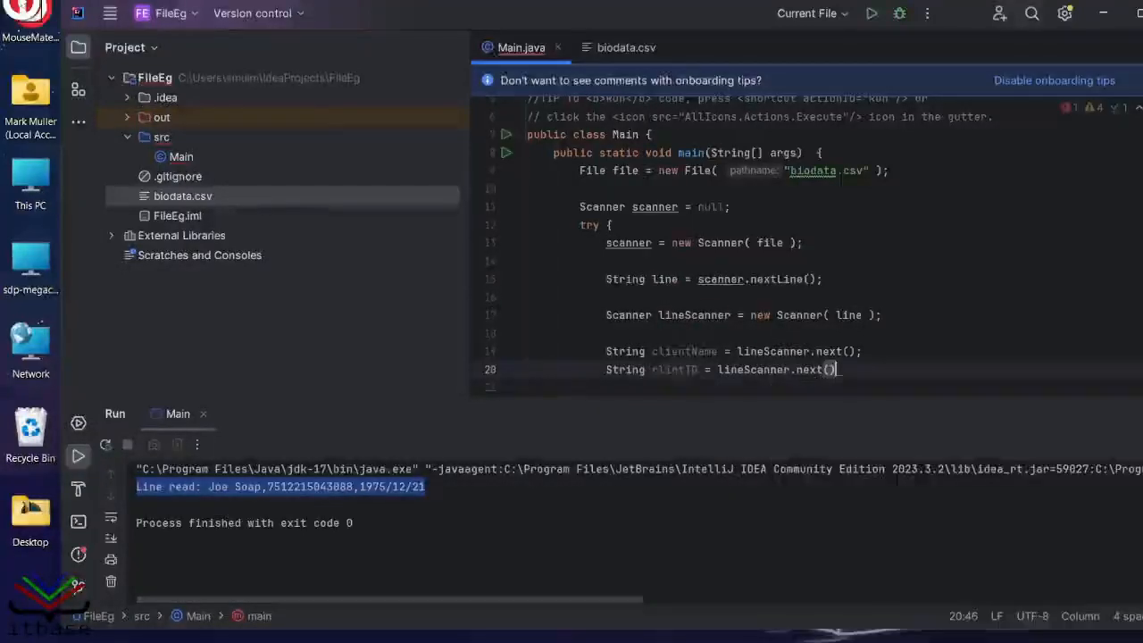
key(Enter)
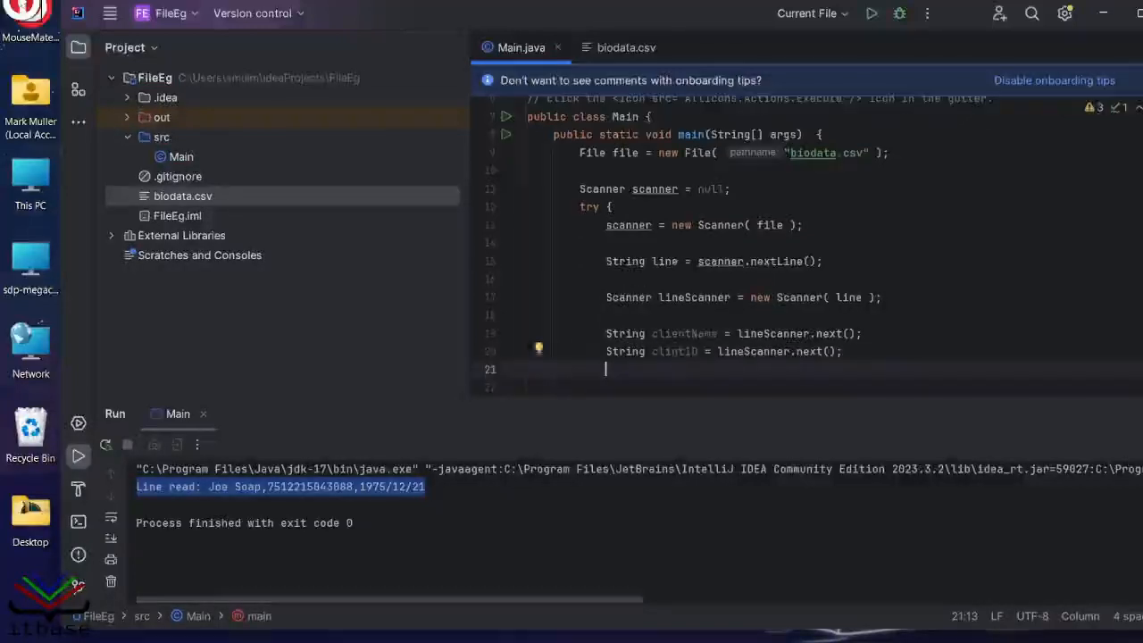
text(String)
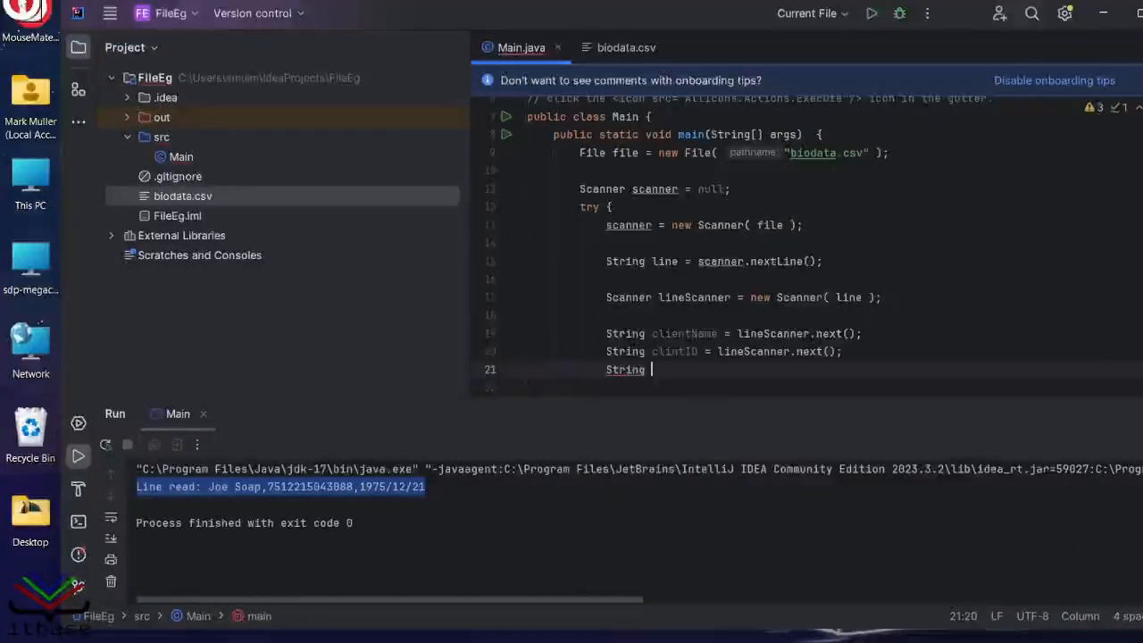
text(clintDat)
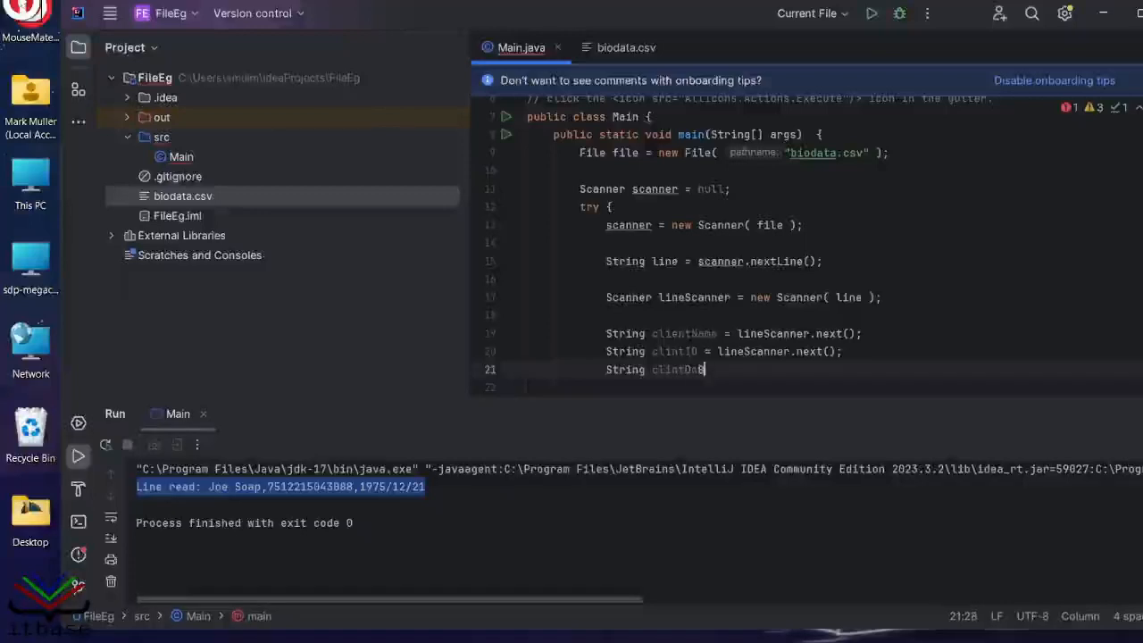
text(= lineScanner.nex)
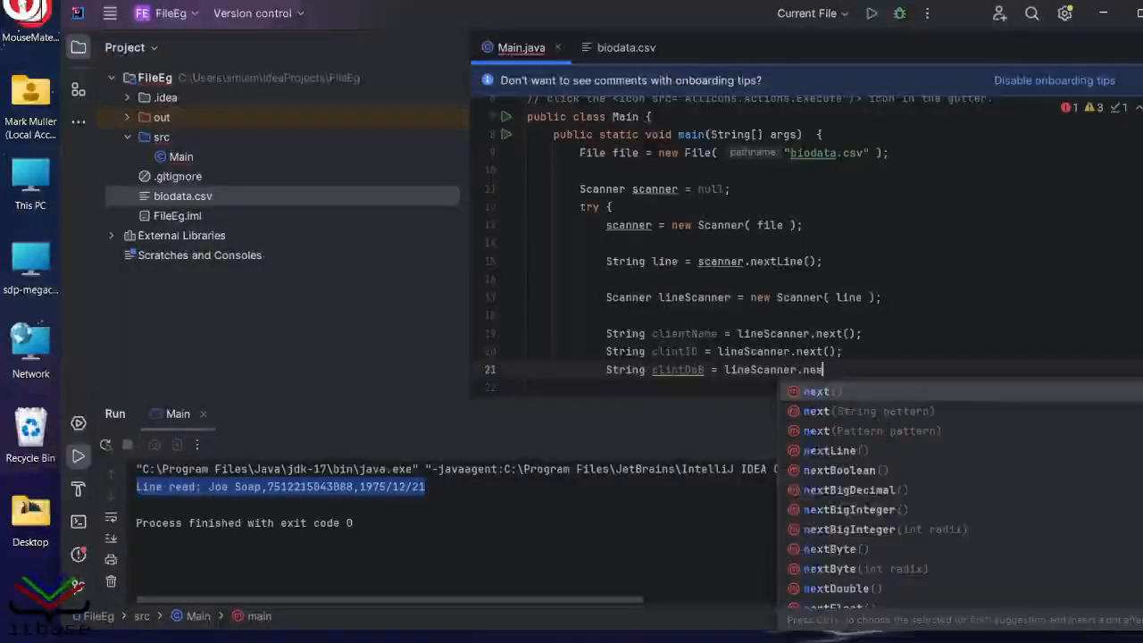
click(816, 391)
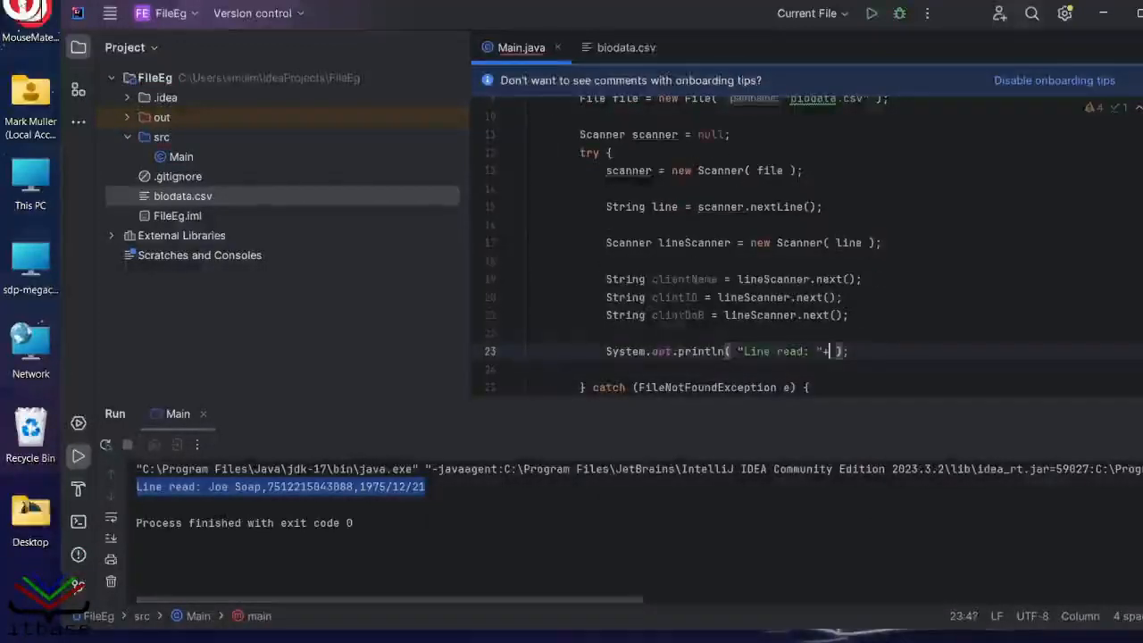
Print clientName labelled as name and add a println for clientID, fixing the ID variable spelling.
text(clineN)
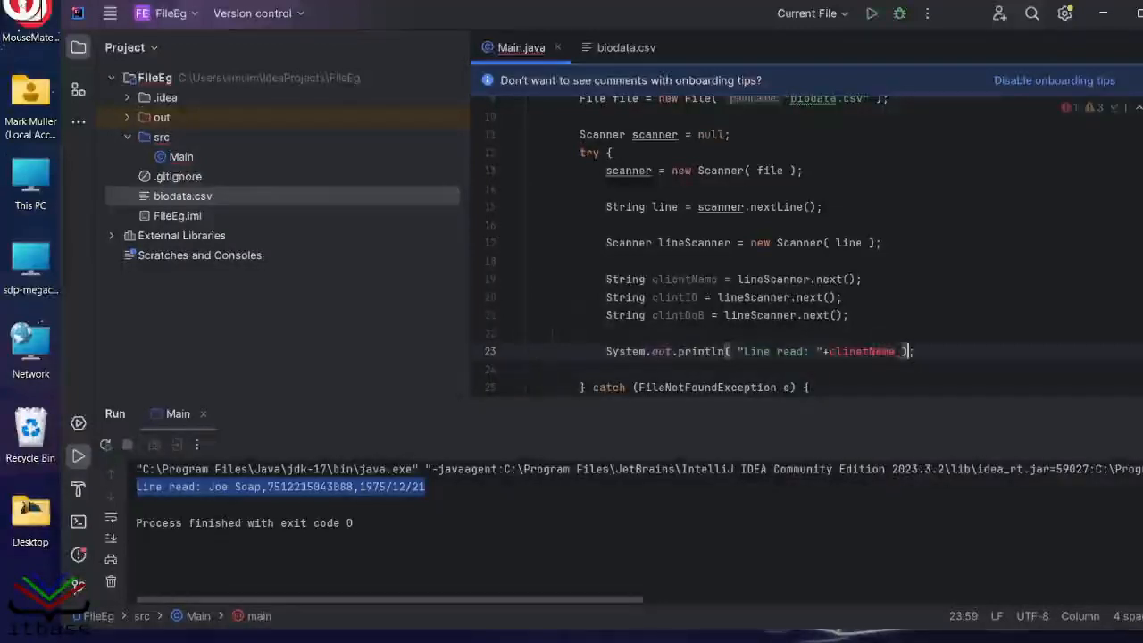
double_click(756, 351)
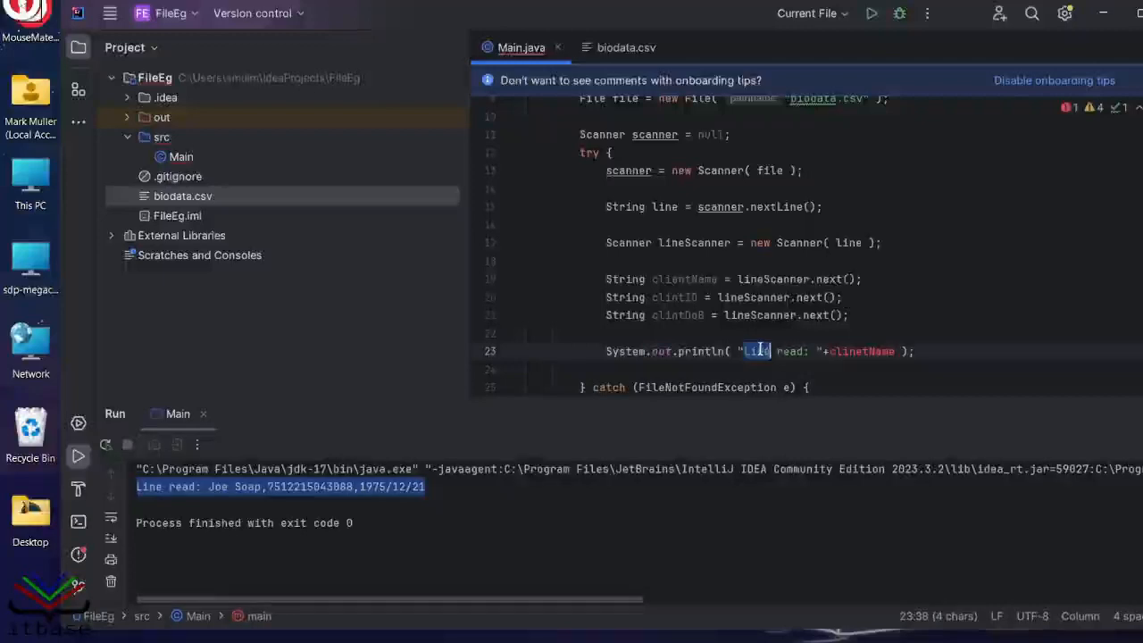
text(name)
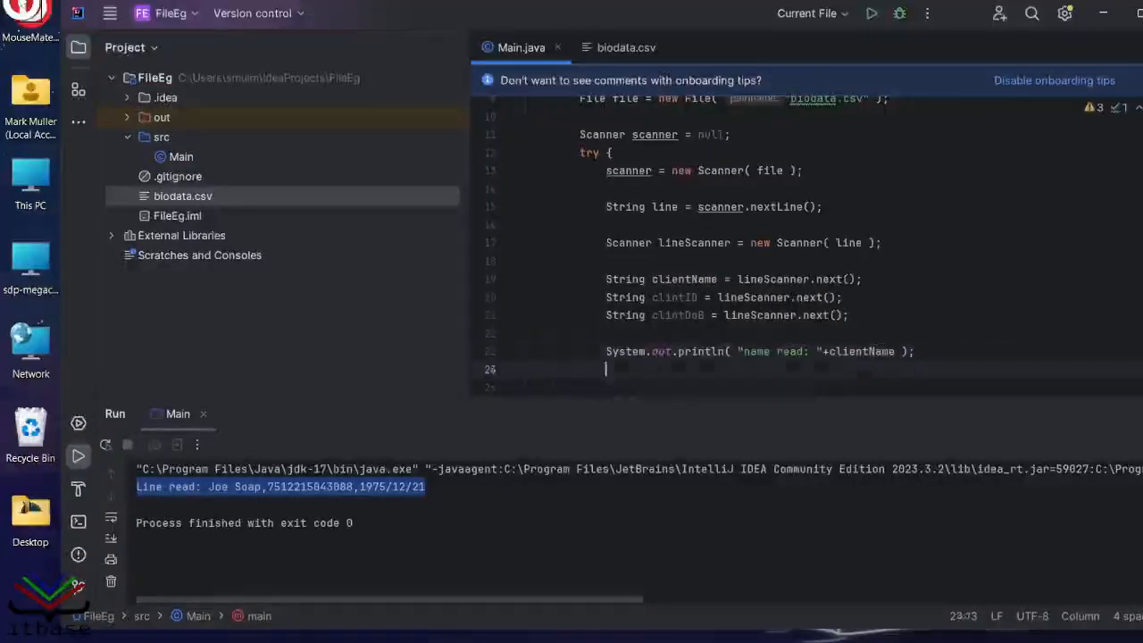
text(System.out.println();)
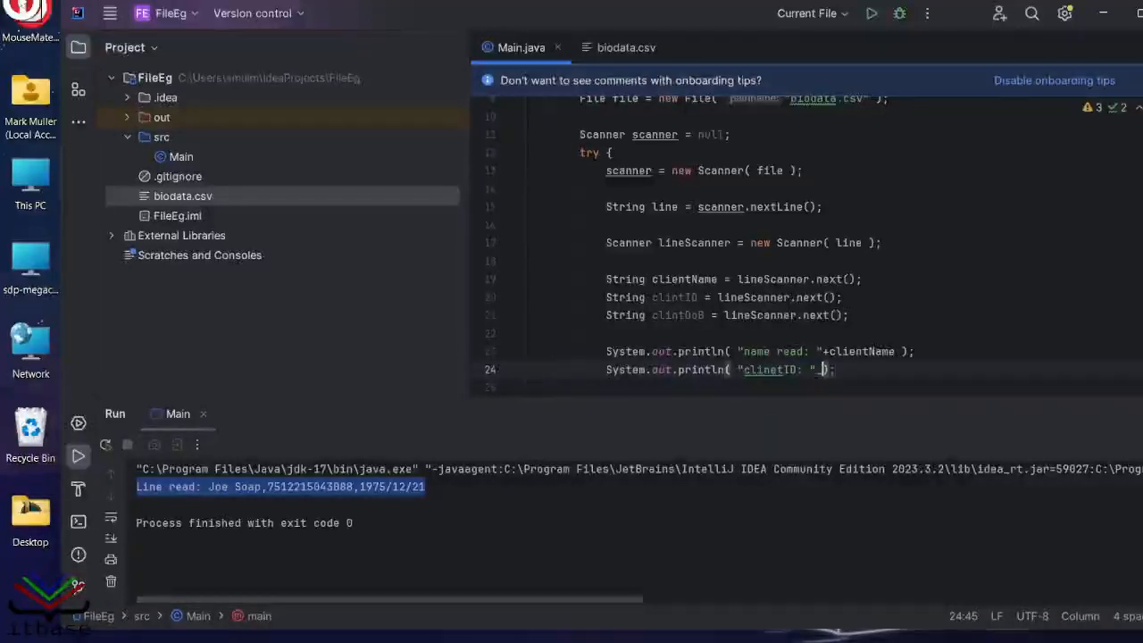
text(+clientID)
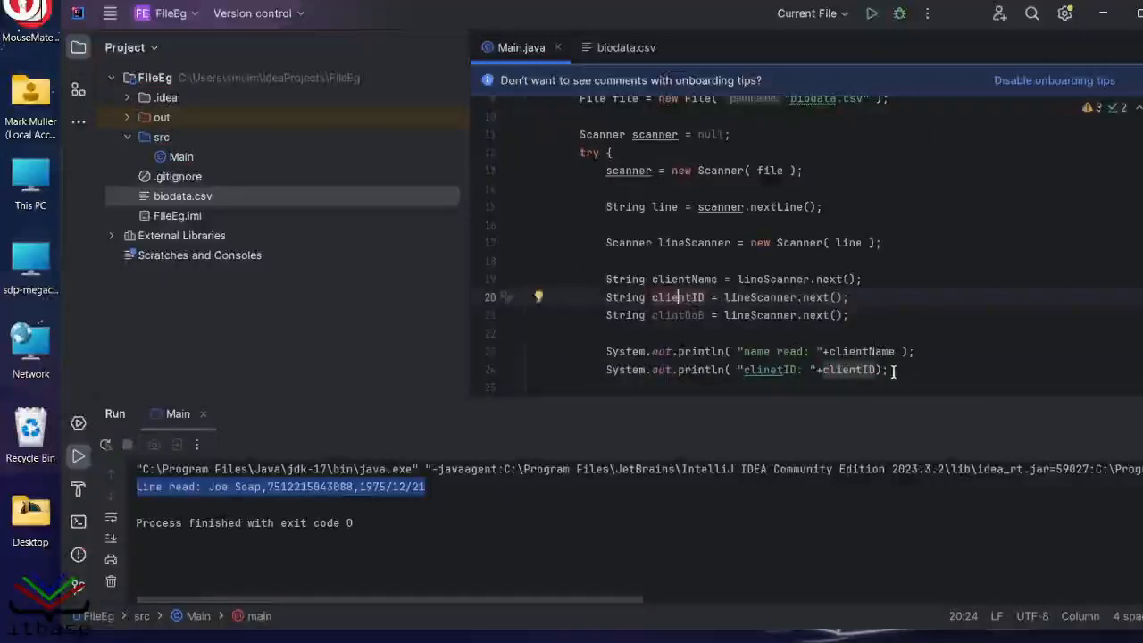
click(888, 370)
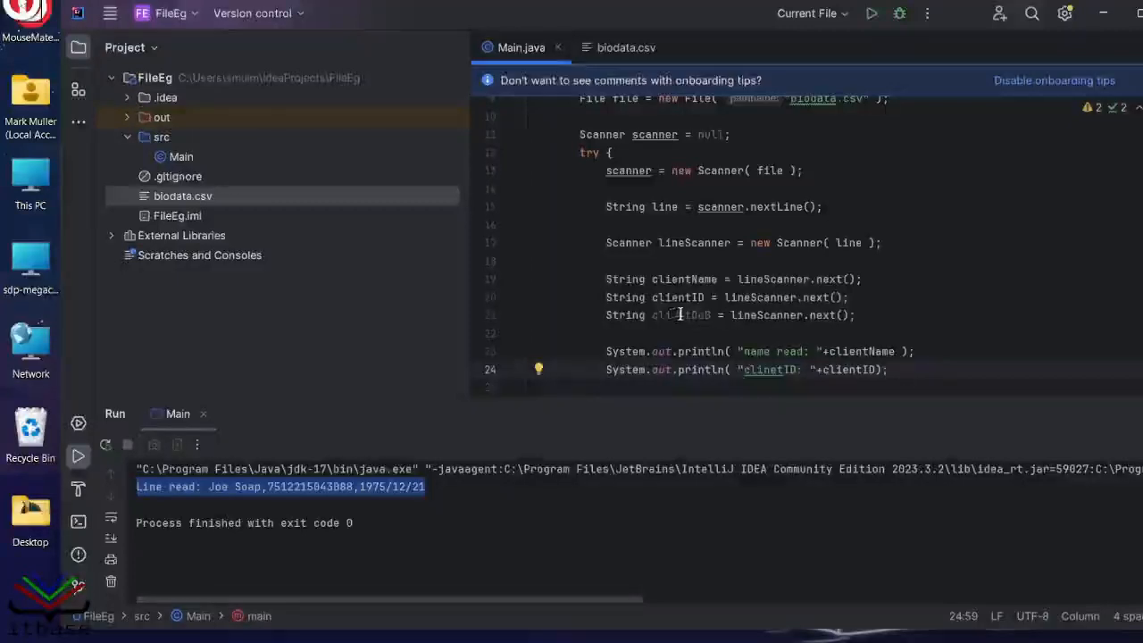
mouse_move(683, 314)
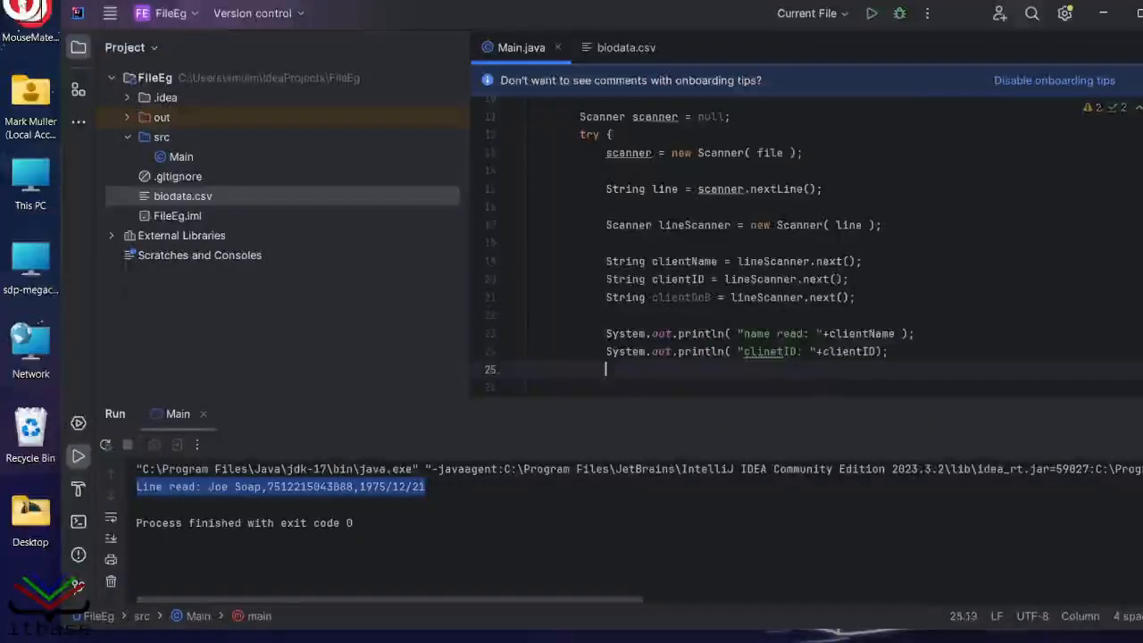
Start a third println for clientDoB using the sout template.
text(sou)
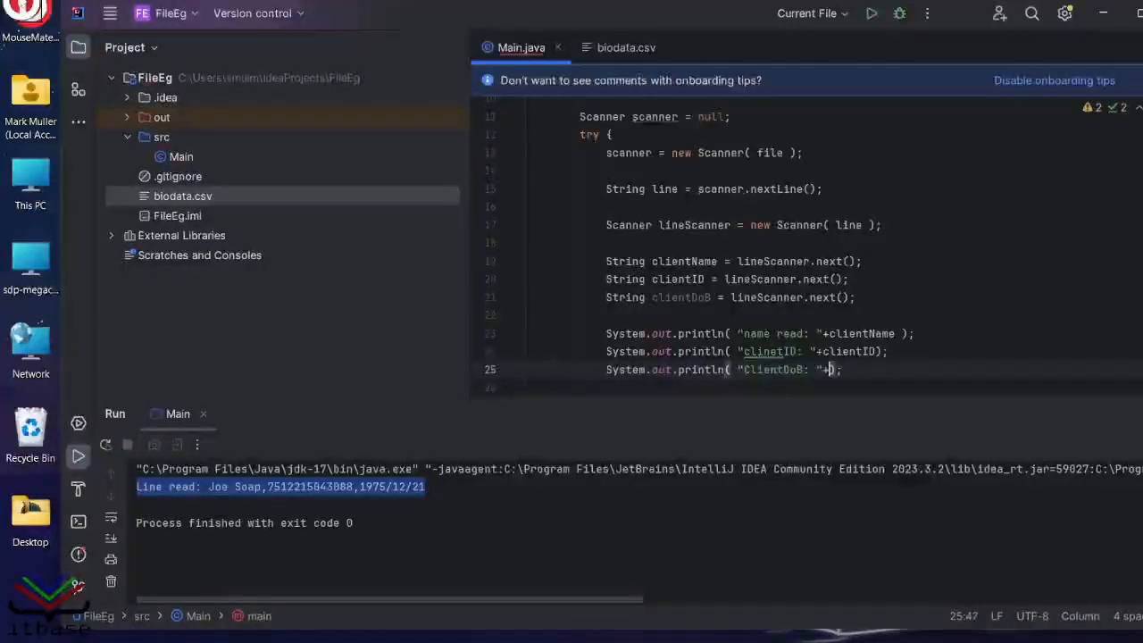
text(clientDoB)
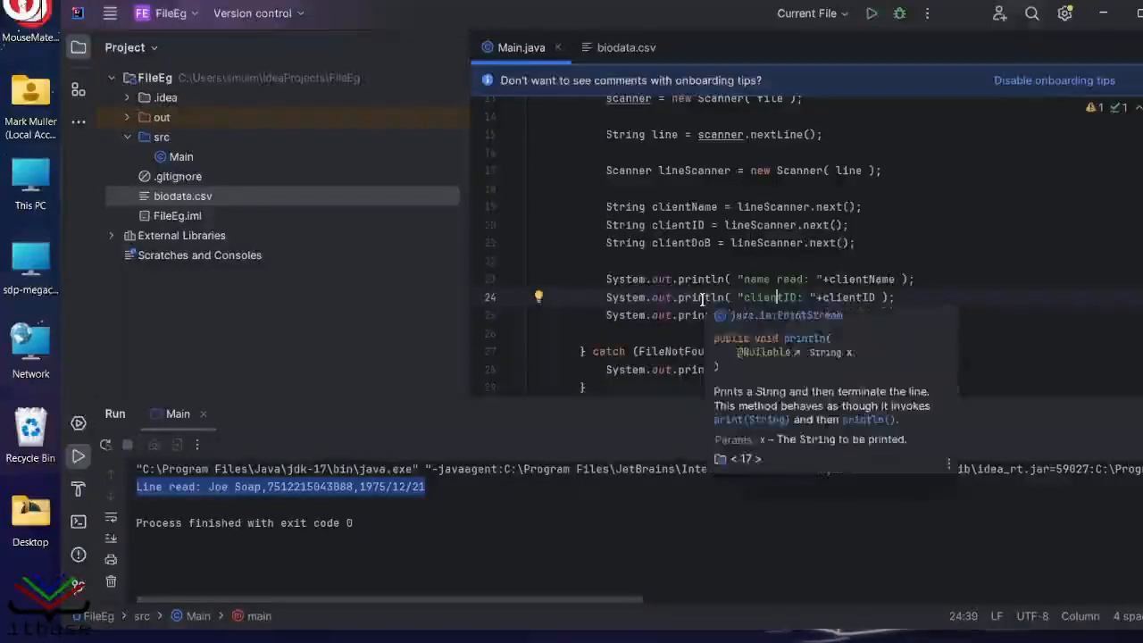
mouse_move(871, 14)
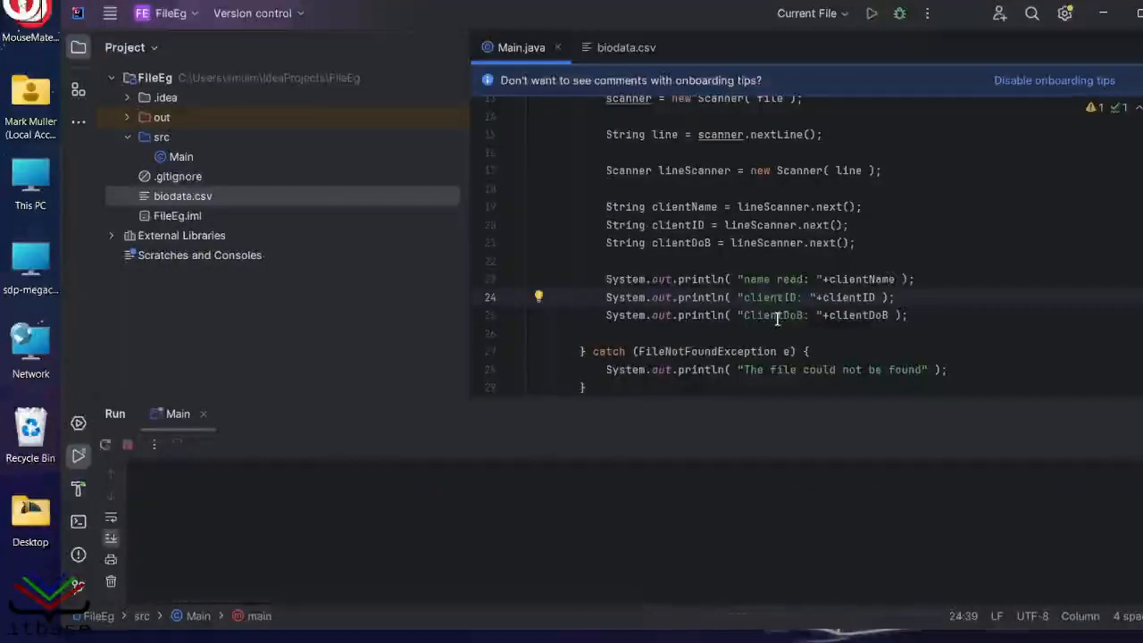
Rerun Main to print the three labelled fields, checking biodata.csv between runs.
click(872, 13)
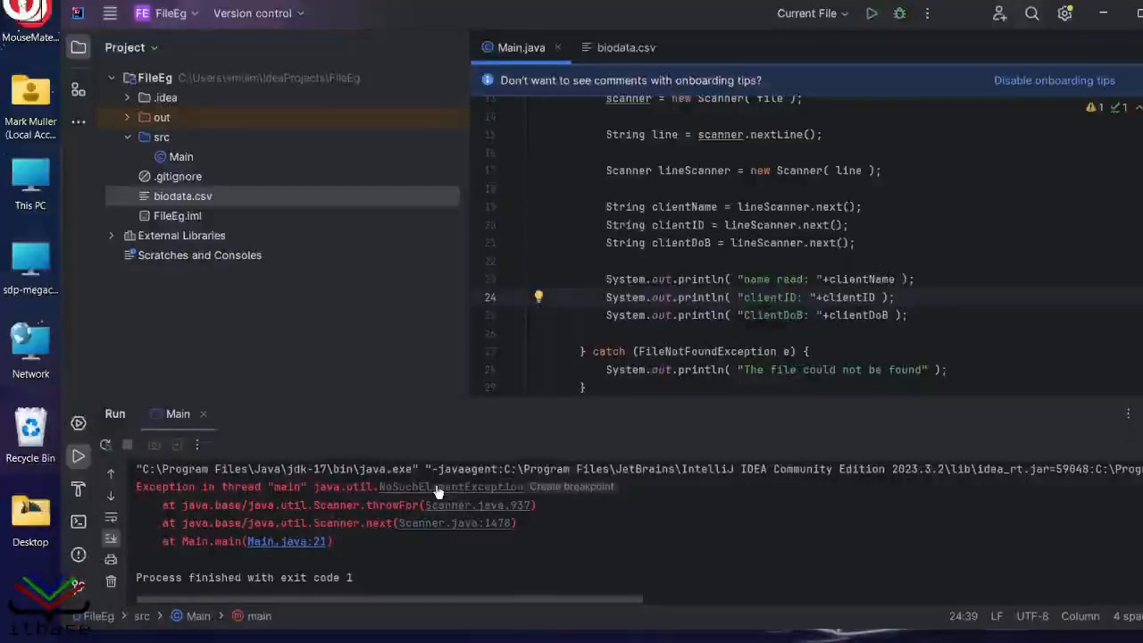
mouse_move(461, 493)
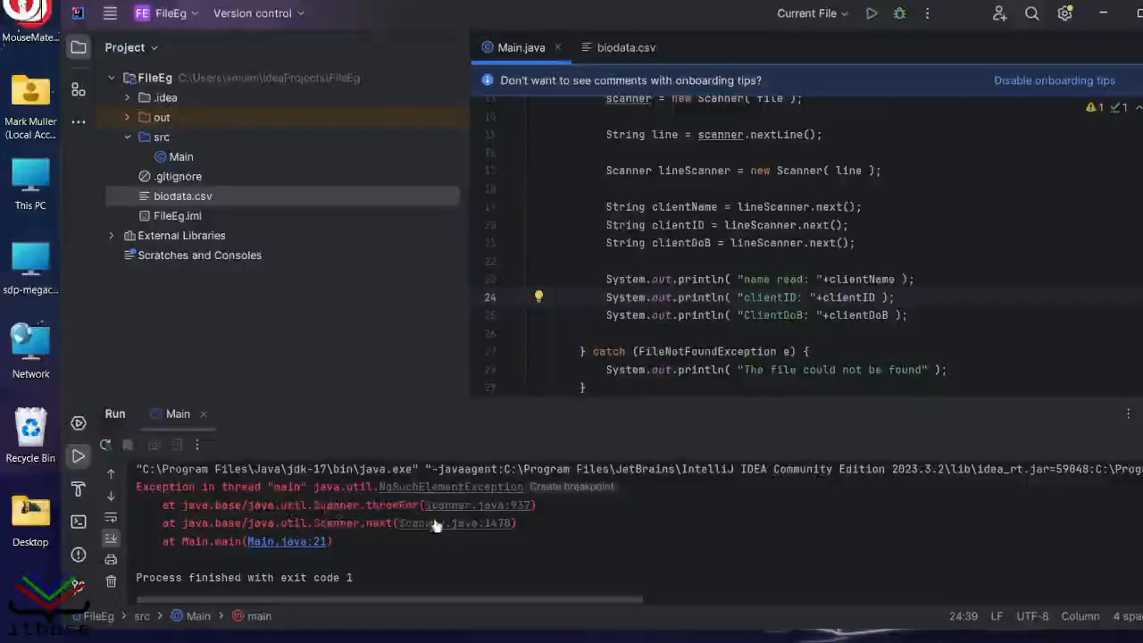
mouse_move(463, 533)
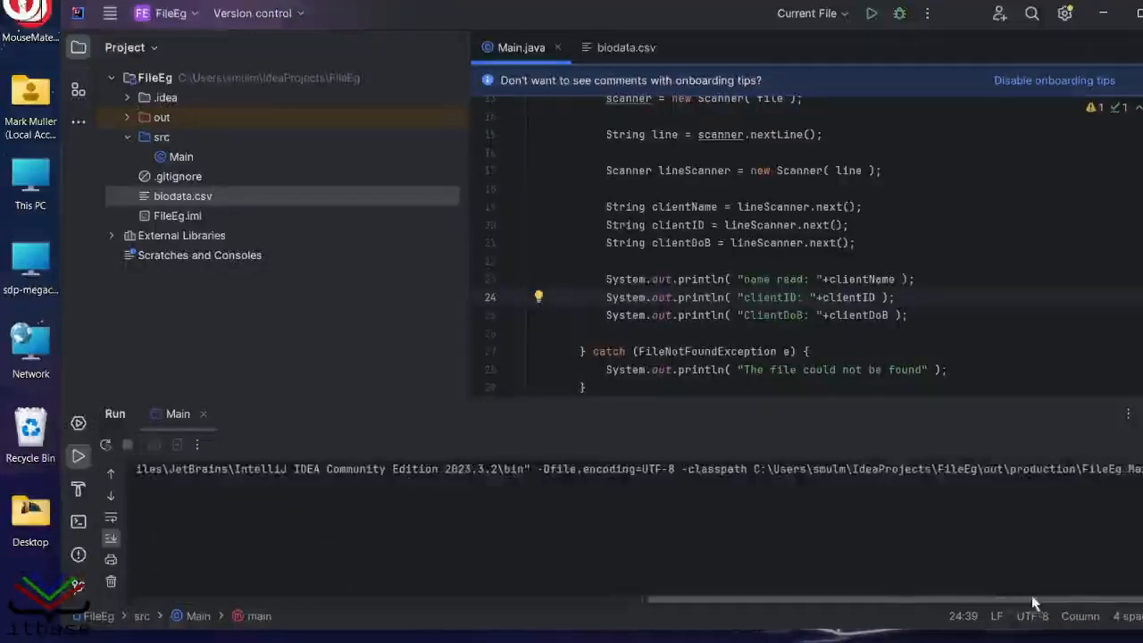
click(872, 14)
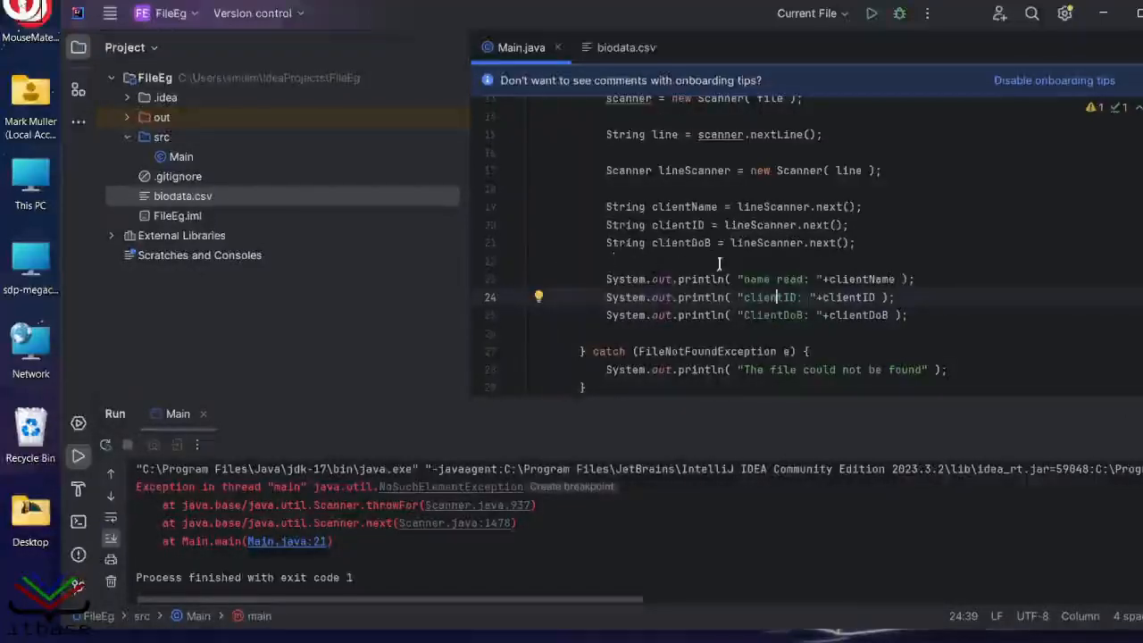
click(625, 47)
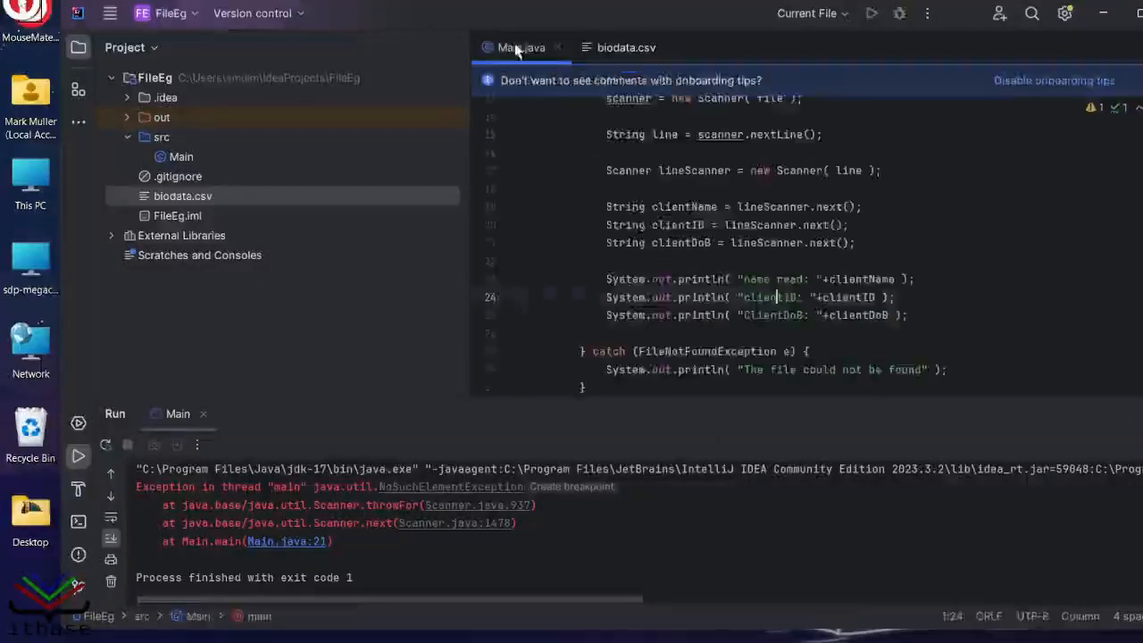
click(872, 15)
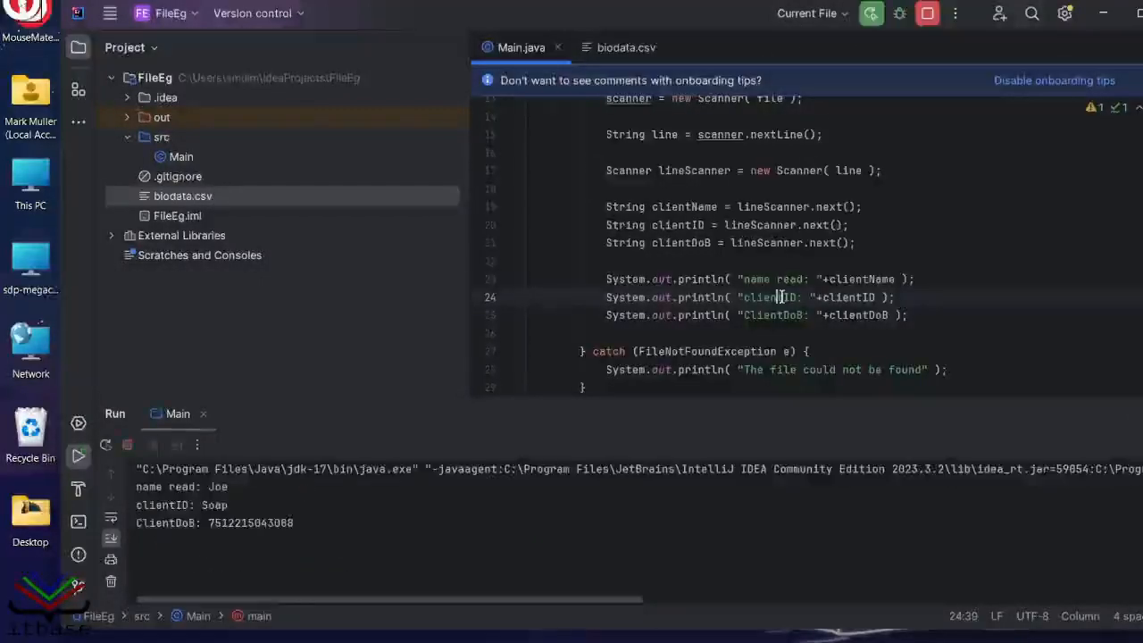
click(872, 14)
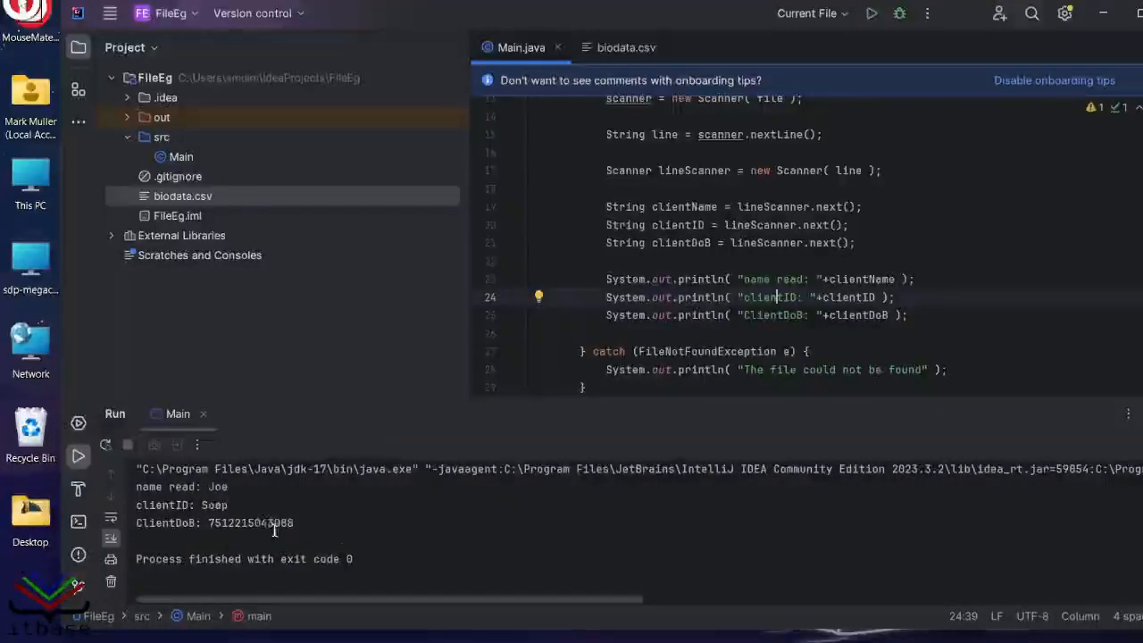
click(625, 46)
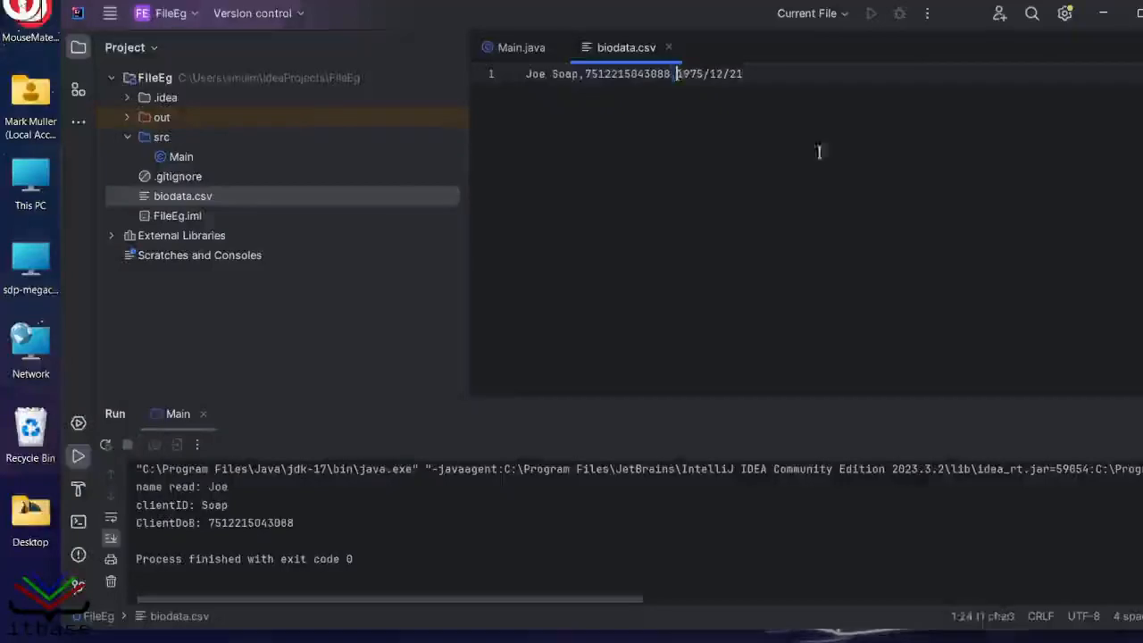
Review the comma-separated record in biodata.csv before returning to Main.java.
click(522, 46)
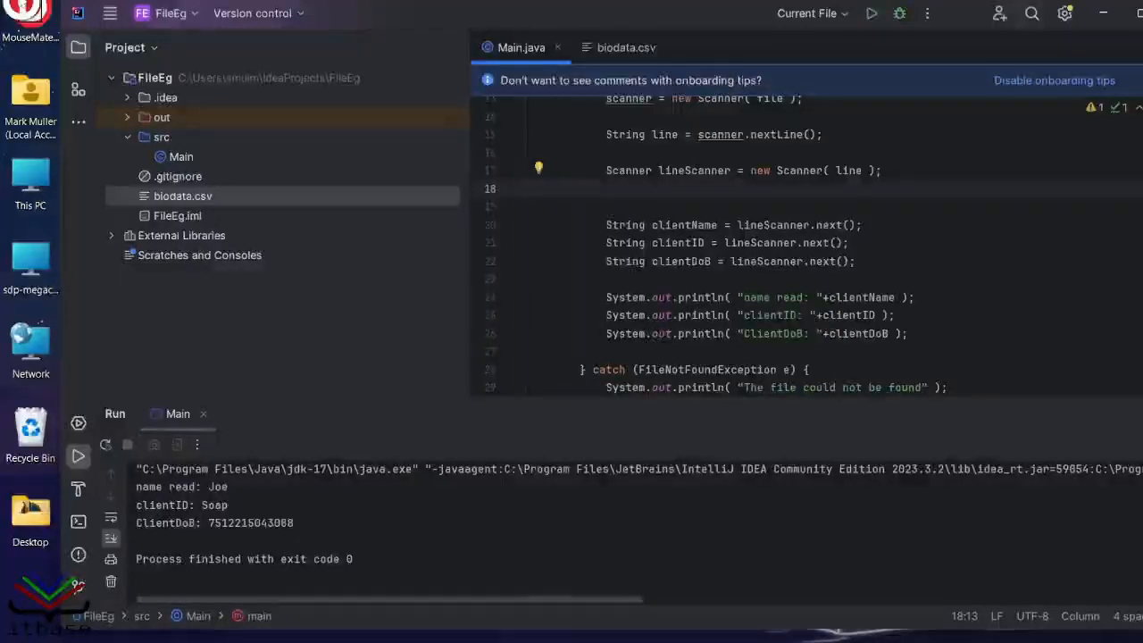
text(lineScanner)
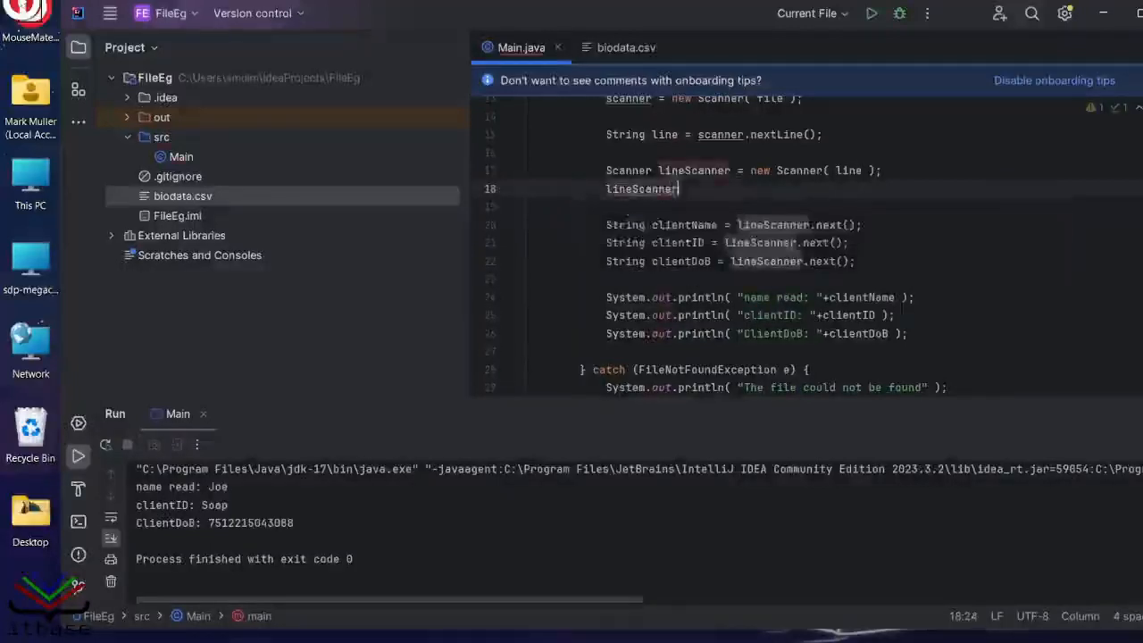
text(.useDelimiter())
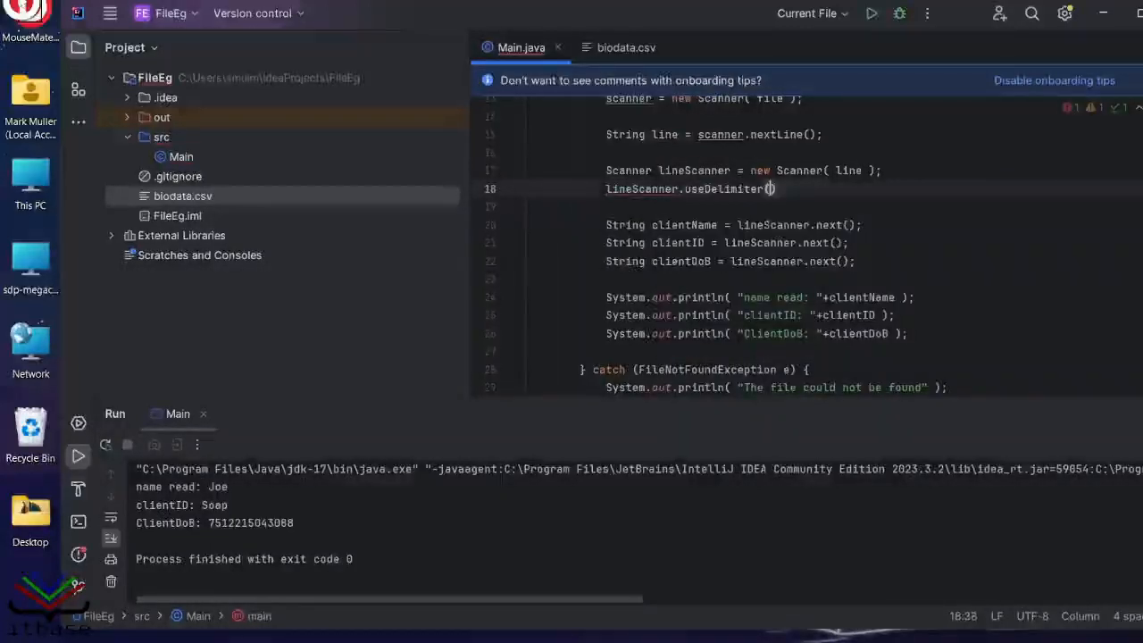
text(",")
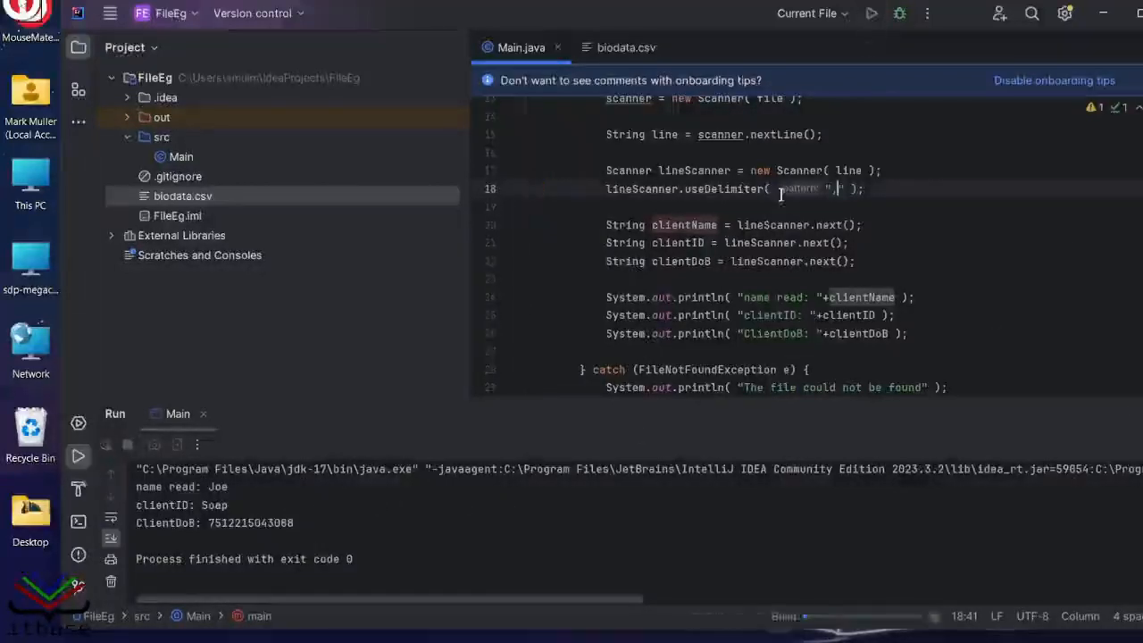
click(872, 14)
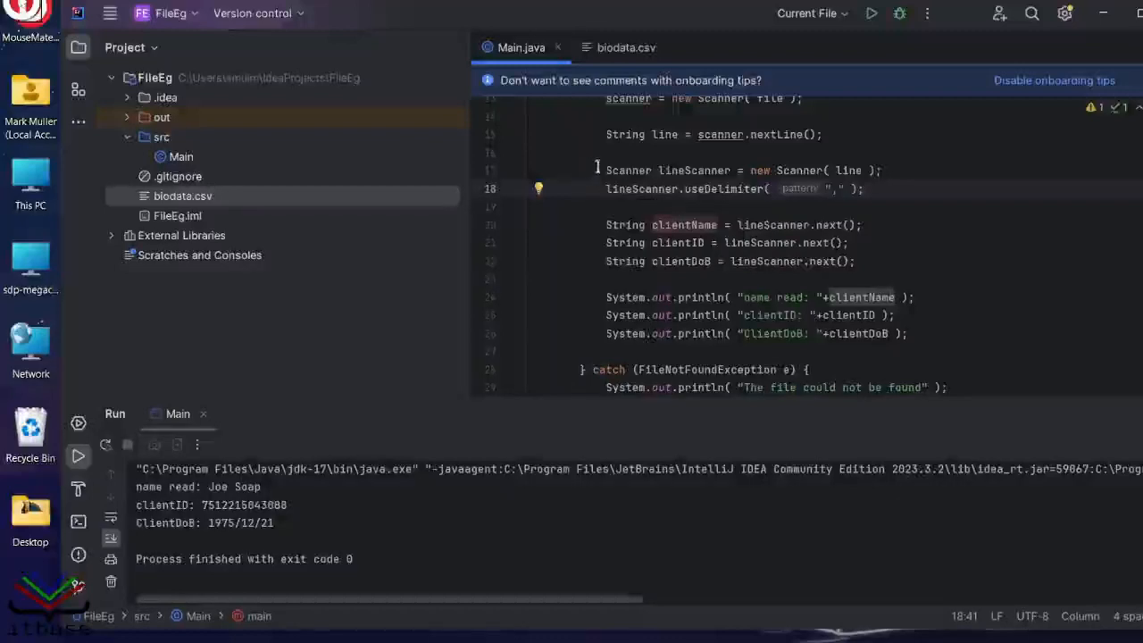
drag(606, 225, 908, 335)
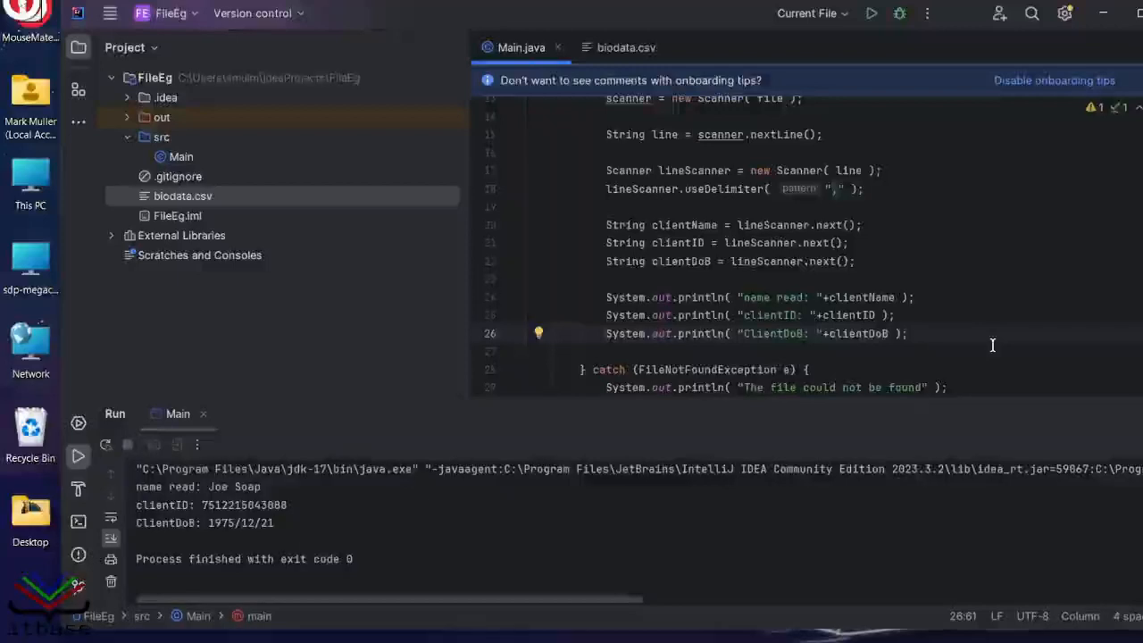
click(625, 47)
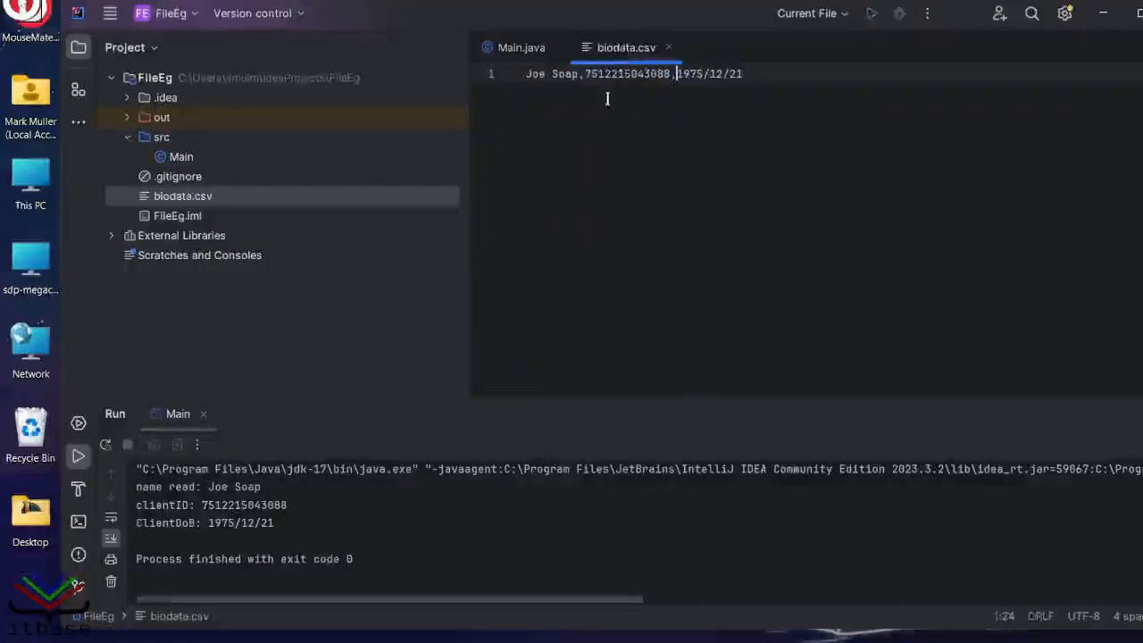
click(807, 74)
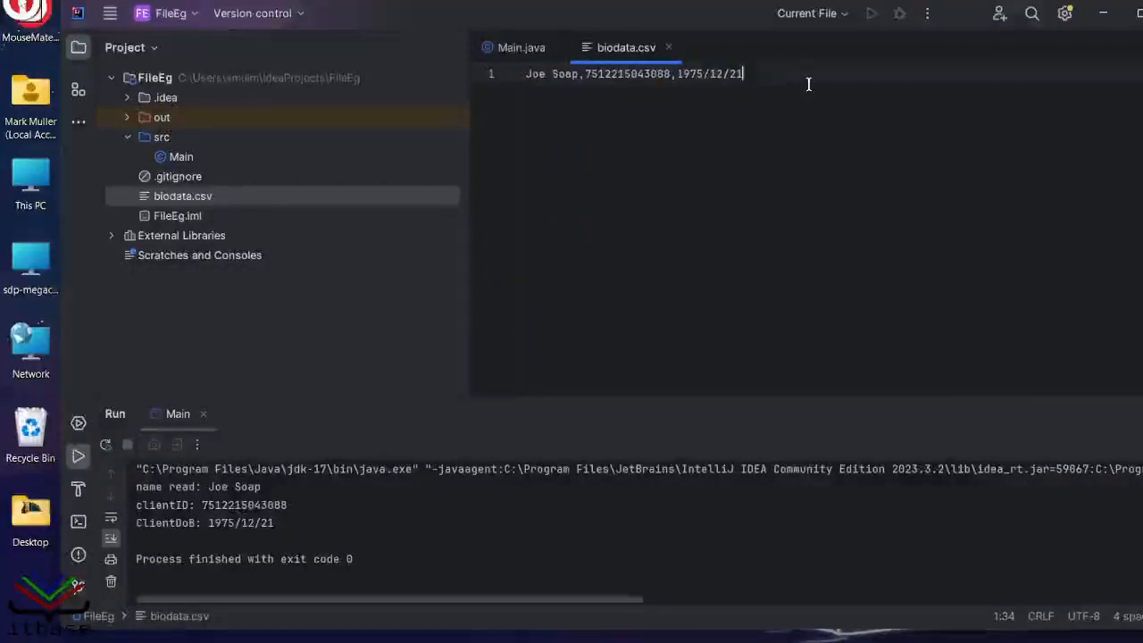
text(Jen)
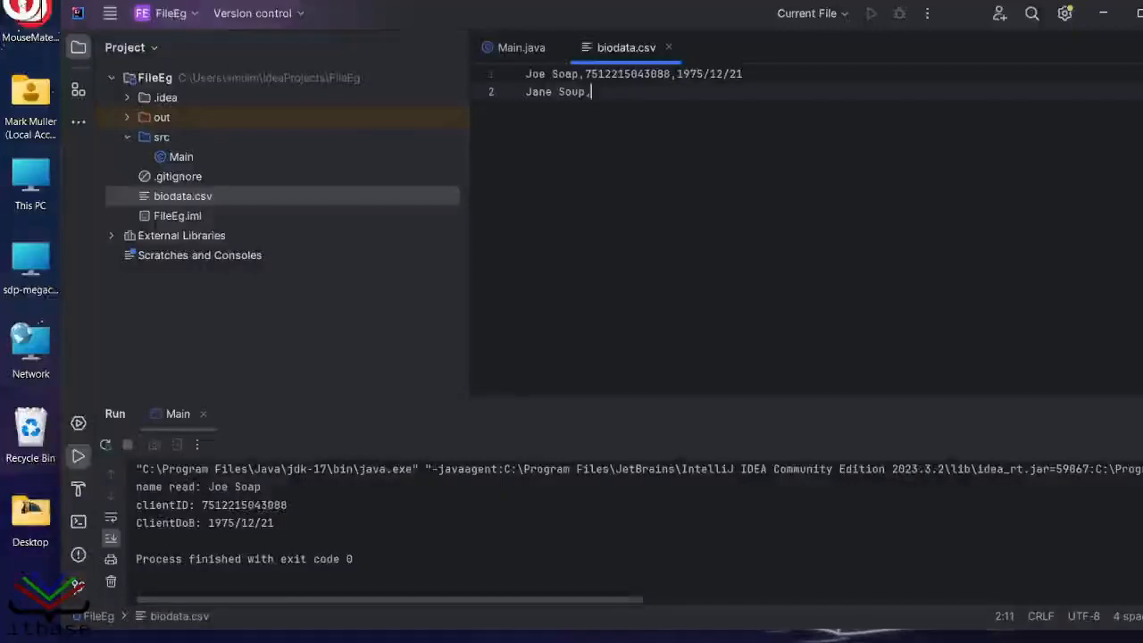
text(78)
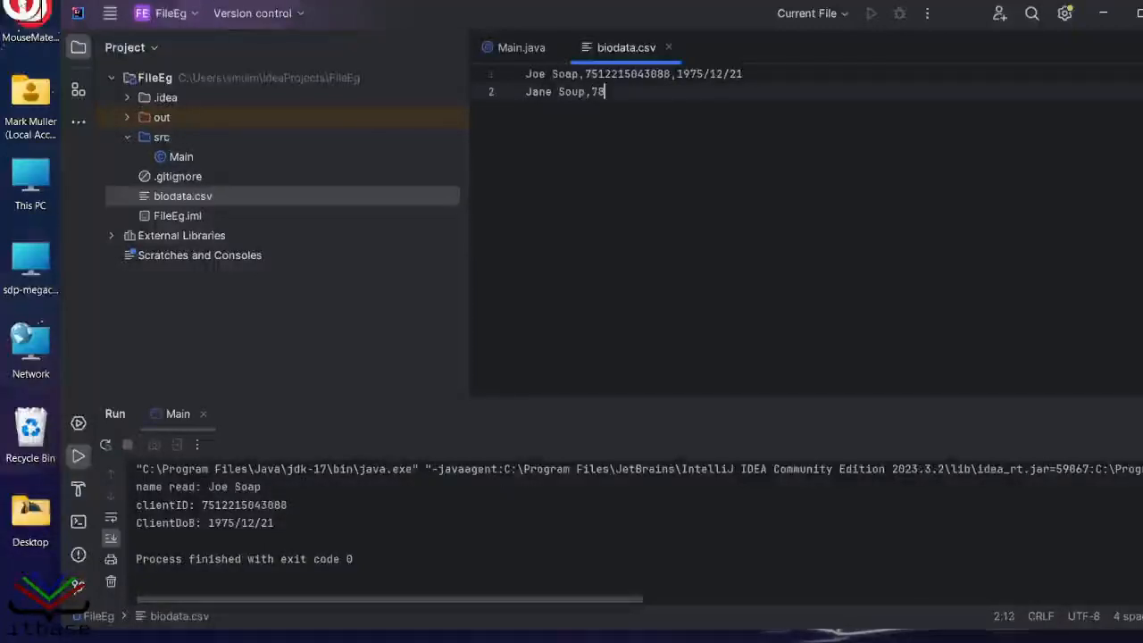
text(512)
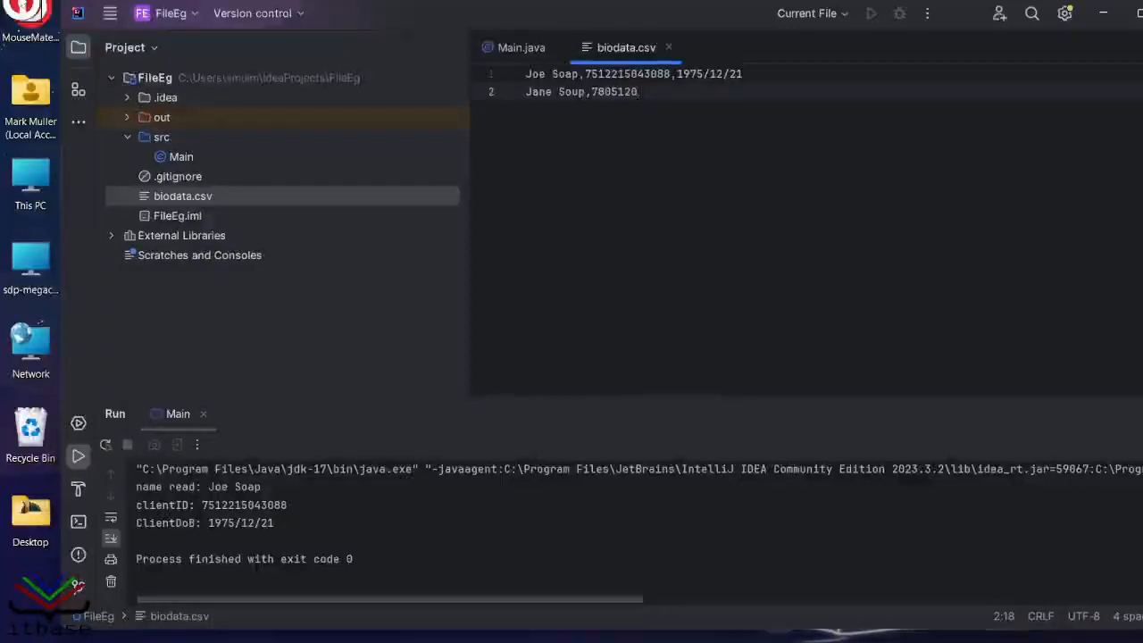
text(078)
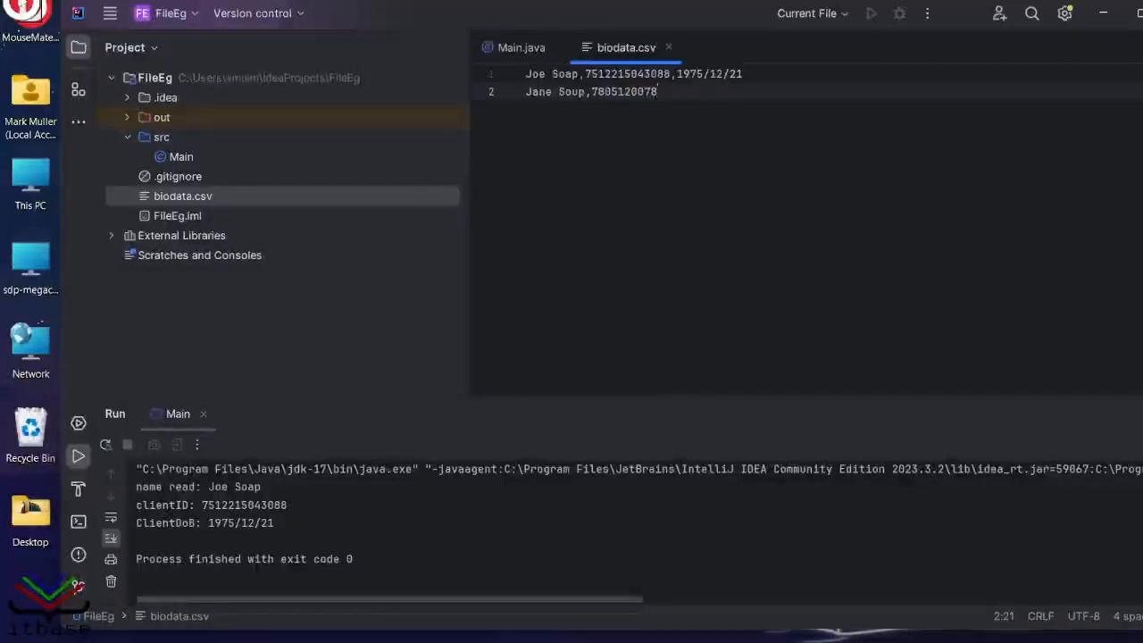
text(083)
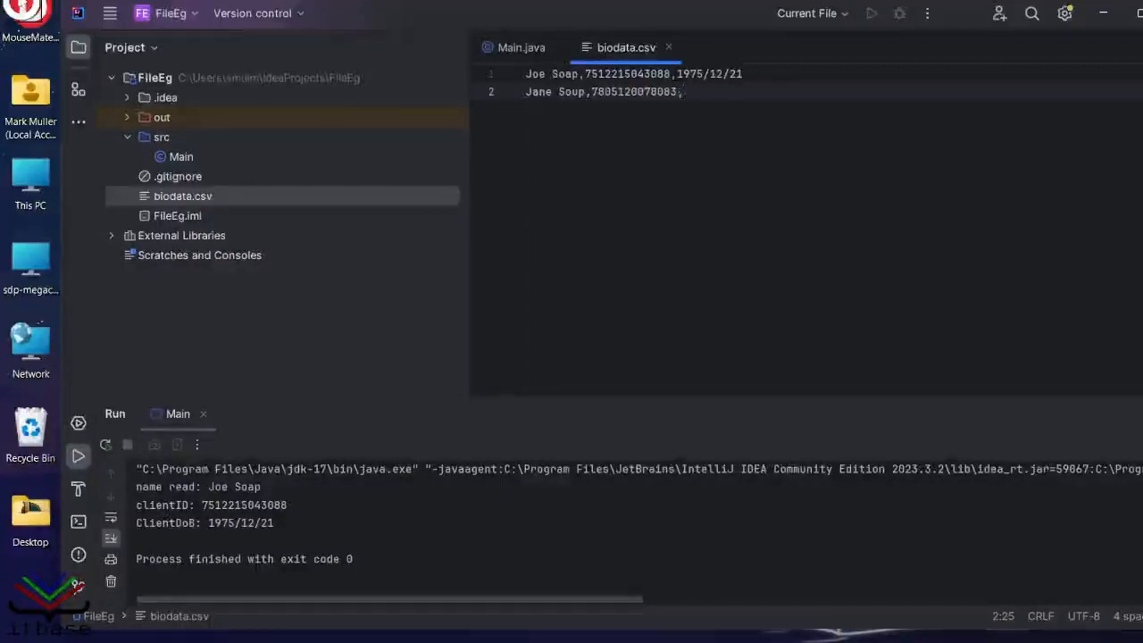
Complete the record with birth date 1978/05/12 and return to Main.java.
text(,1978)
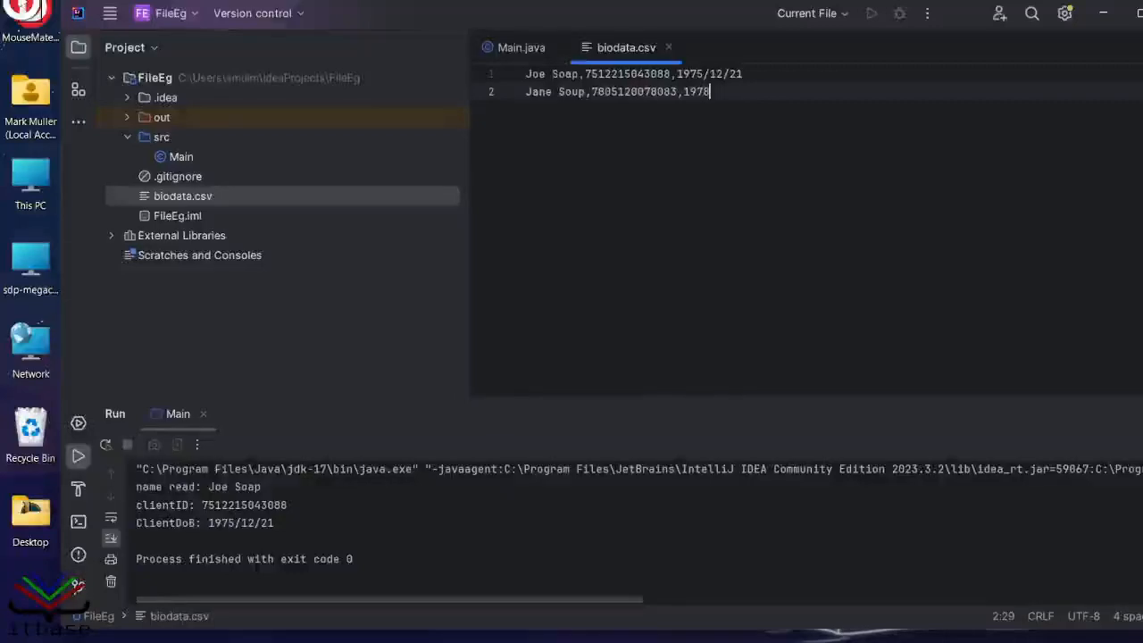
text(/05/12)
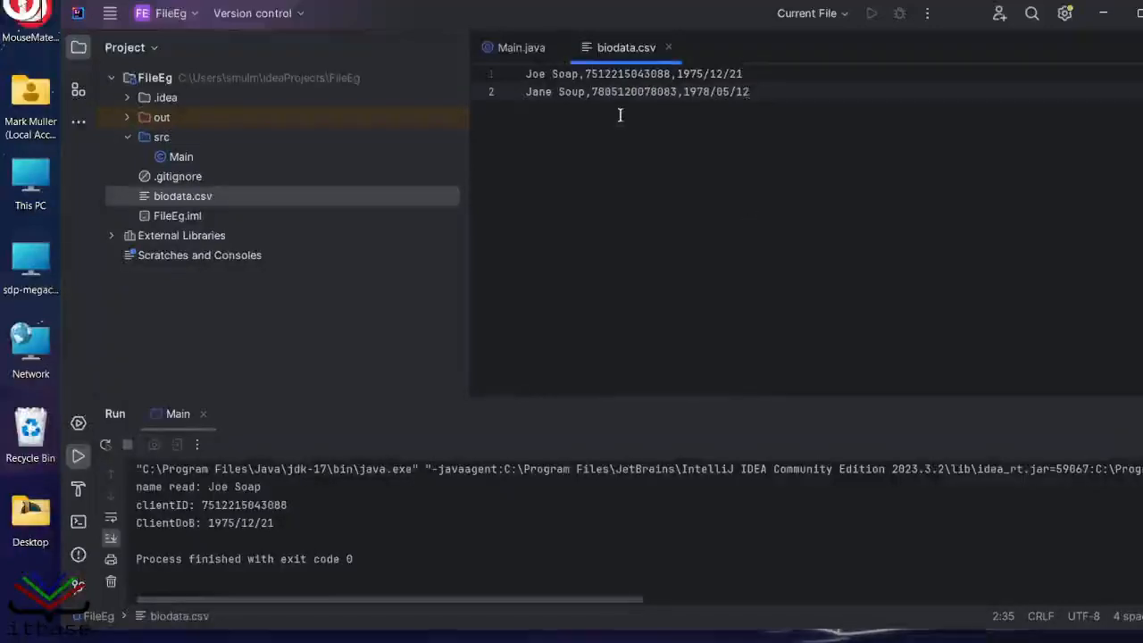
click(522, 46)
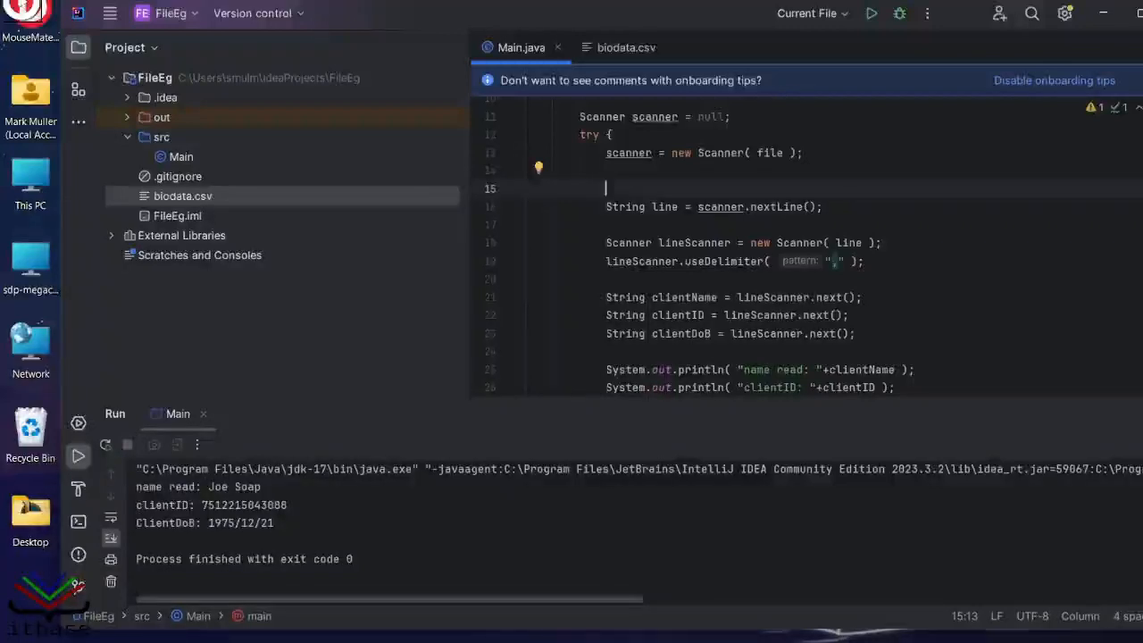
Insert while (scanner.hasNext()) { above the nextLine statement using completion.
text(while)
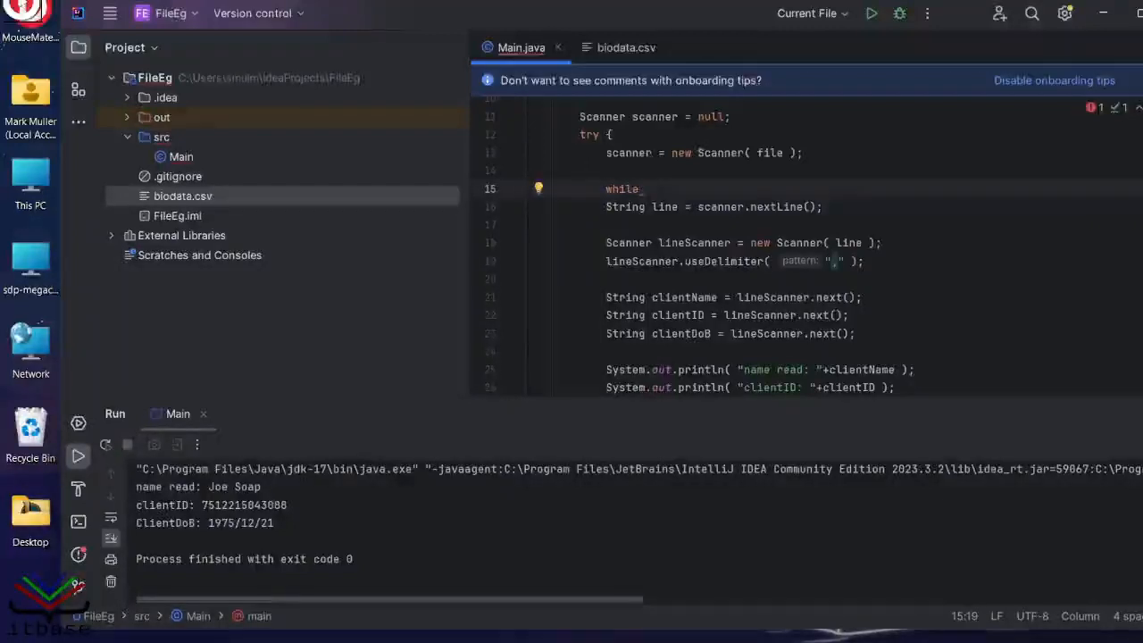
text(scanner.)
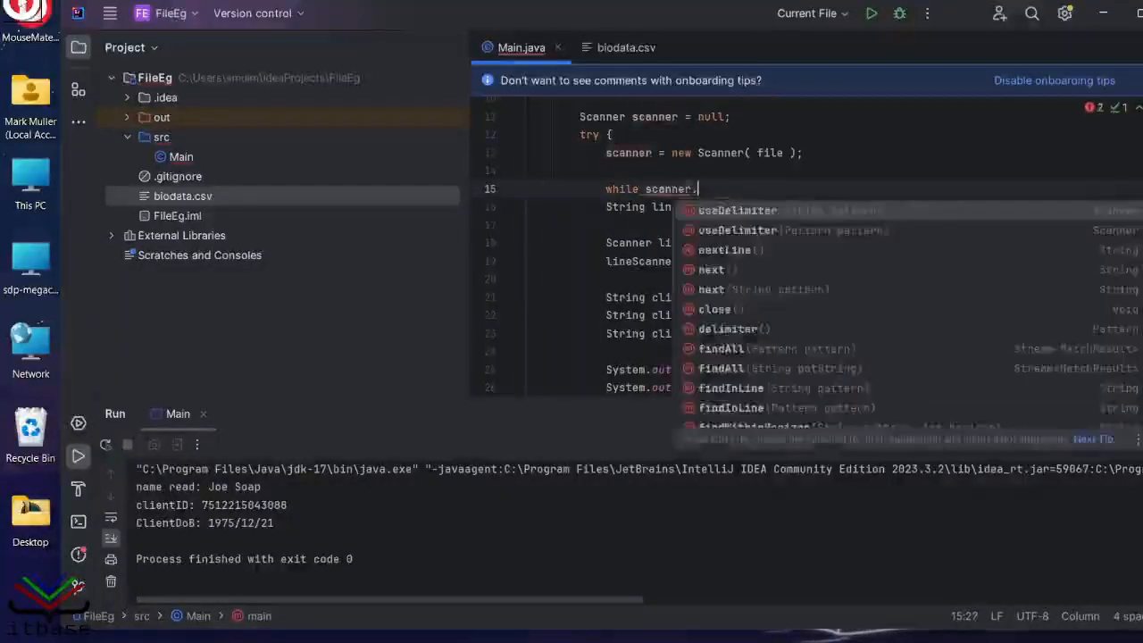
text(hasNext() ){)
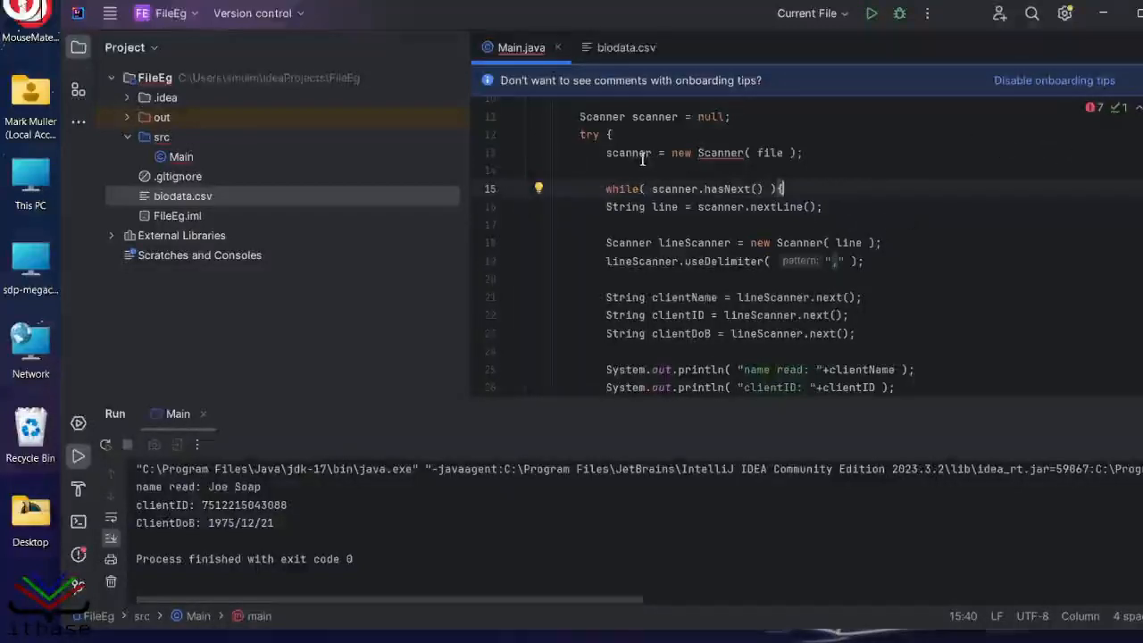
scroll(down, 3)
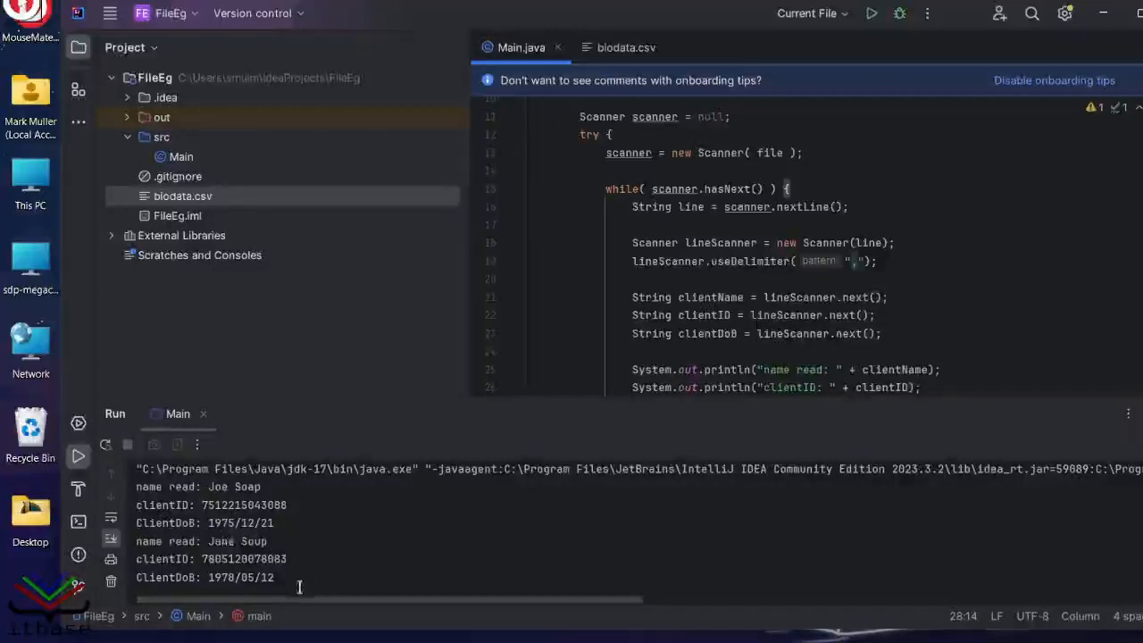
Scroll the run output to confirm records for both Joe Soap and Jane Soup printed.
scroll(down, 3)
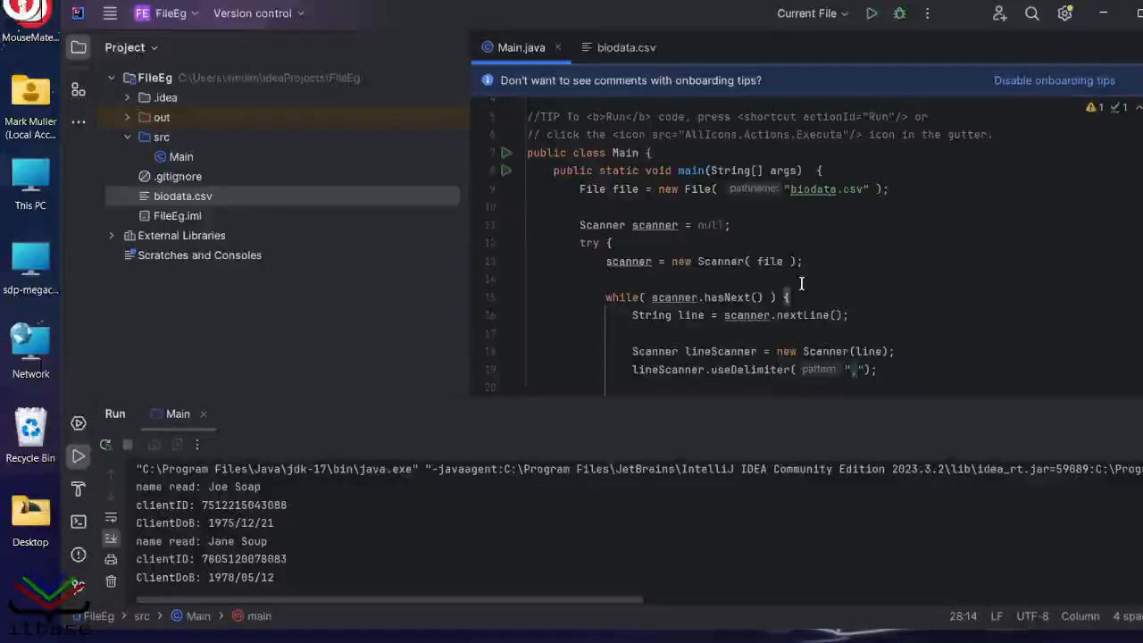
mouse_move(908, 311)
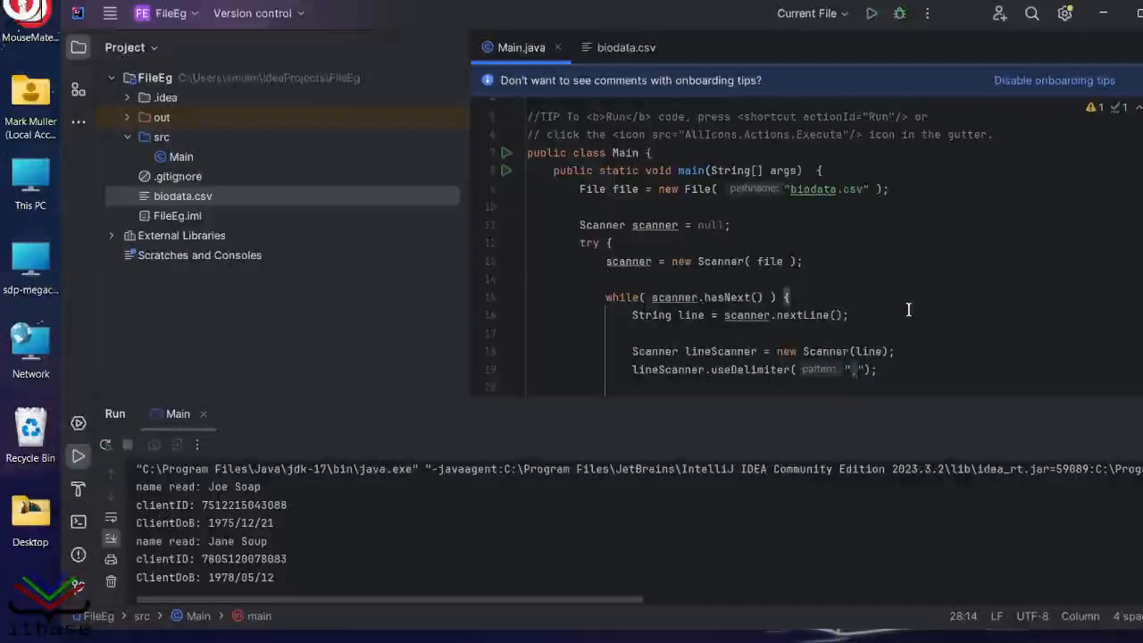